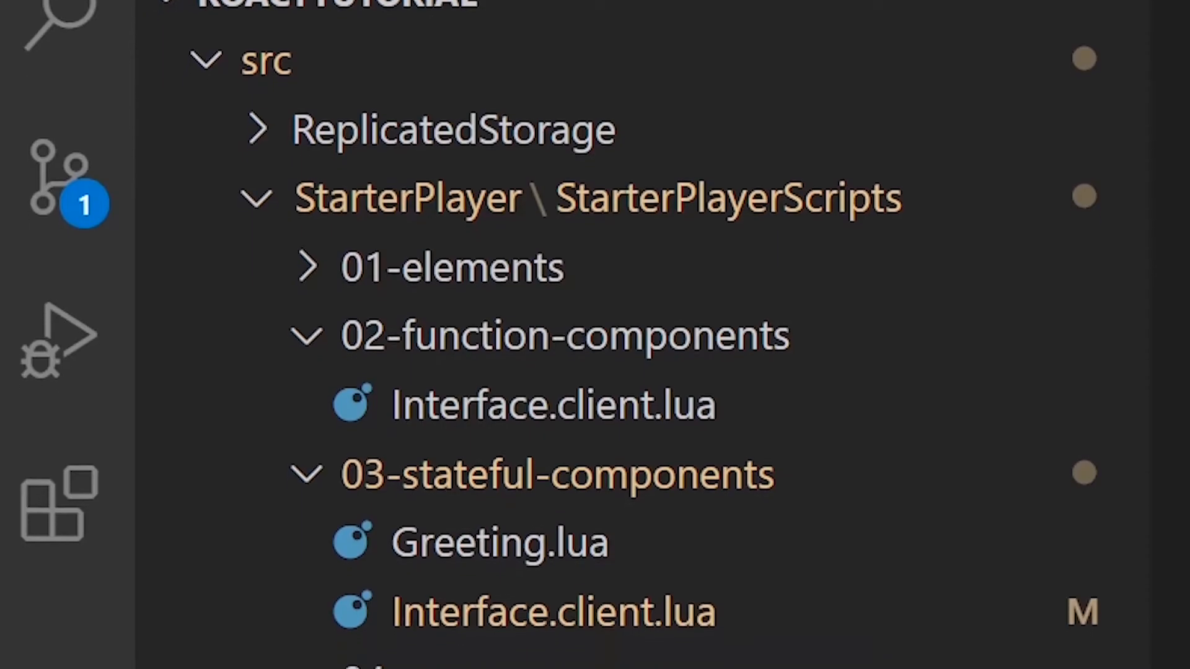
- In 01-elements Interface.client.lua, create a ScreenGui element named "Interface"
{"action": "scroll", "scroll_direction": "down", "scroll_amount": 3}
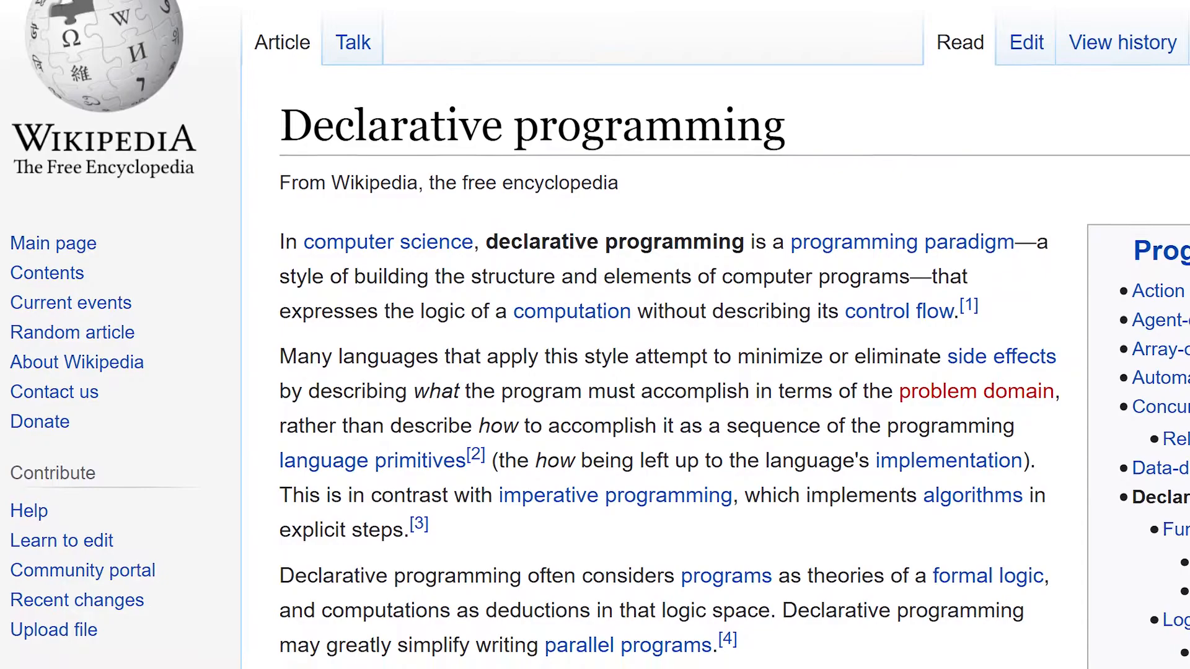
{"action": "scroll", "scroll_direction": "down", "scroll_amount": 3}
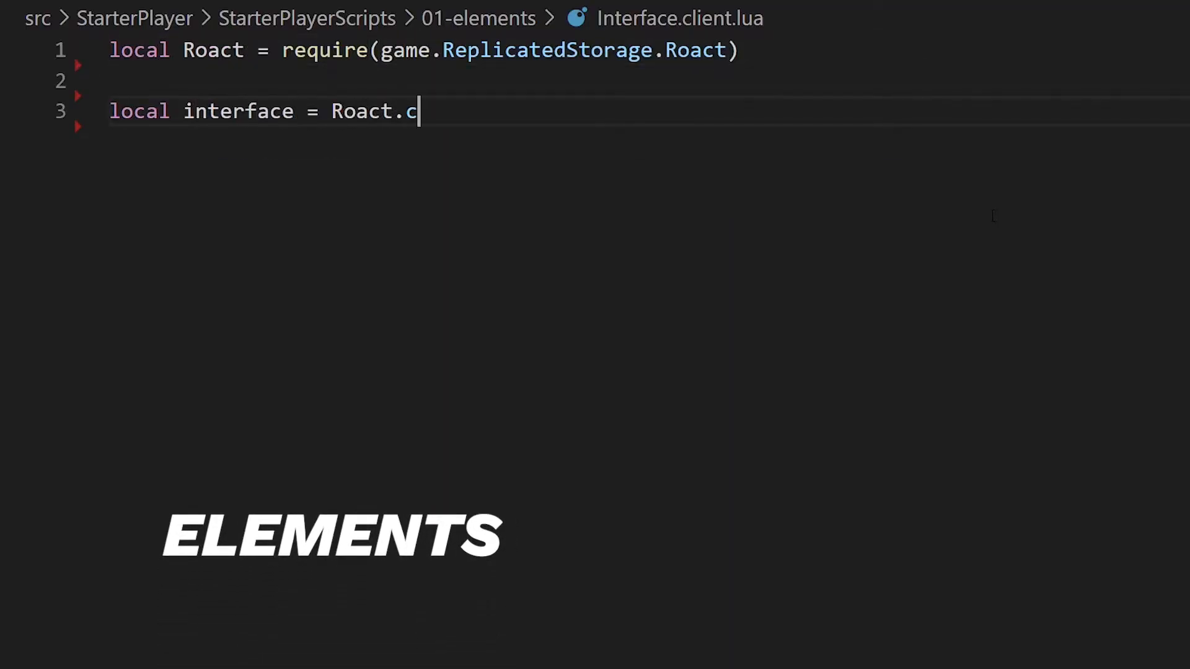
{"action": "type", "text": "reateElement(\"ScreenGui\",{"}
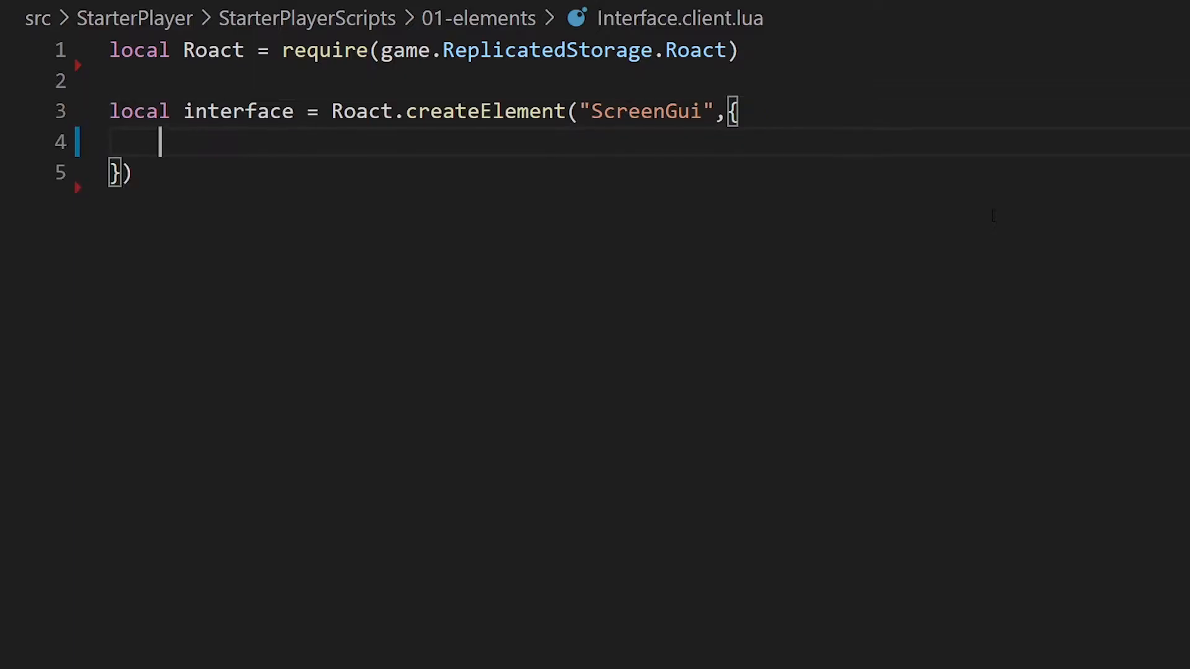
{"action": "type", "text": "Name"}
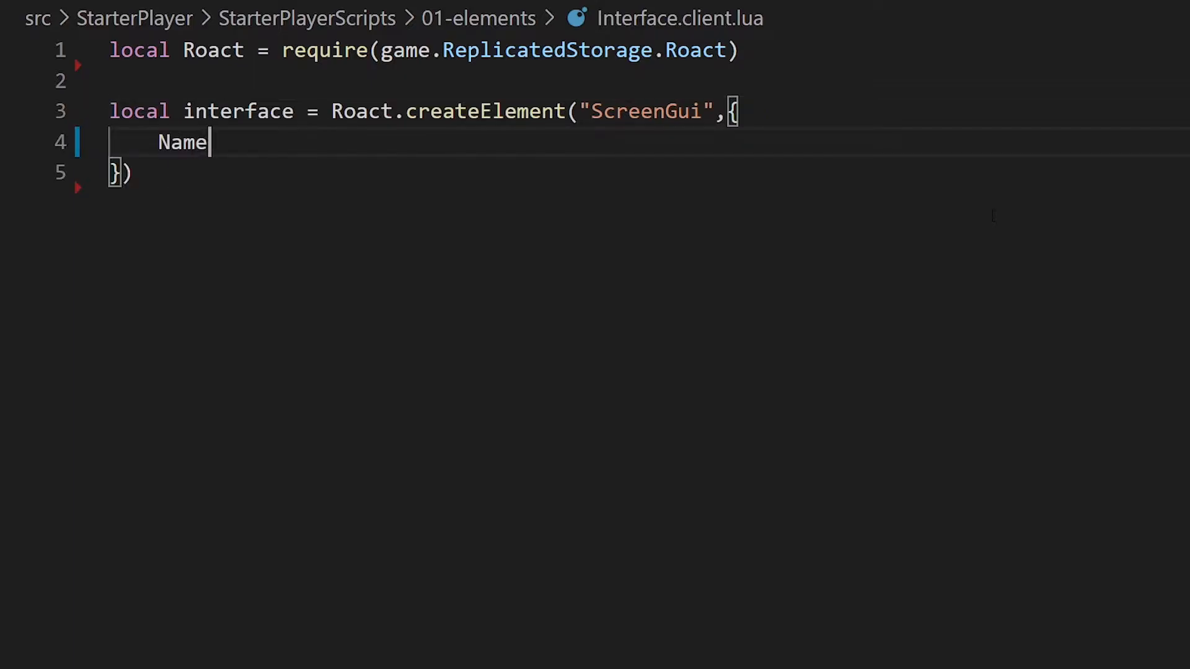
{"action": "type", "text": "= \"Interface\""}
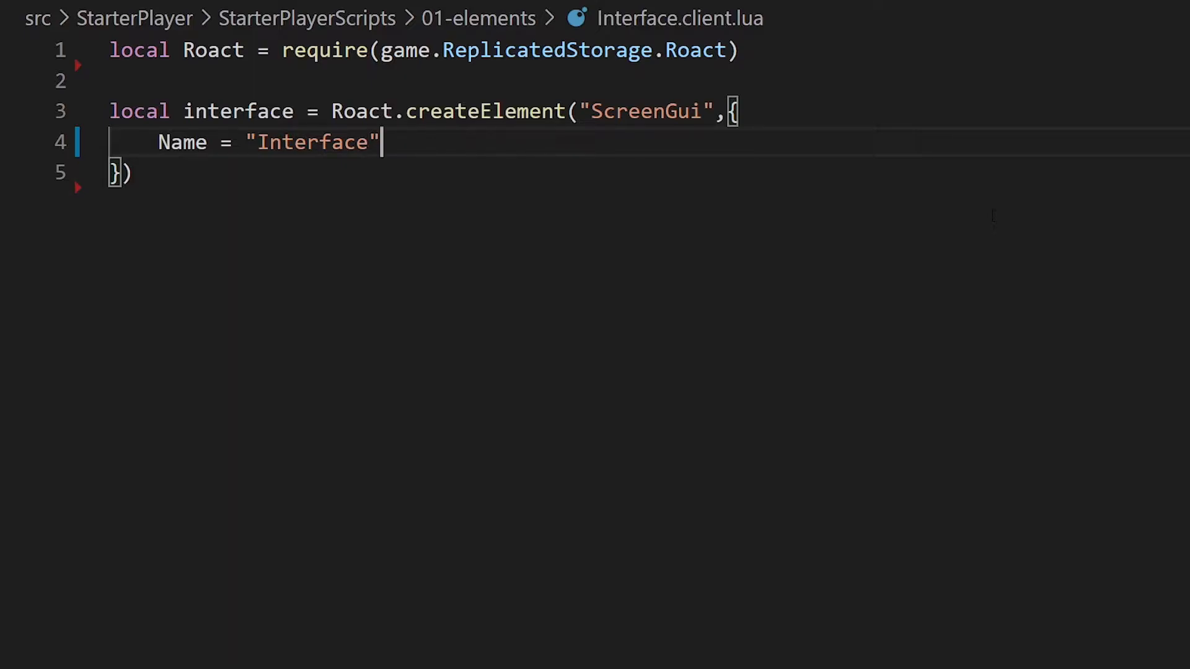
{"action": "type", "text": ";"}
{"action": "type", "text": "La"}
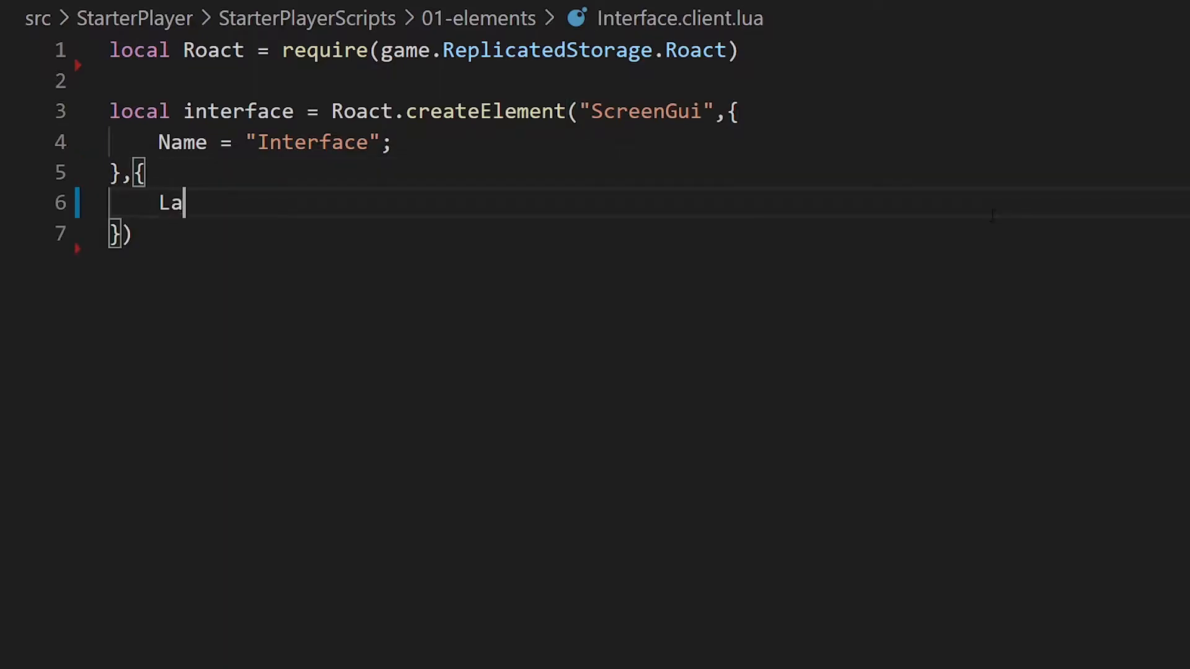
- Add a TextLabel child and mount the interface into LocalPlayer's PlayerGui
{"action": "type", "text": "bel = Roact.createElement(\"TextLabel\",{"}
{"action": "type", "text": "Size = UDim2.new(0,200"}
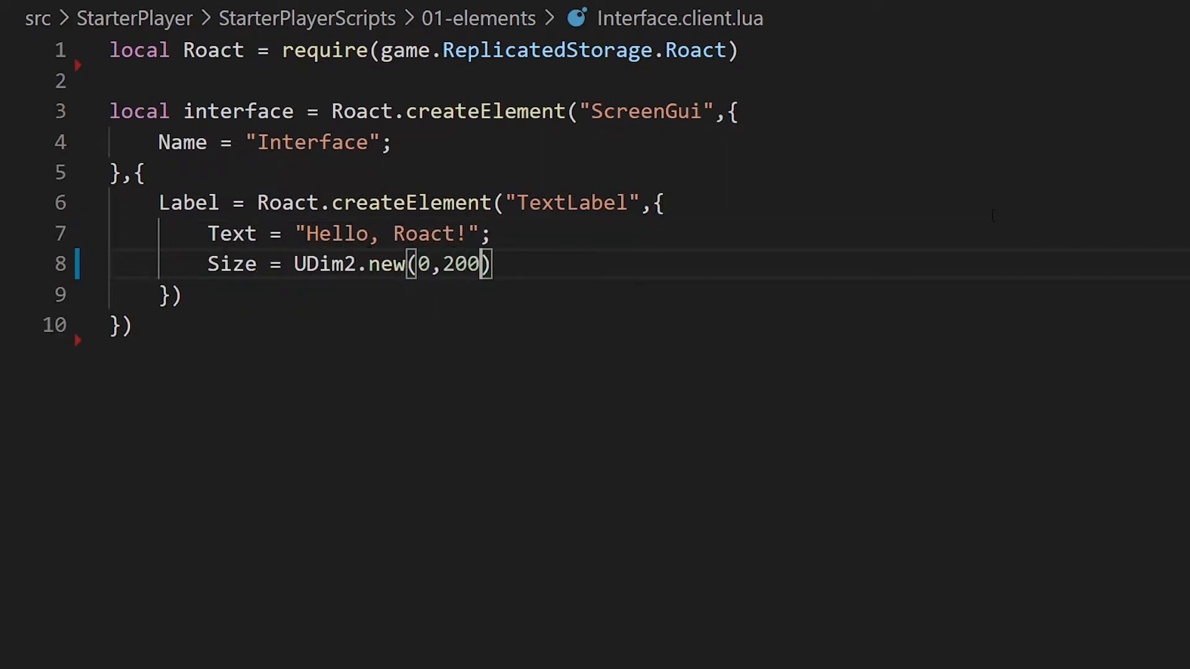
{"action": "type", "text": ",0,50);"}
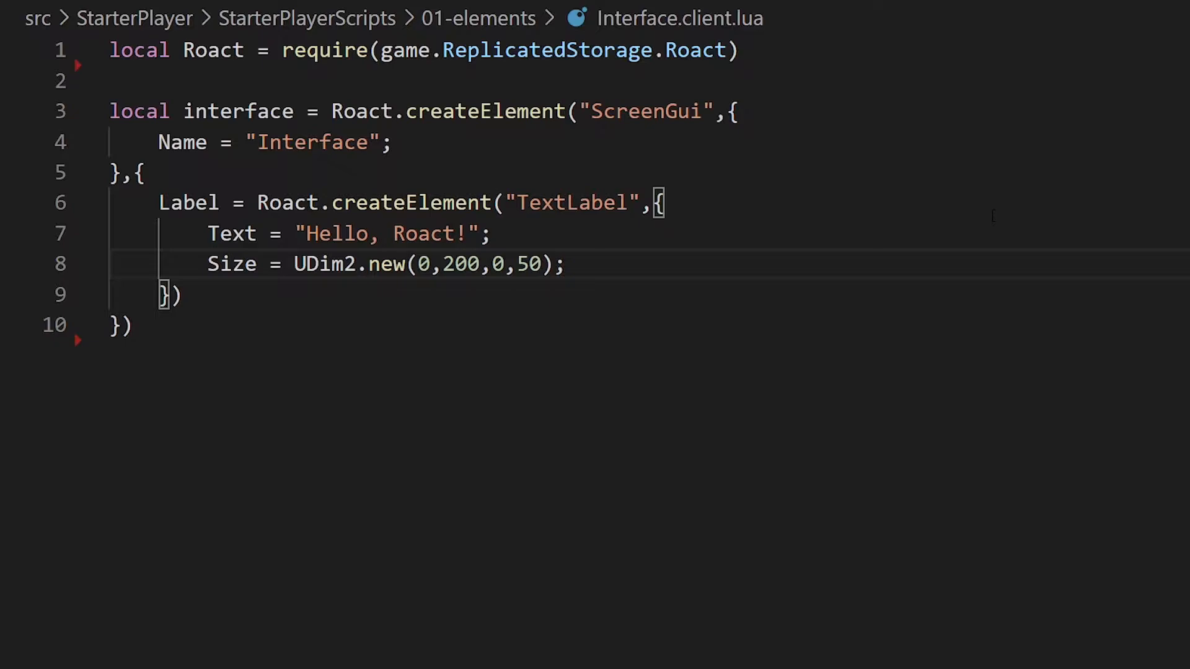
{"action": "type", "text": "Roact.mount(interface,game.Players.LocalPlayer:"}
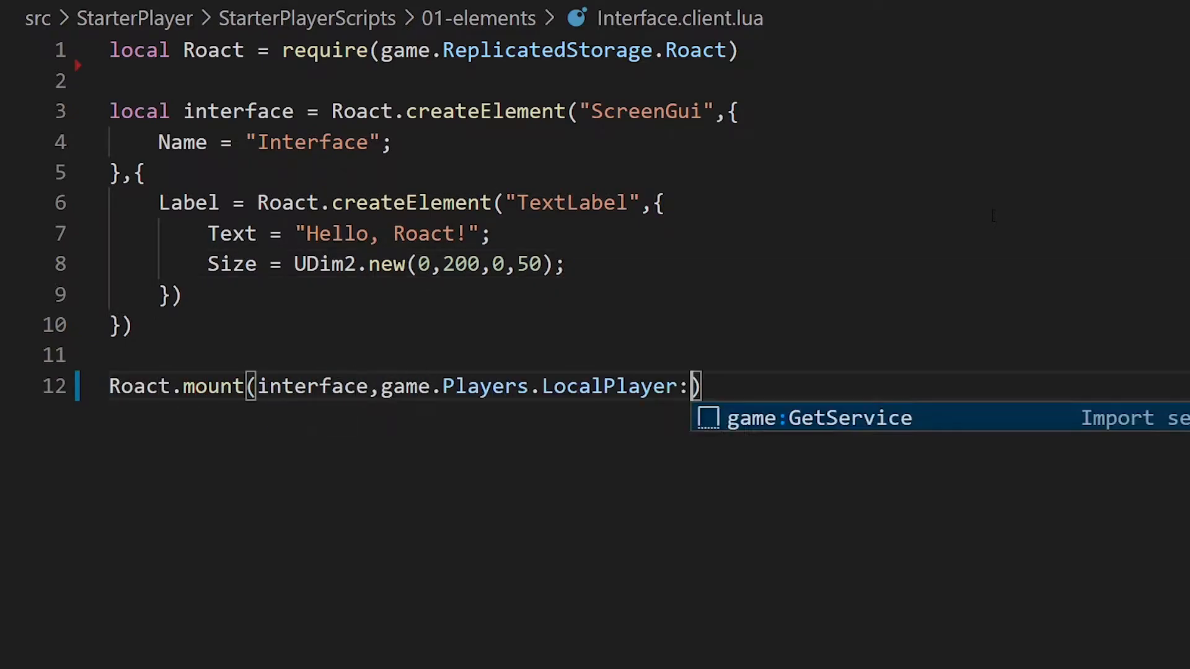
{"action": "type", "text": "WaitForChild(\"PlayerGui\""}
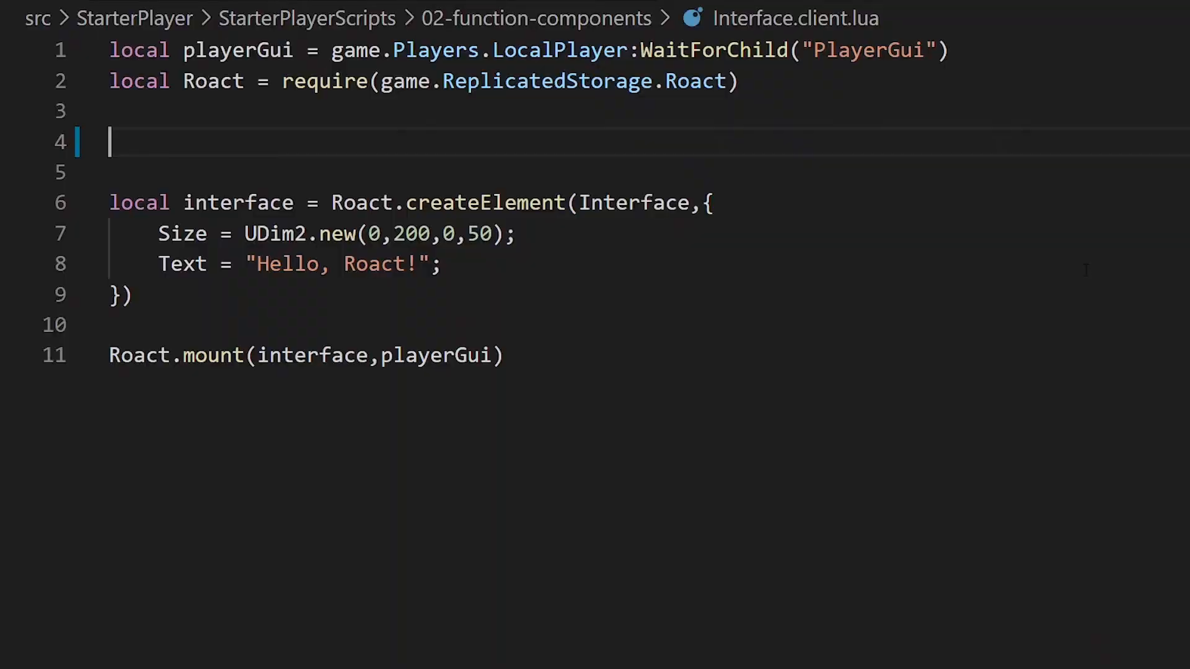
- Write function Interface(props) returning a ScreenGui with a TextLabel using props and props[Roact.Children]
{"action": "type", "text": "function Interface(props)"}
{"action": "left_click", "coordinate": [649, 172]}
{"action": "type", "text": "retu"}
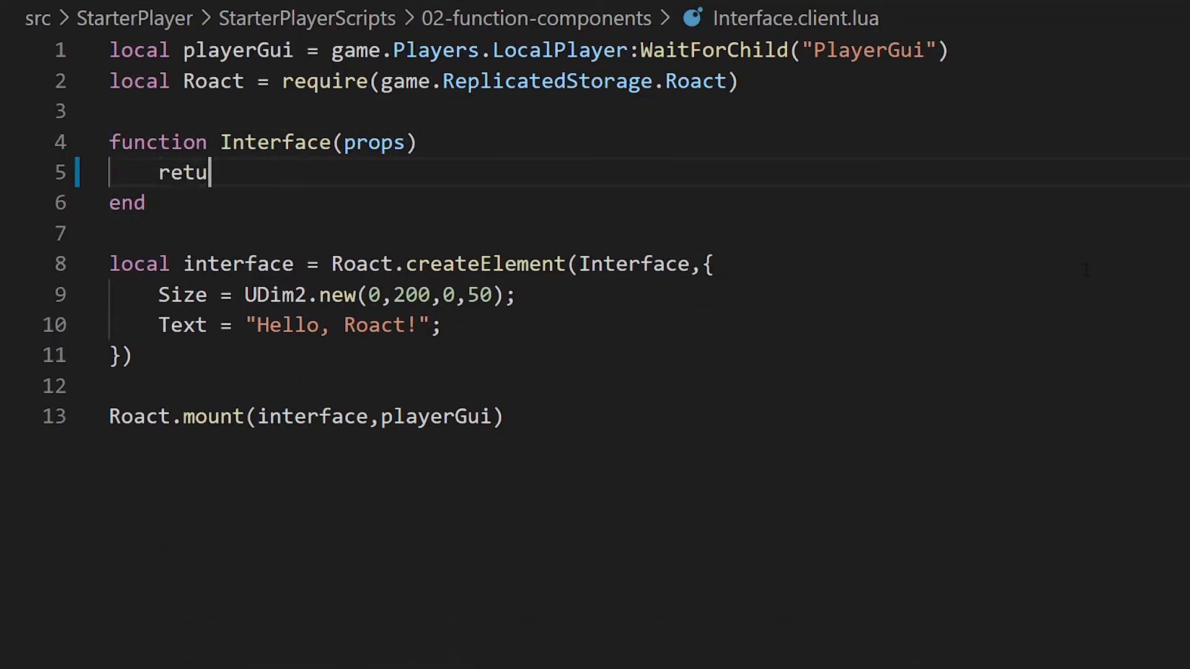
{"action": "type", "text": "rn Roact.createElement(\"ScreenGui\",{},{"}
{"action": "type", "text": "Label = Roact.createE"}
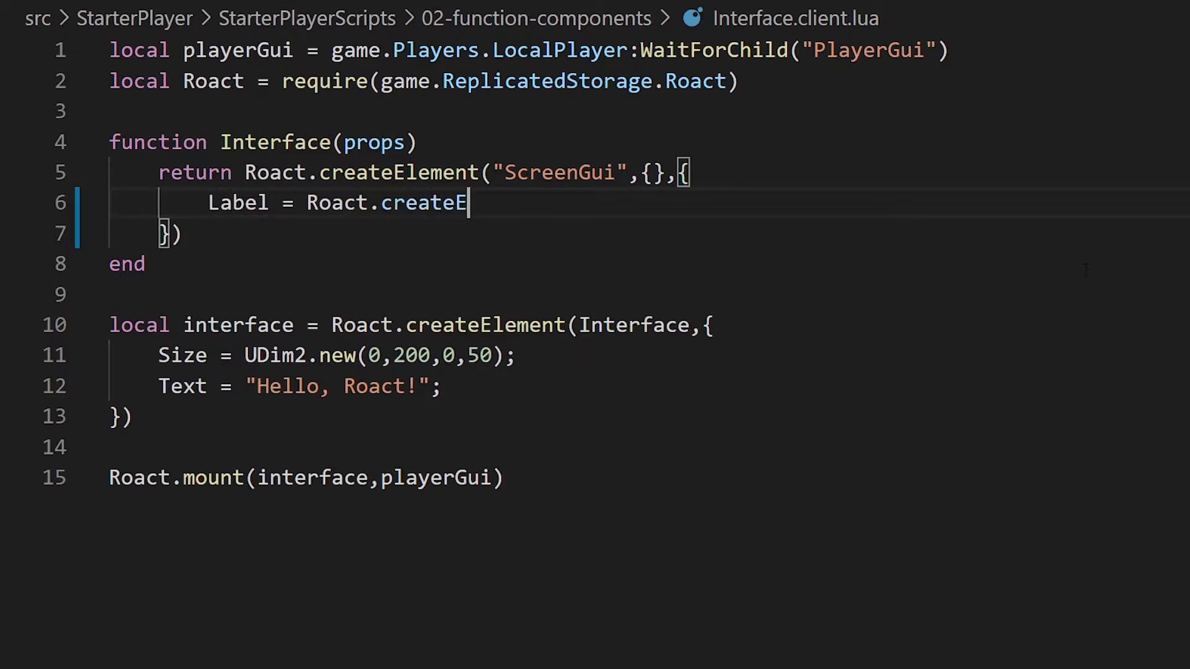
{"action": "type", "text": "lement(\"TextLabel\""}
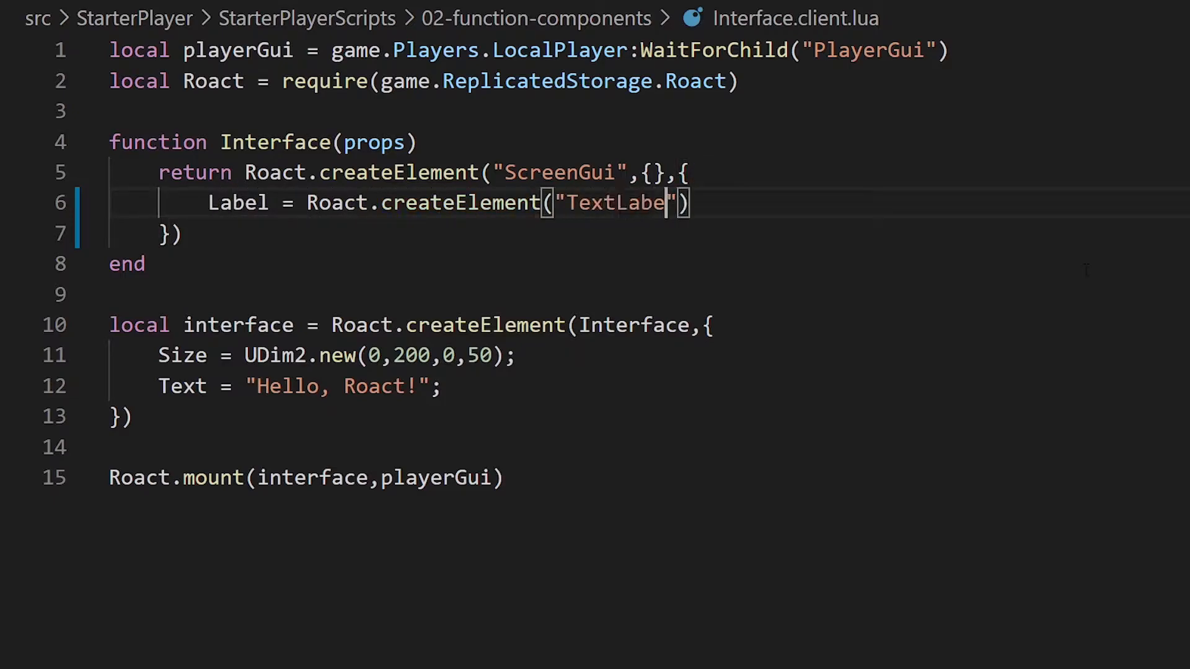
{"action": "type", "text": ",props,pro"}
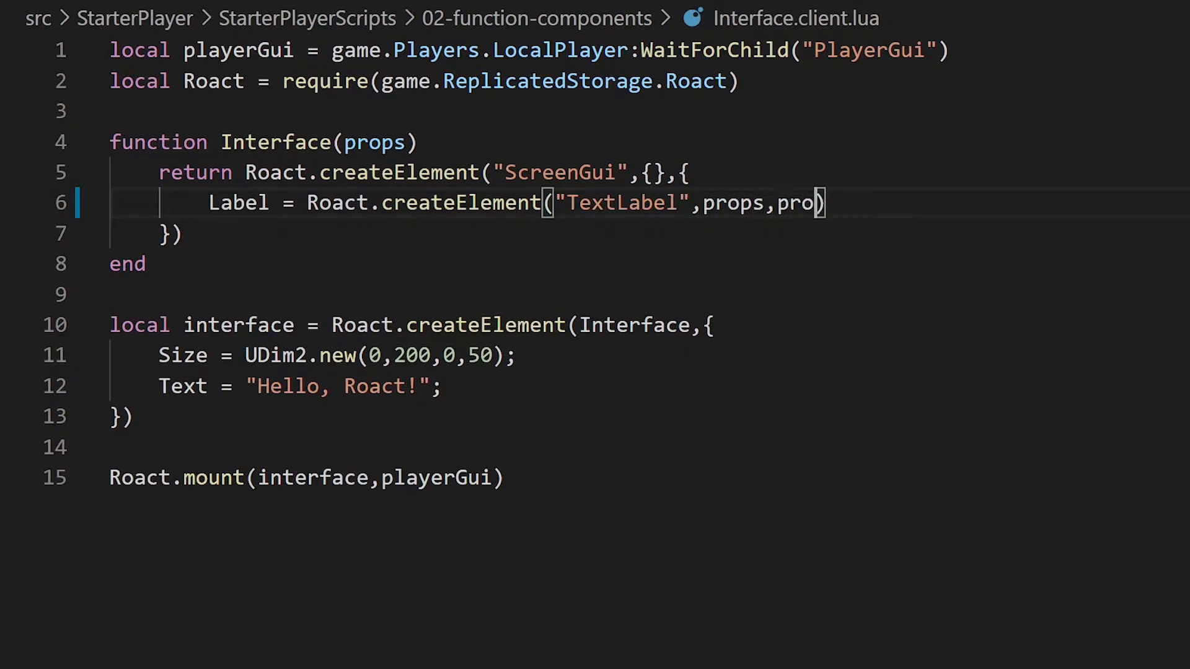
{"action": "type", "text": "[Roact.Chi"}
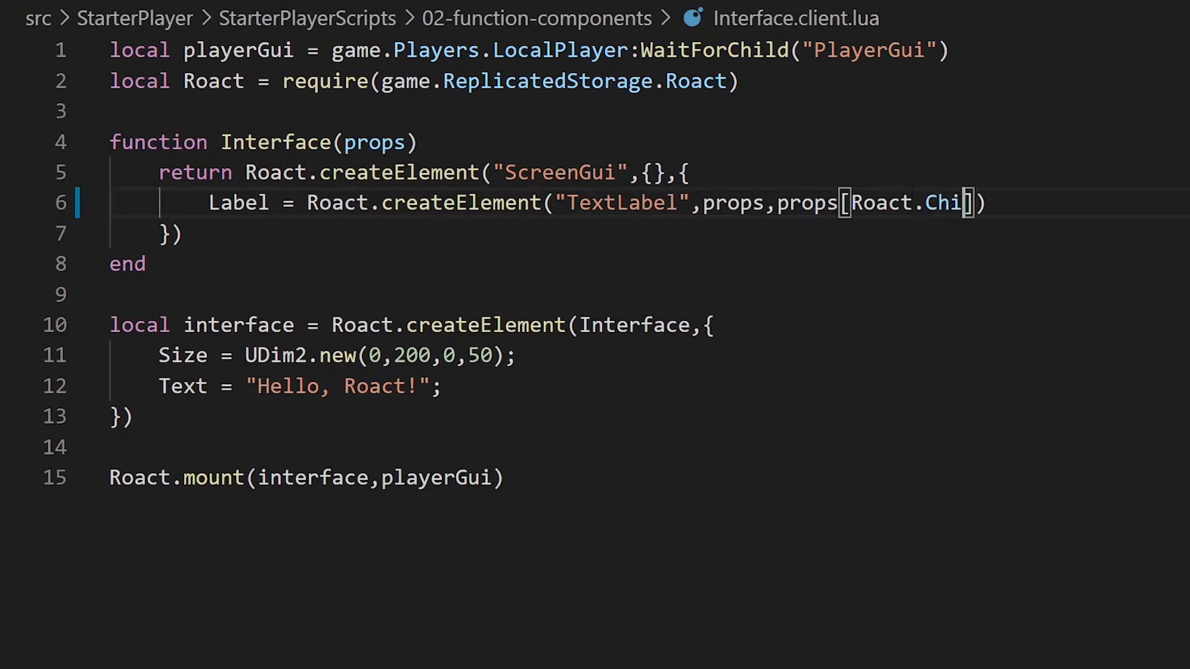
{"action": "type", "text": "dren"}
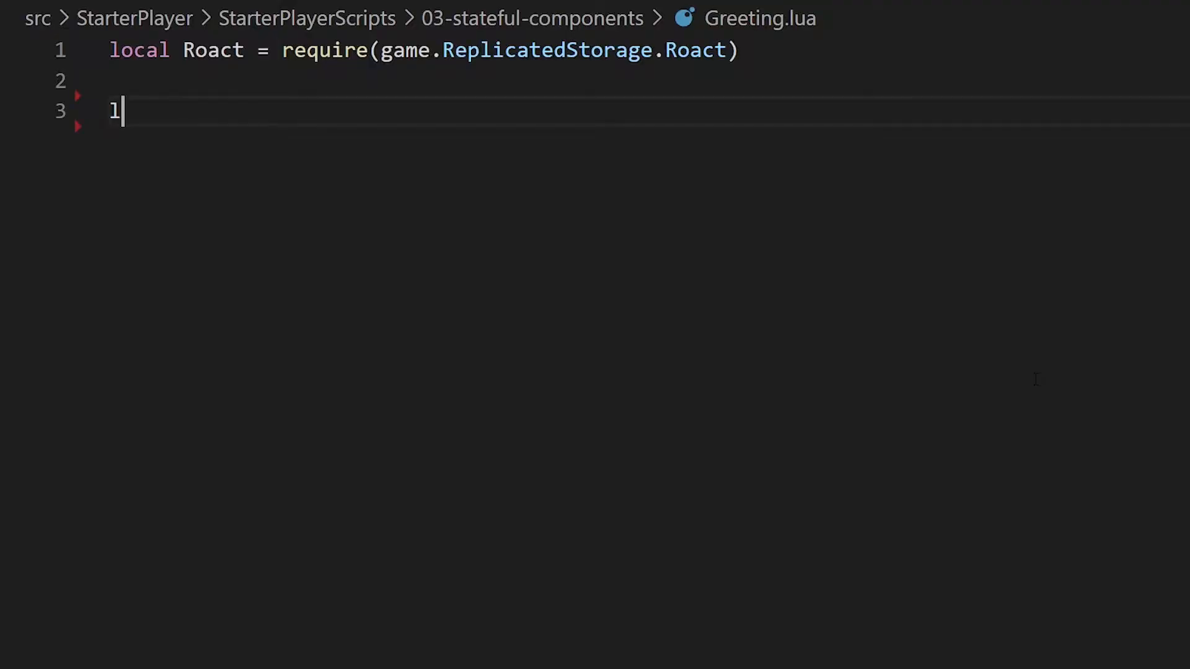
- Declare local Greeting = Roact.Component:extend("Greeting") and begin function Greeting:render()
{"action": "type", "text": "ocal Greeting ="}
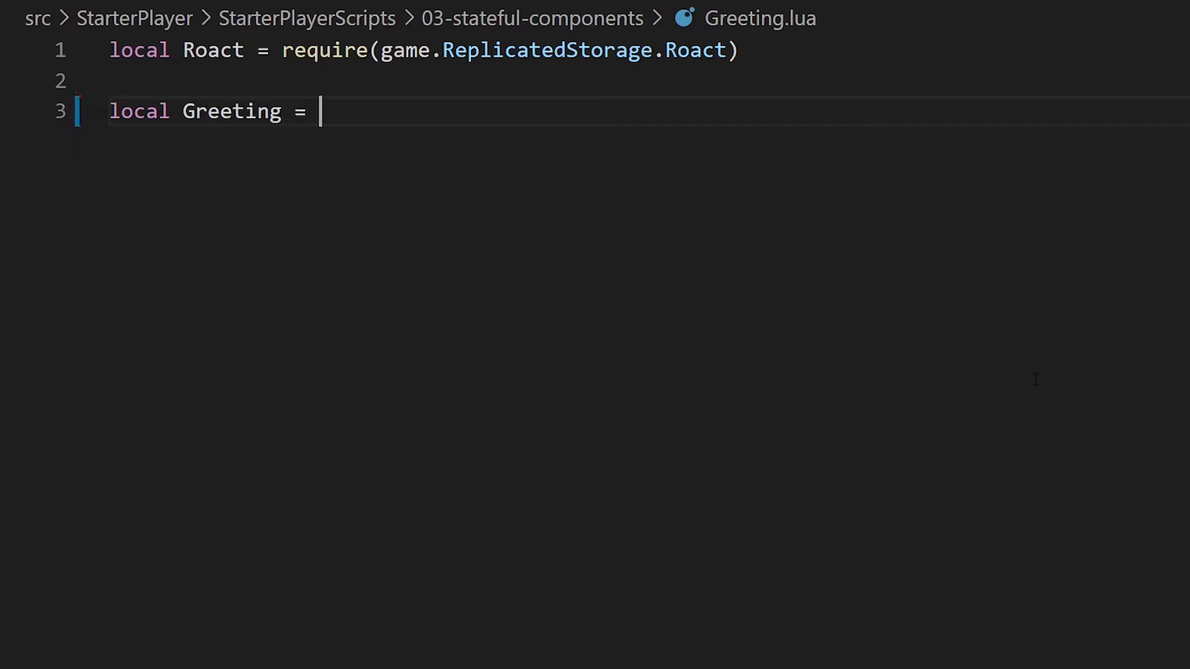
{"action": "type", "text": "Roact.Component:e"}
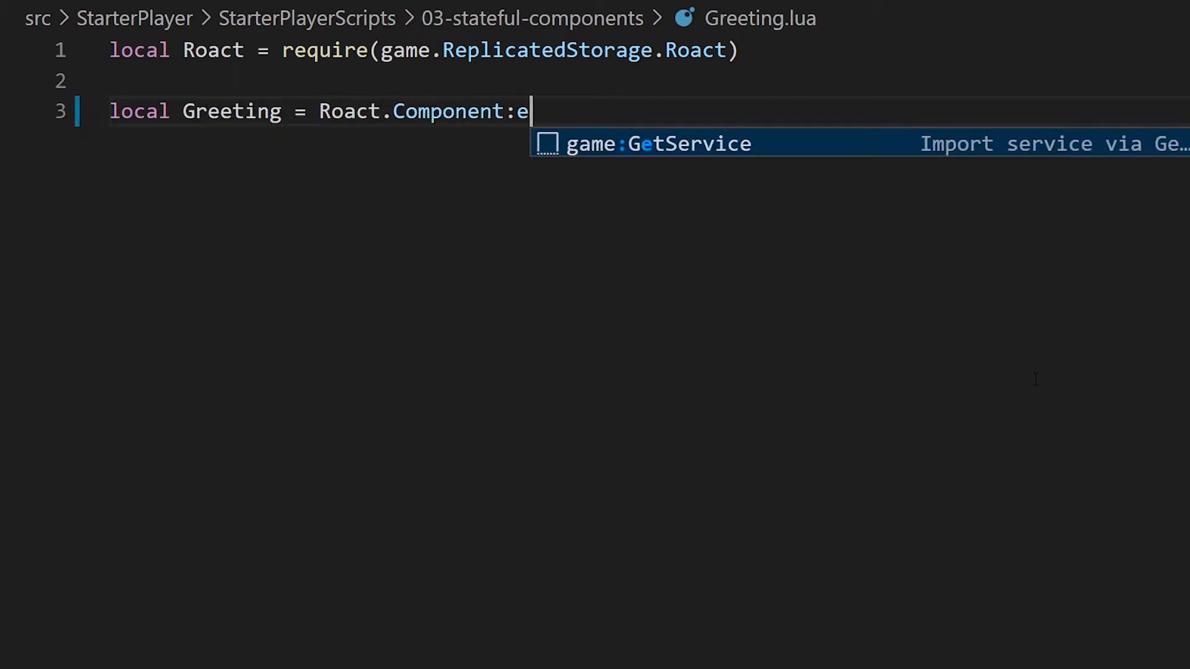
{"action": "type", "text": "xtend(\"Greeting\")"}
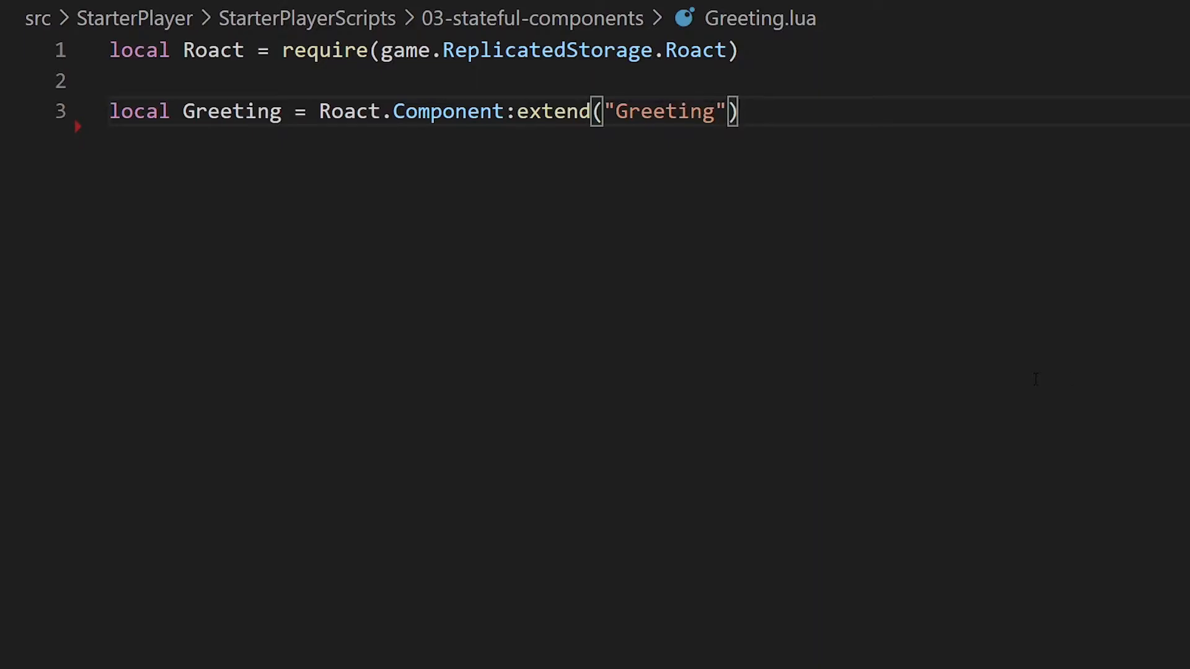
{"action": "type", "text": "function Greeting:rend"}
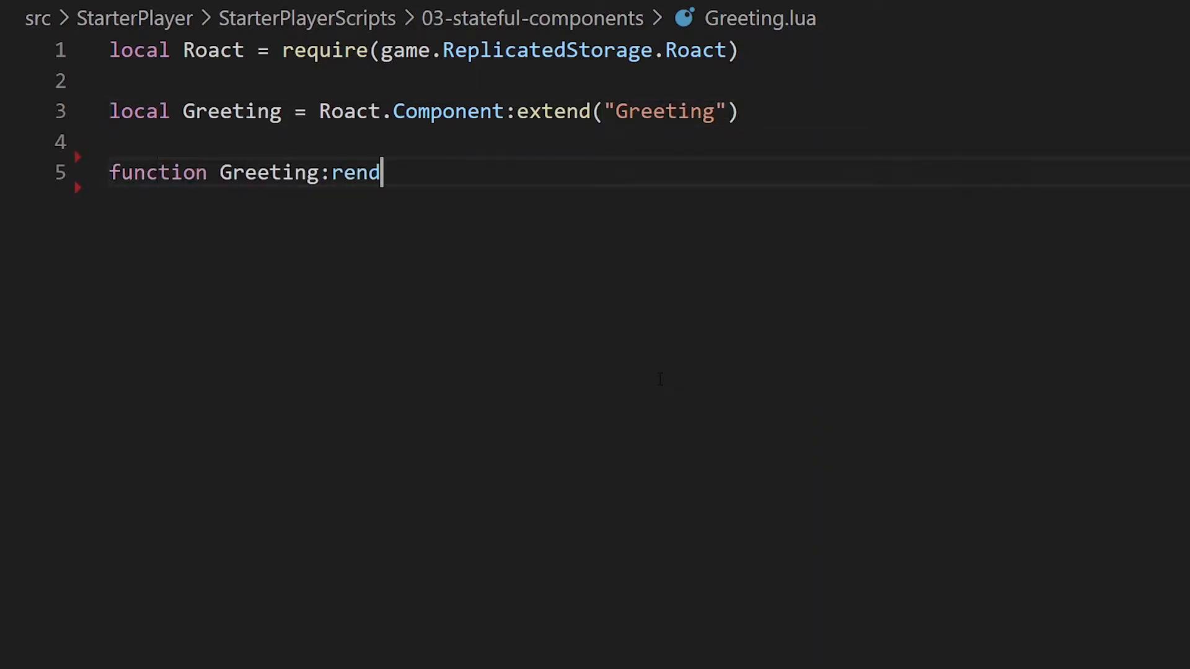
{"action": "type", "text": "er()"}
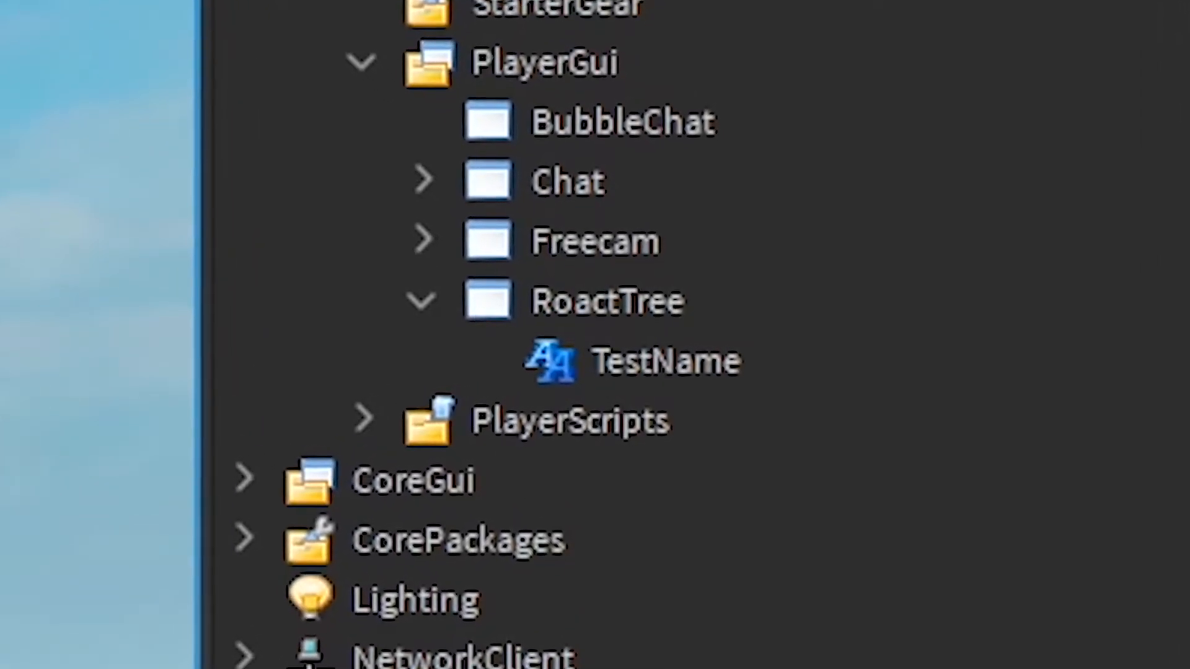
{"action": "scroll", "scroll_direction": "down", "scroll_amount": 3}
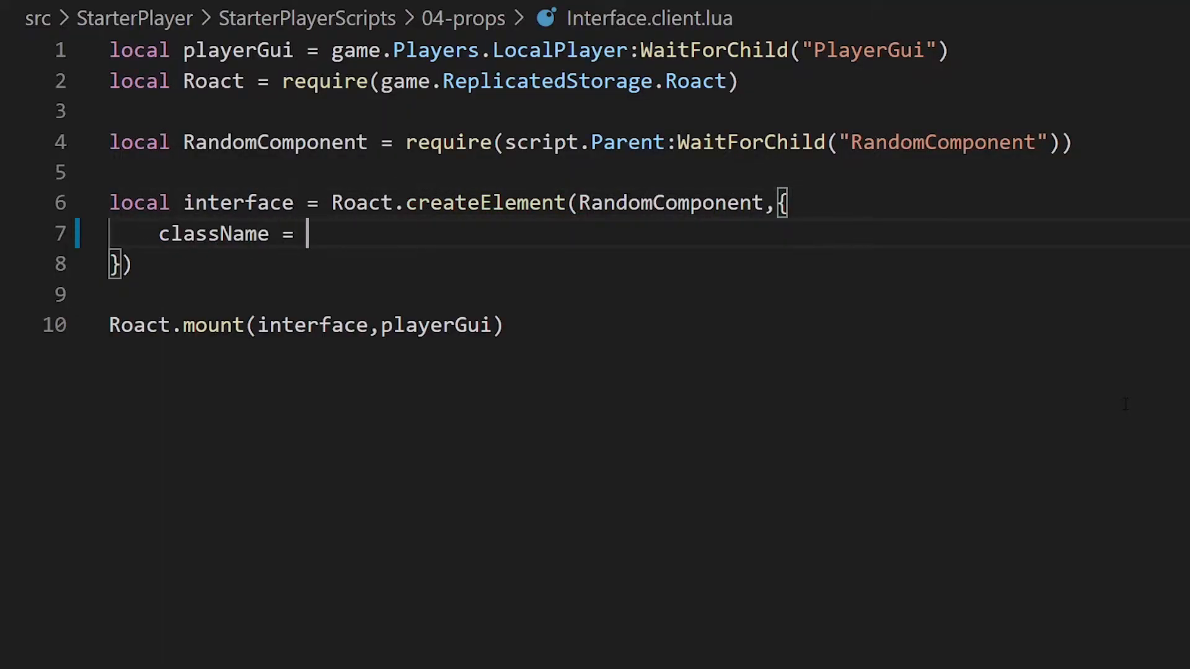
- Set className to "ScreenGui" and render Roact.createElement(self.props.className) in RandomComponent
{"action": "type", "text": "\"ScreenGui\""}
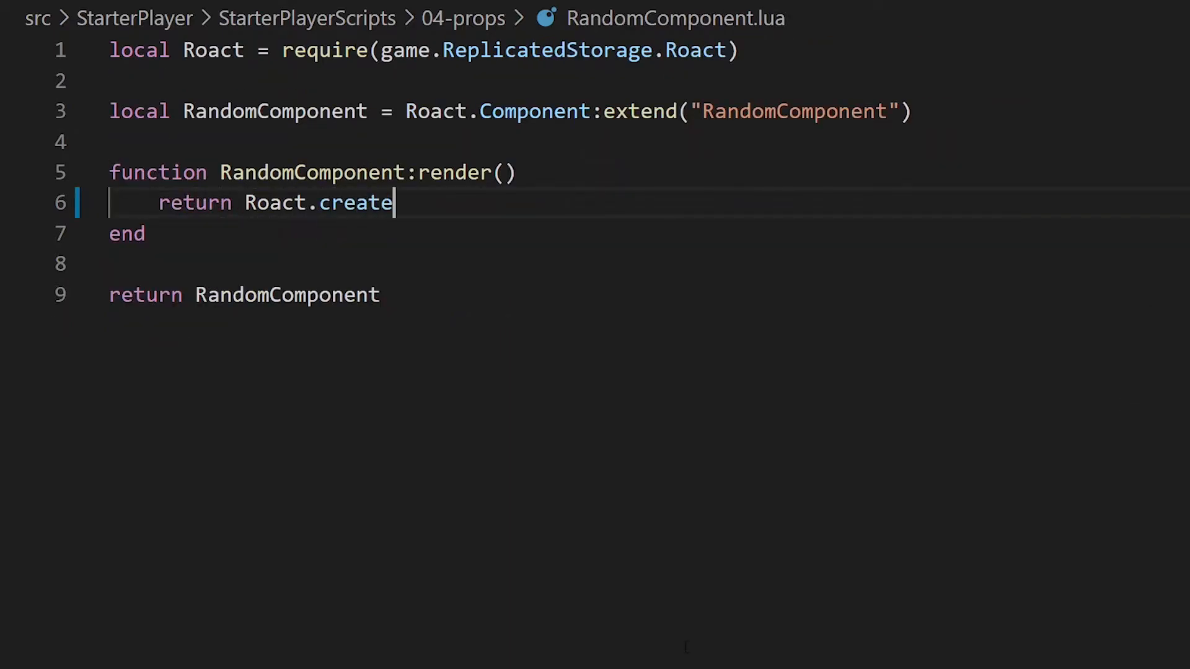
{"action": "type", "text": "Element(self.props.classN"}
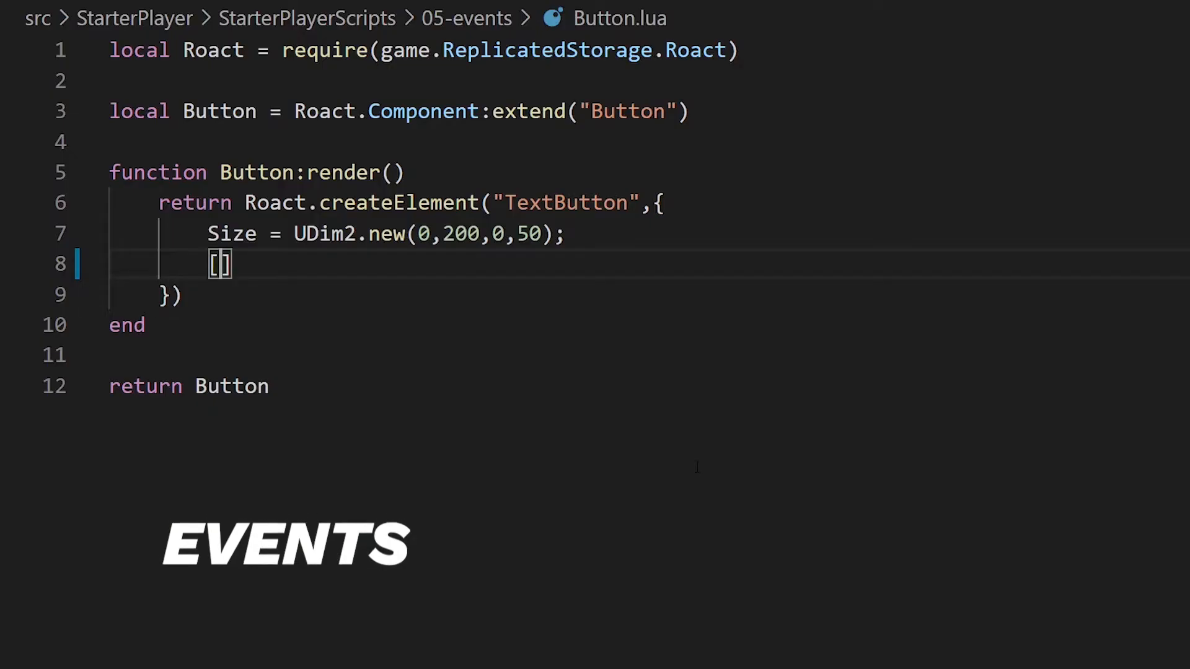
- Add [Roact.Event.Activated] = function(object, inputObject, clickCount) and begin a print call
{"action": "type", "text": "Roact.Event.ct"}
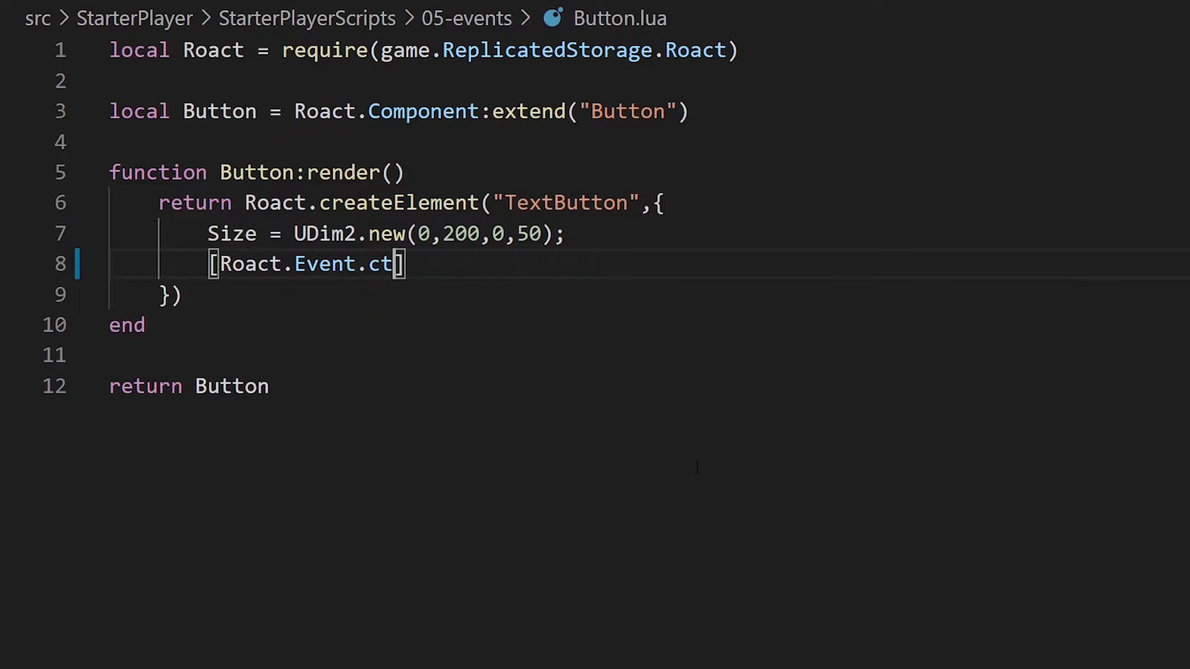
{"action": "type", "text": "Activated"}
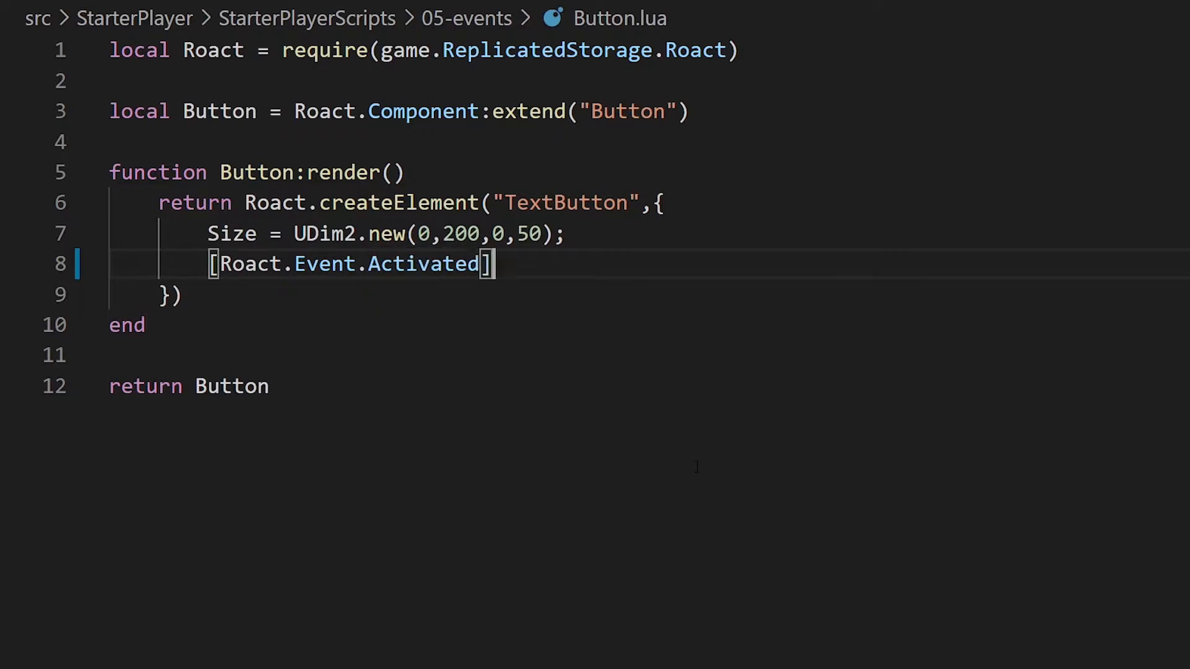
{"action": "type", "text": "= function()"}
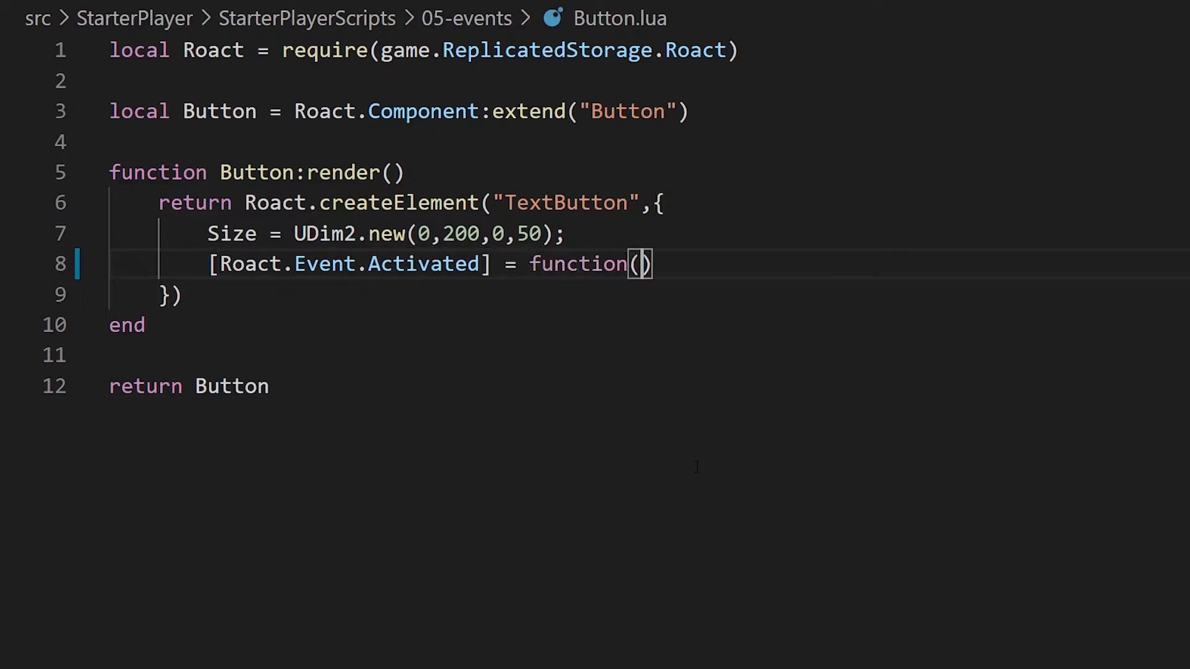
{"action": "type", "text": "object,"}
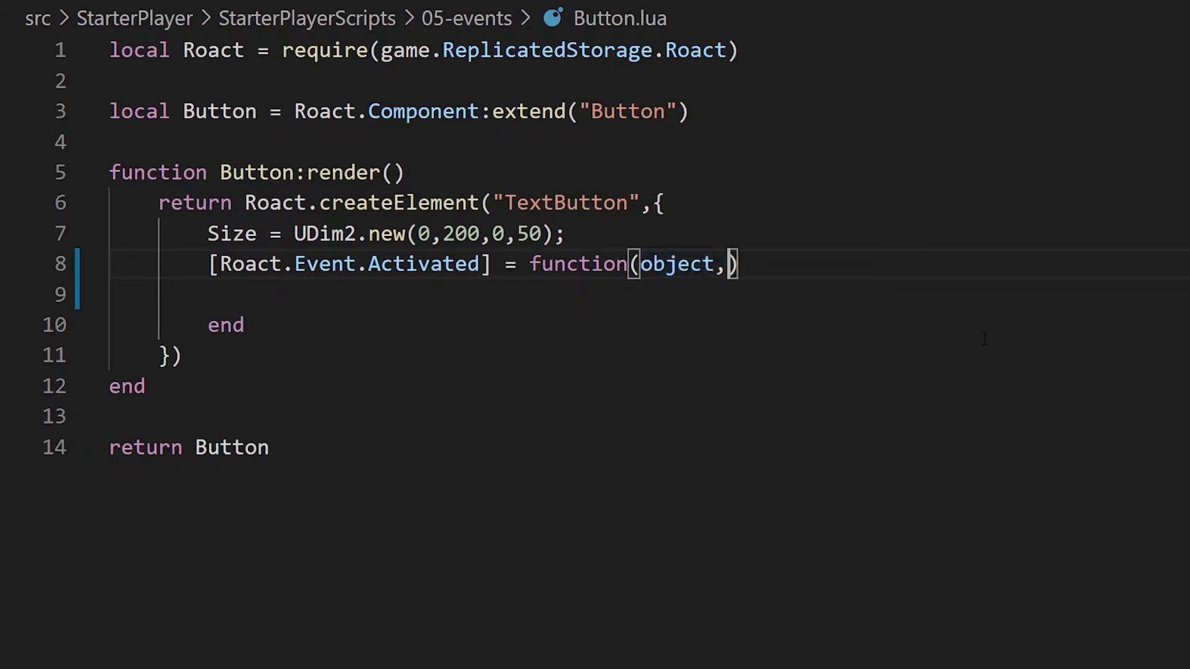
{"action": "type", "text": "inputObject,clic"}
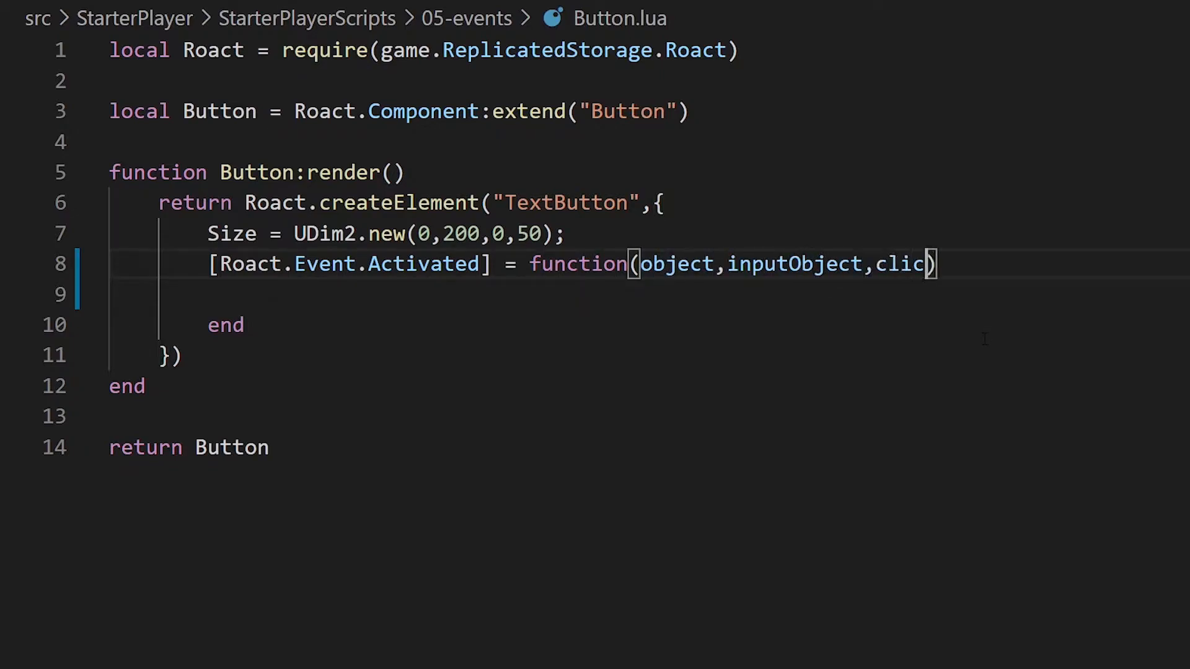
{"action": "type", "text": "kCount"}
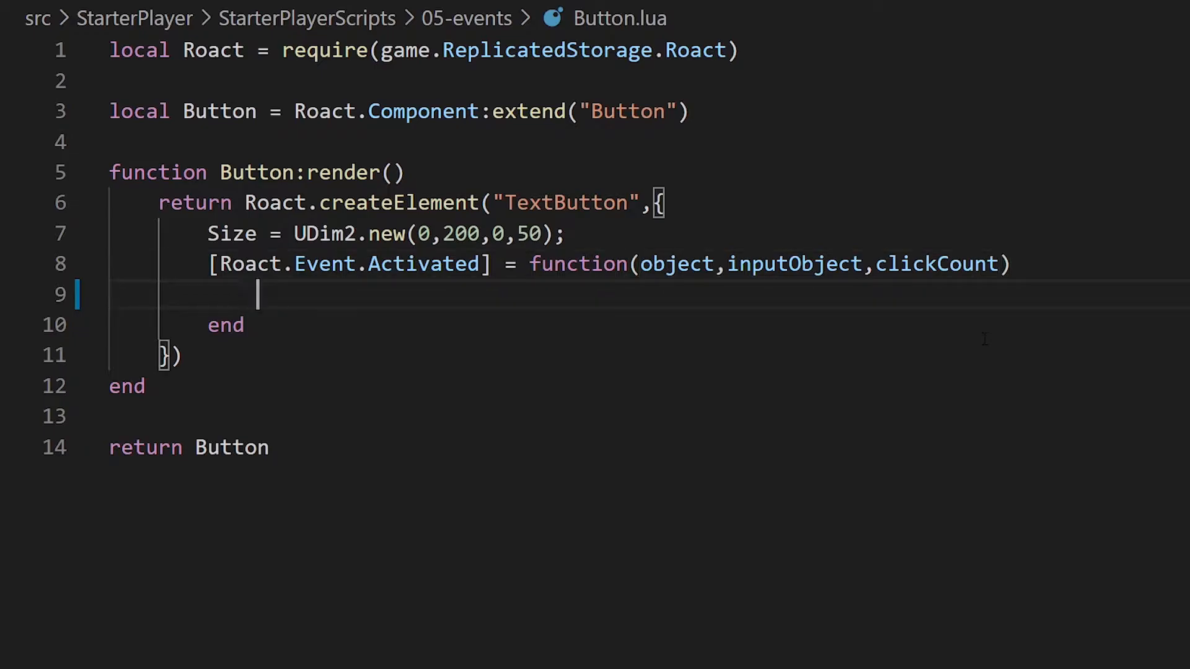
{"action": "type", "text": "print(clic"}
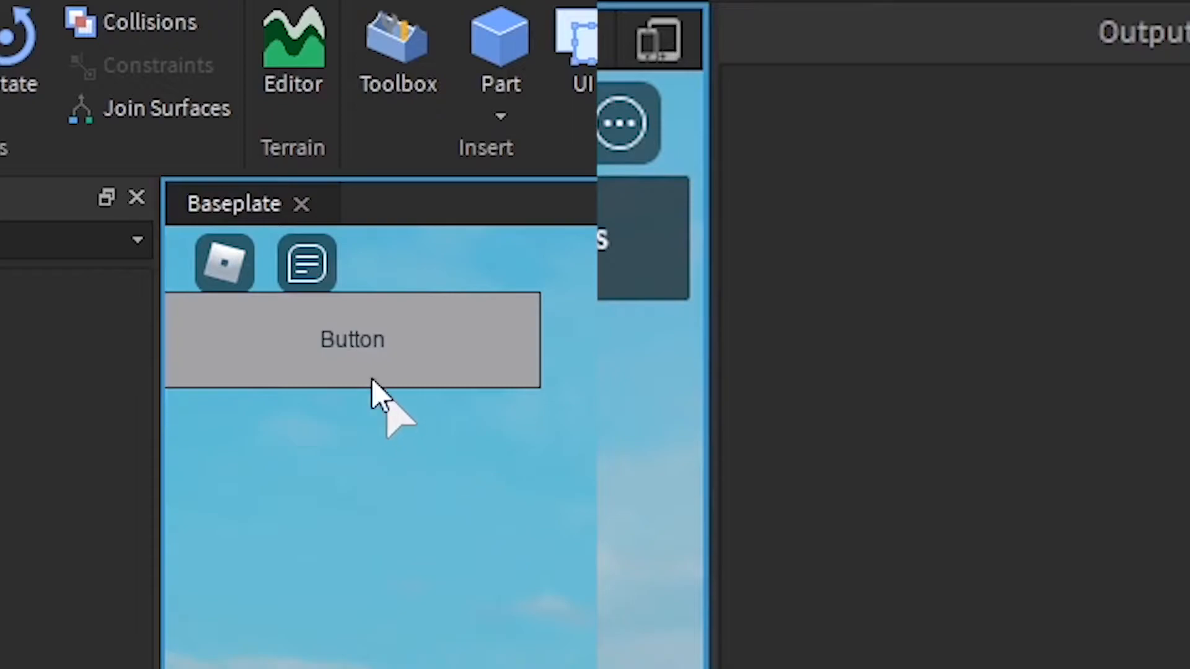
{"action": "left_click", "coordinate": [352, 339]}
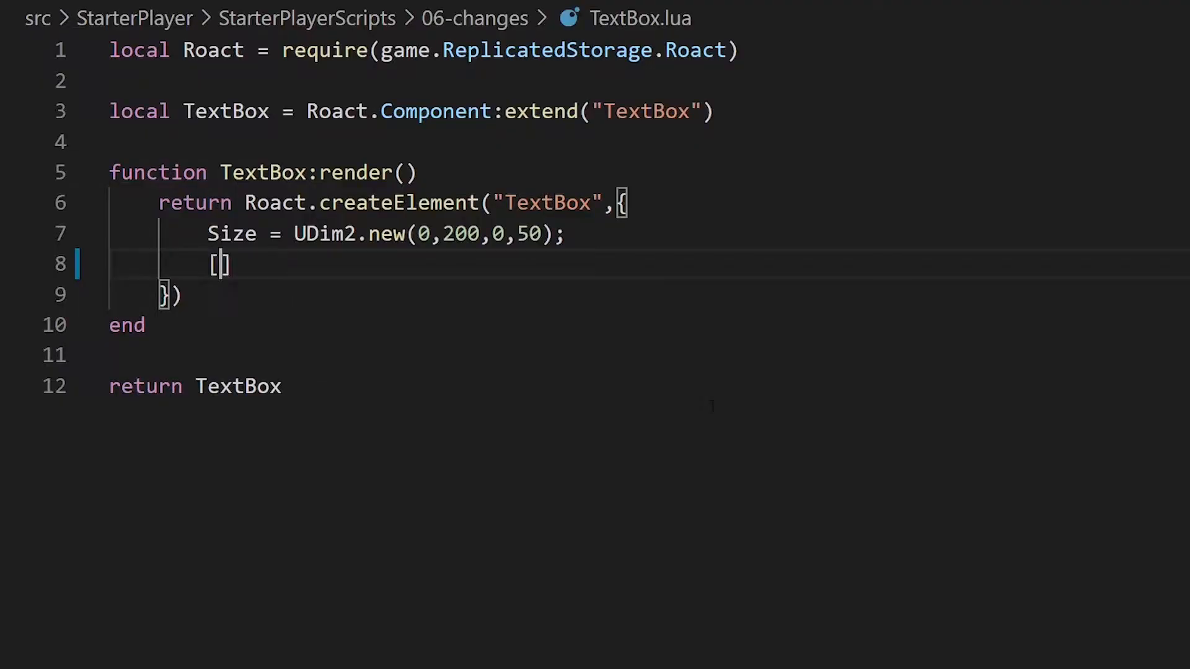
- Add [Roact.Change.Text] = function(object) to the TextBox element's props
{"action": "type", "text": "Roact.Change.Text"}
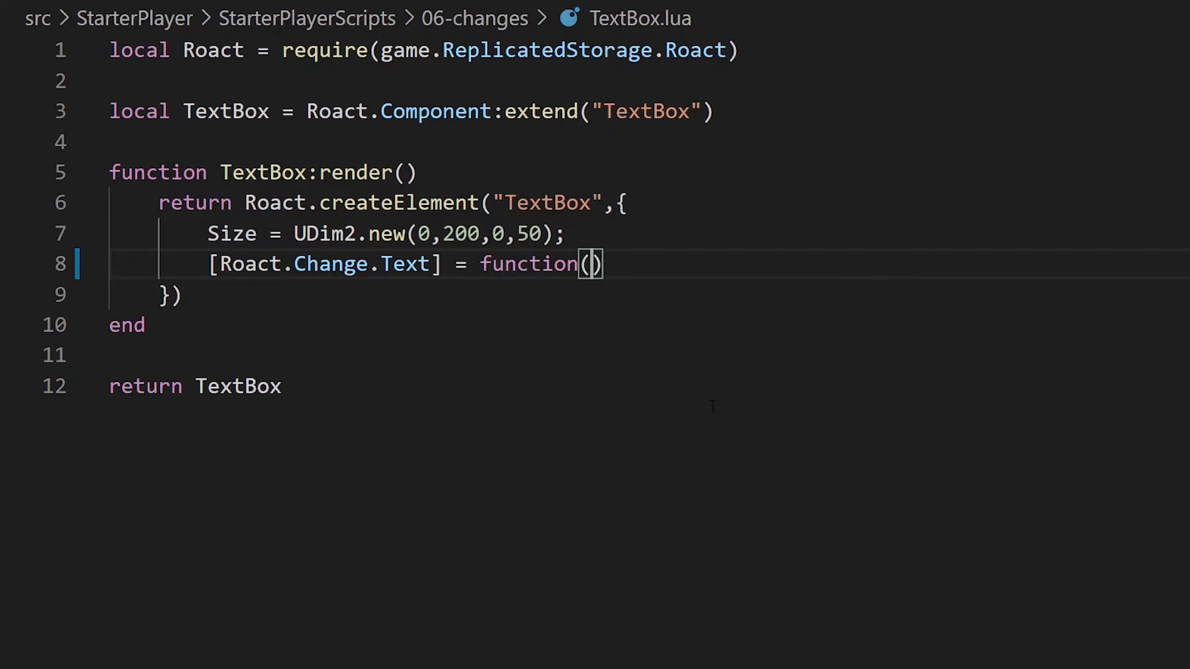
{"action": "type", "text": "object)"}
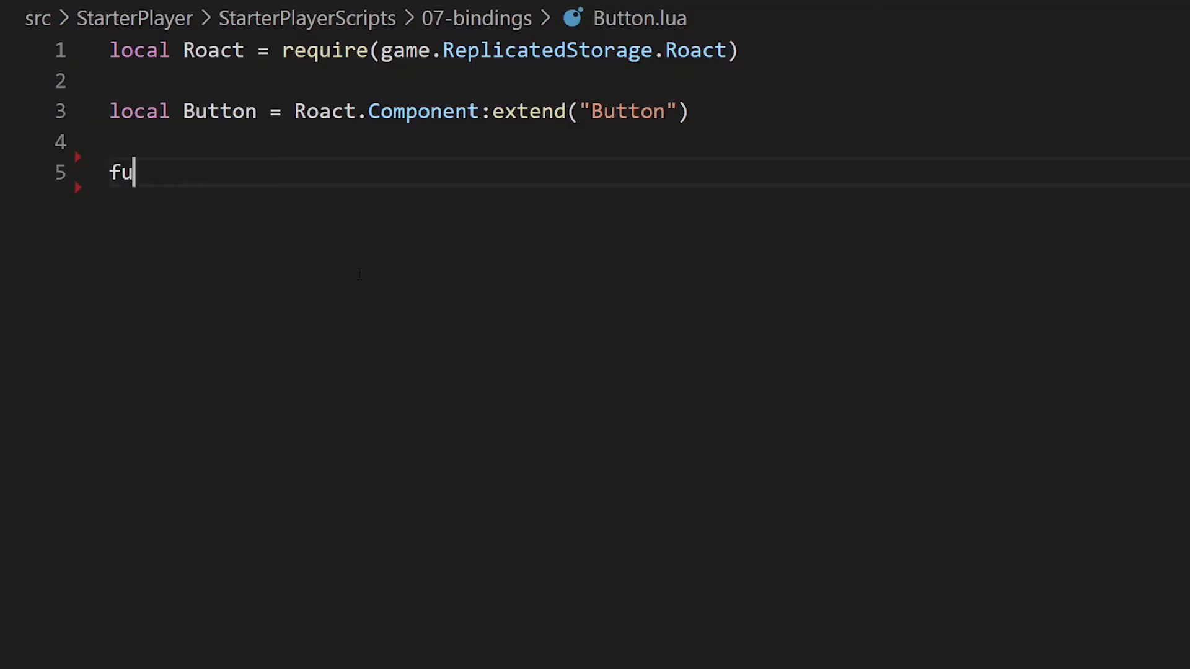
- Write Button:init creating self.clickCount and self.updateClickCount with Roact.createBinding(0)
{"action": "type", "text": "nction Button:init()"}
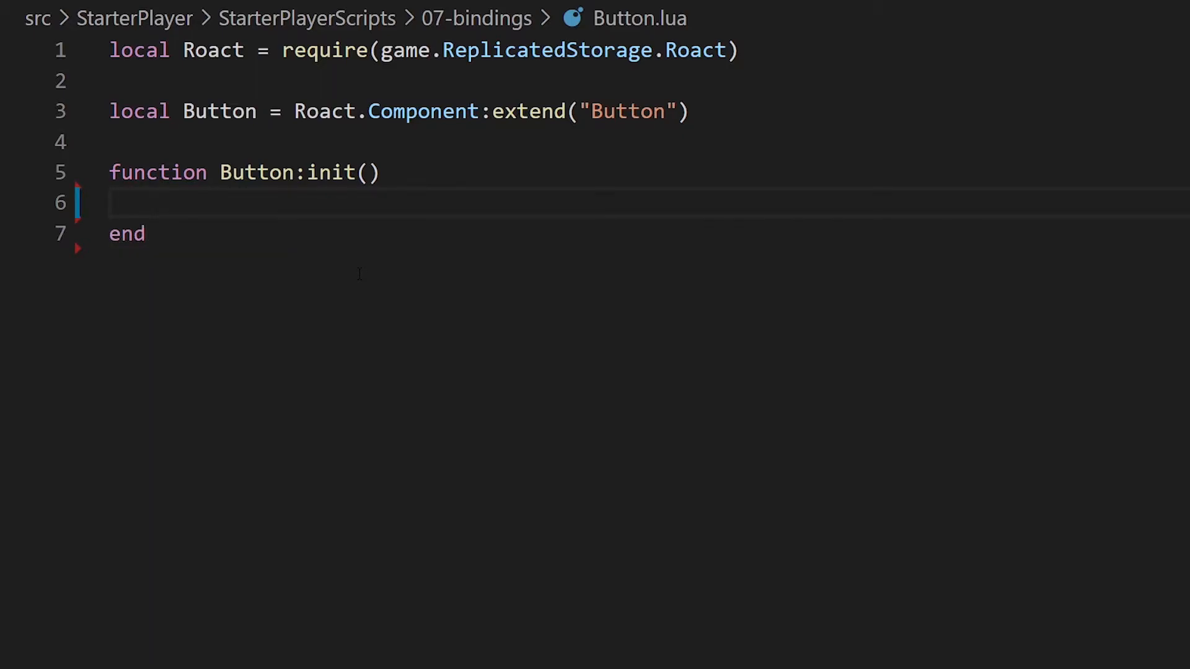
{"action": "type", "text": "self.c"}
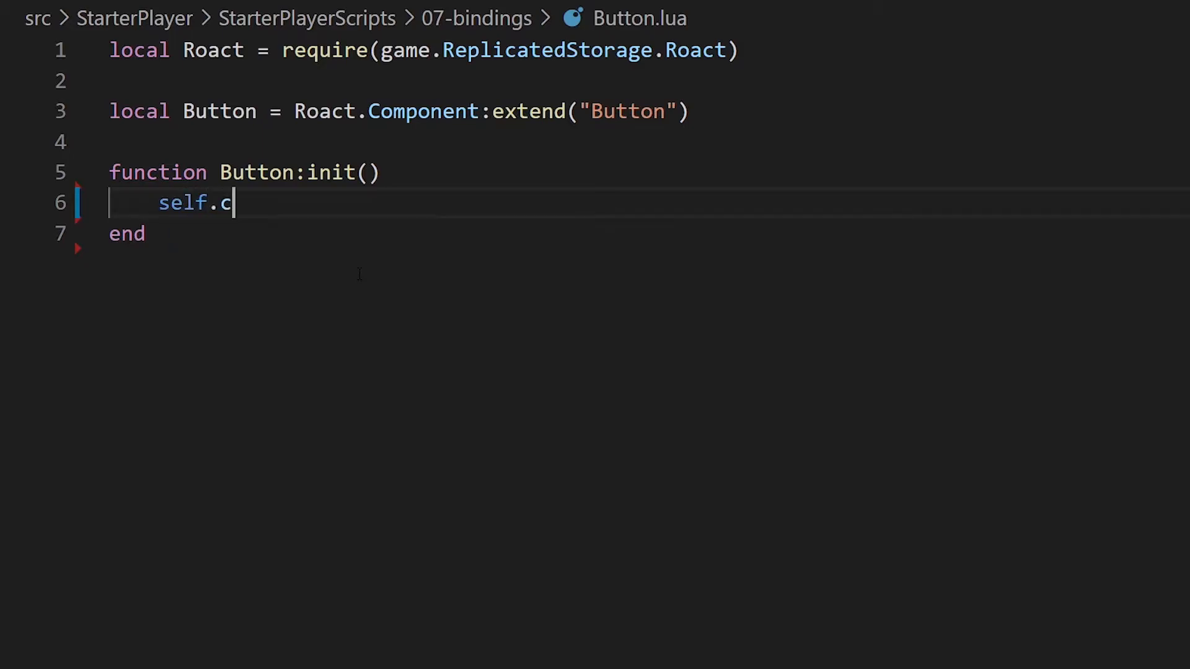
{"action": "type", "text": "lickCount,self"}
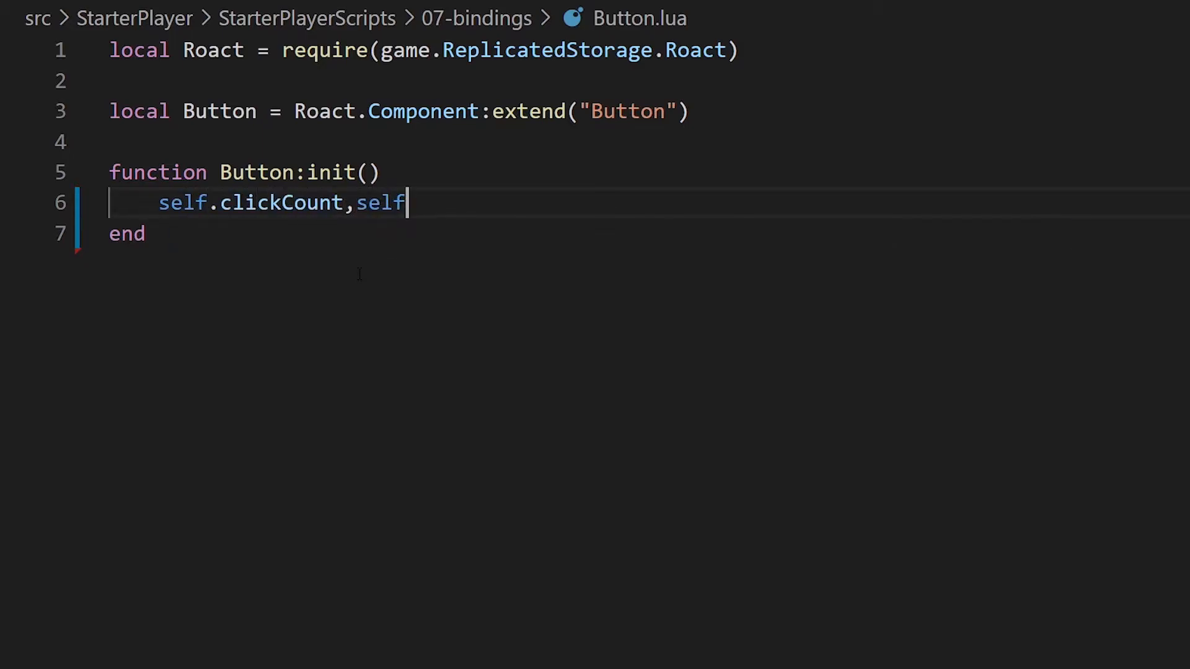
{"action": "type", "text": ".updateClickCou"}
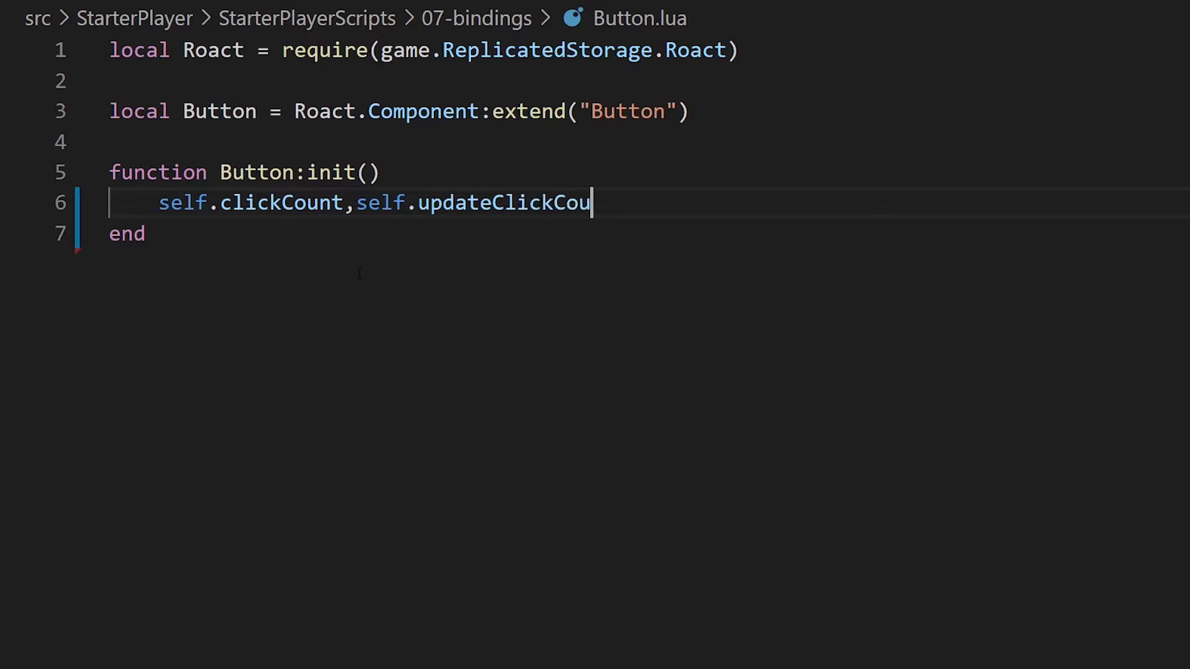
{"action": "type", "text": "nt = Roact.createB"}
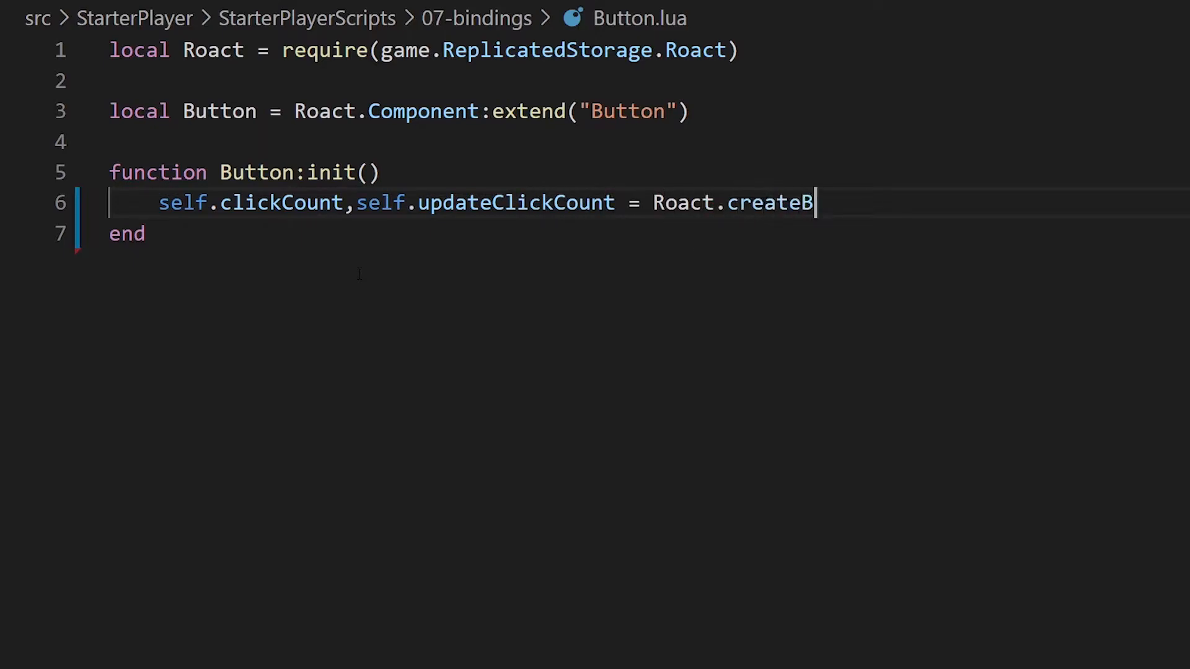
{"action": "type", "text": "inding(0)"}
{"action": "type", "text": "return Roact.createElemen"}
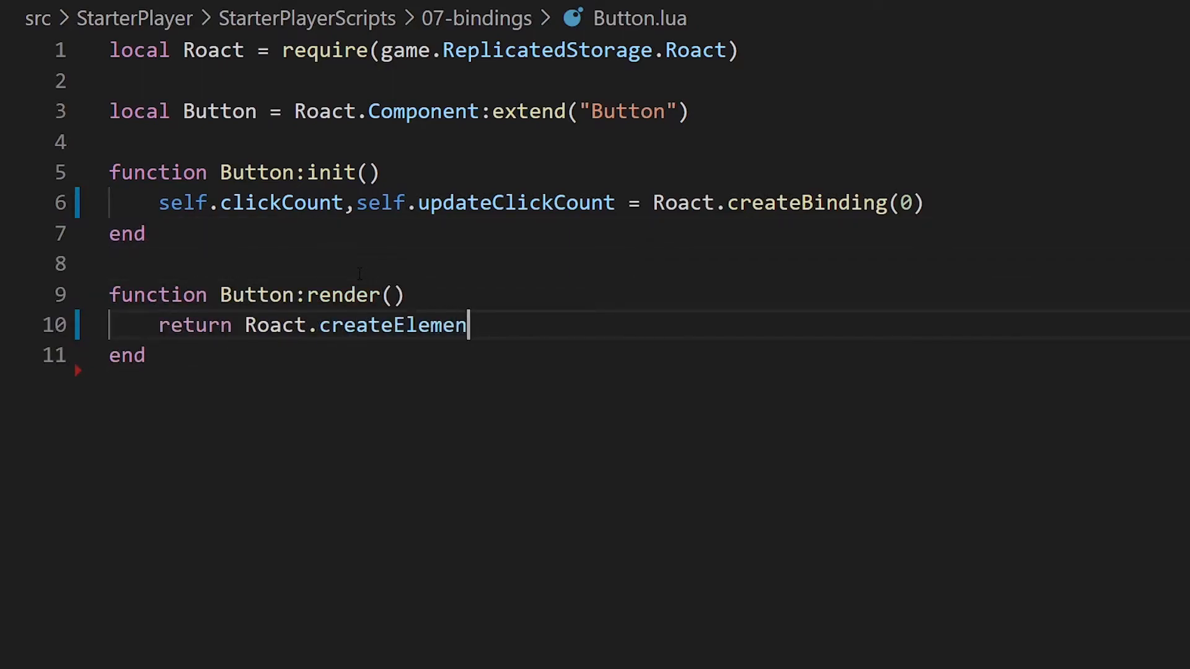
- Set TextButton Text to self.clickCount and increment it by one in Activated
{"action": "type", "text": "t(\"TextButton\",{"}
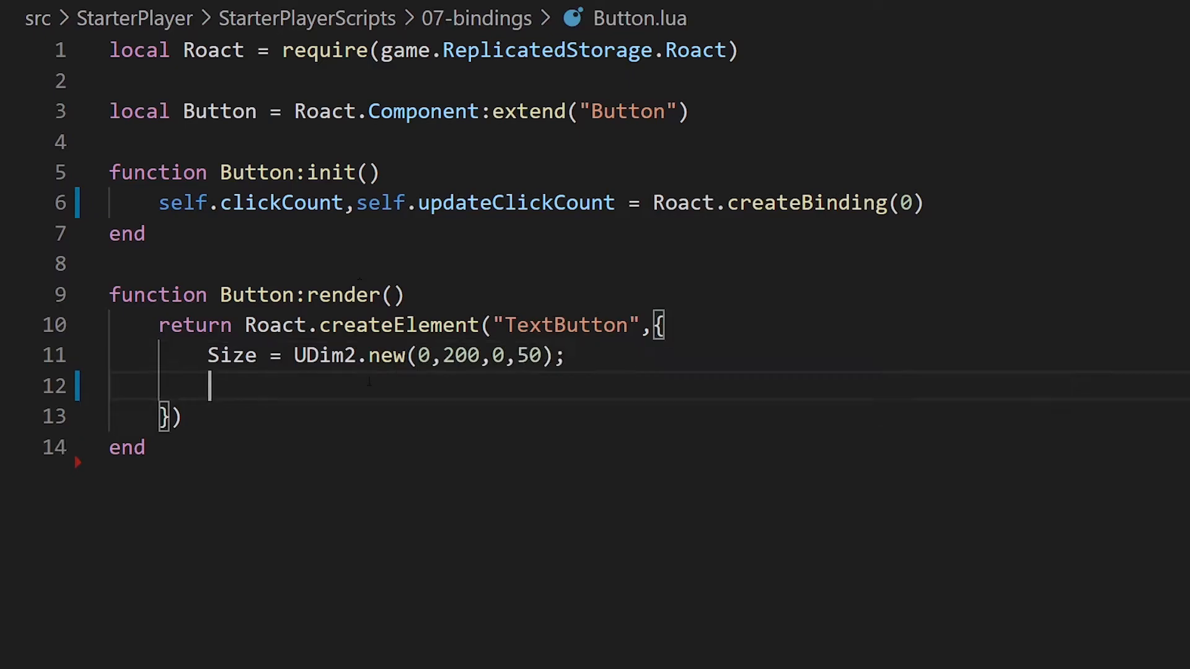
{"action": "type", "text": "Text = self.clickCount;"}
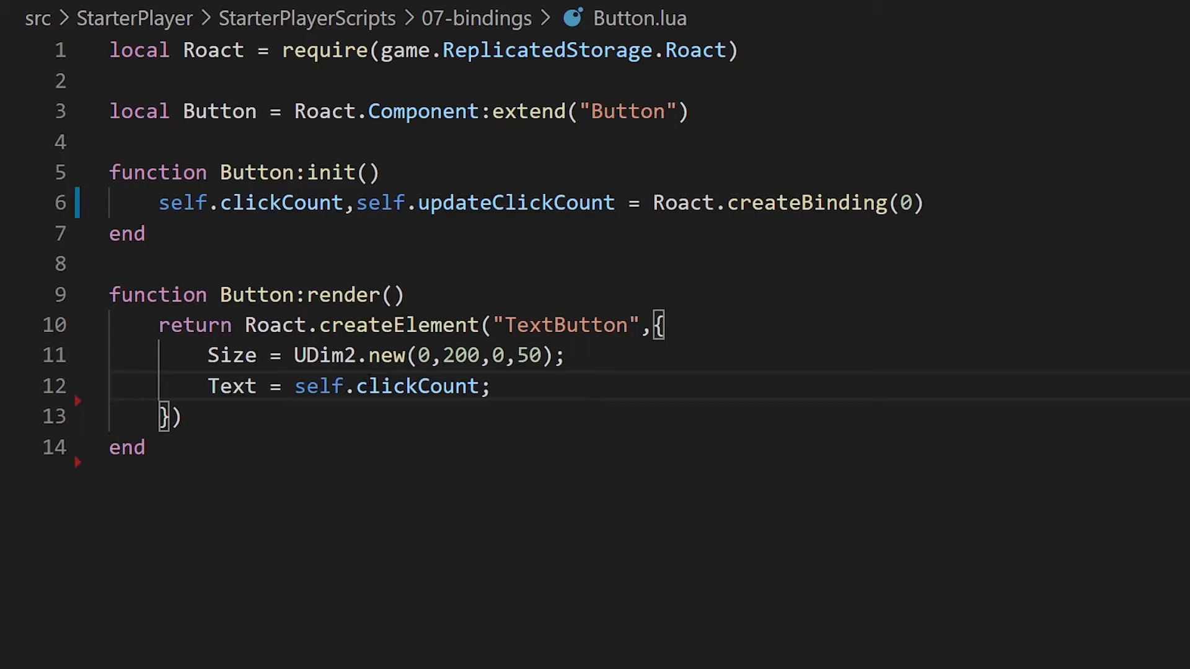
{"action": "type", "text": "[Roact.Event.Activated] = function(object,input)"}
{"action": "type", "text": "self.u"}
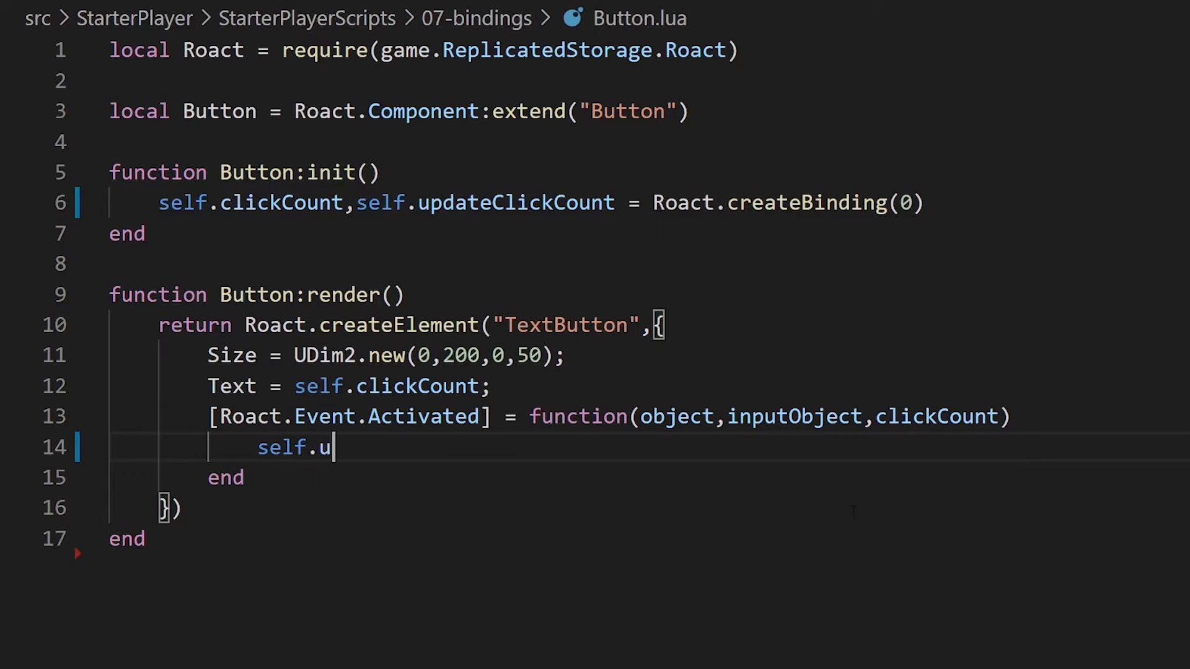
{"action": "type", "text": "pdateClickCount()"}
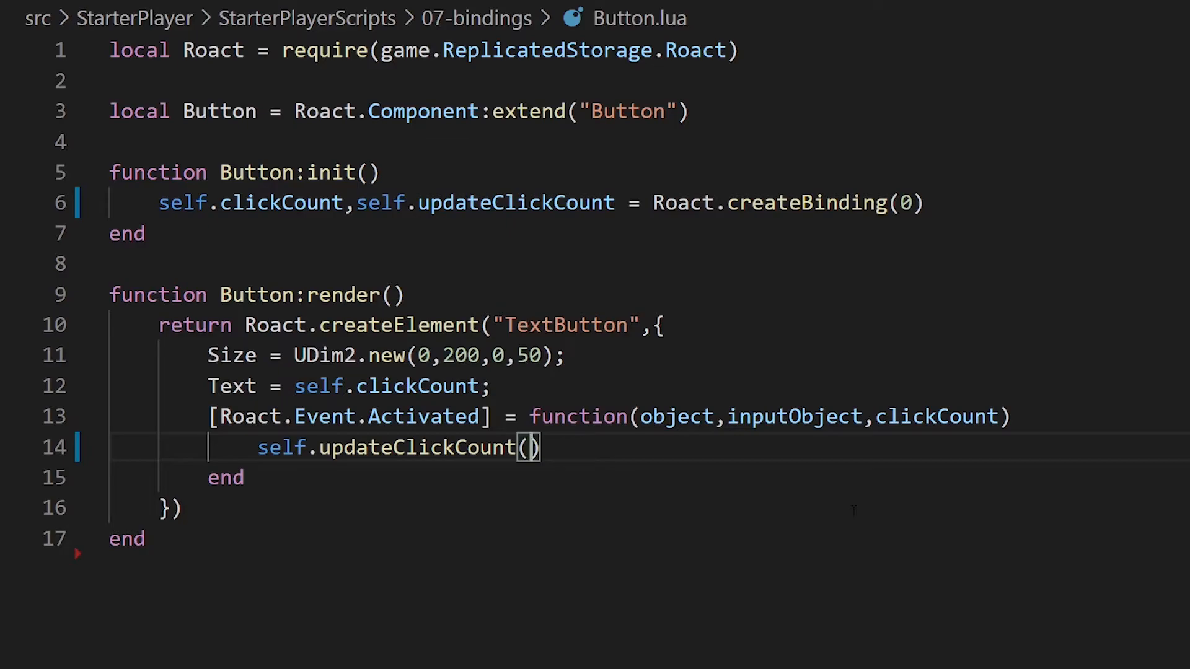
{"action": "type", "text": "self.clickCount"}
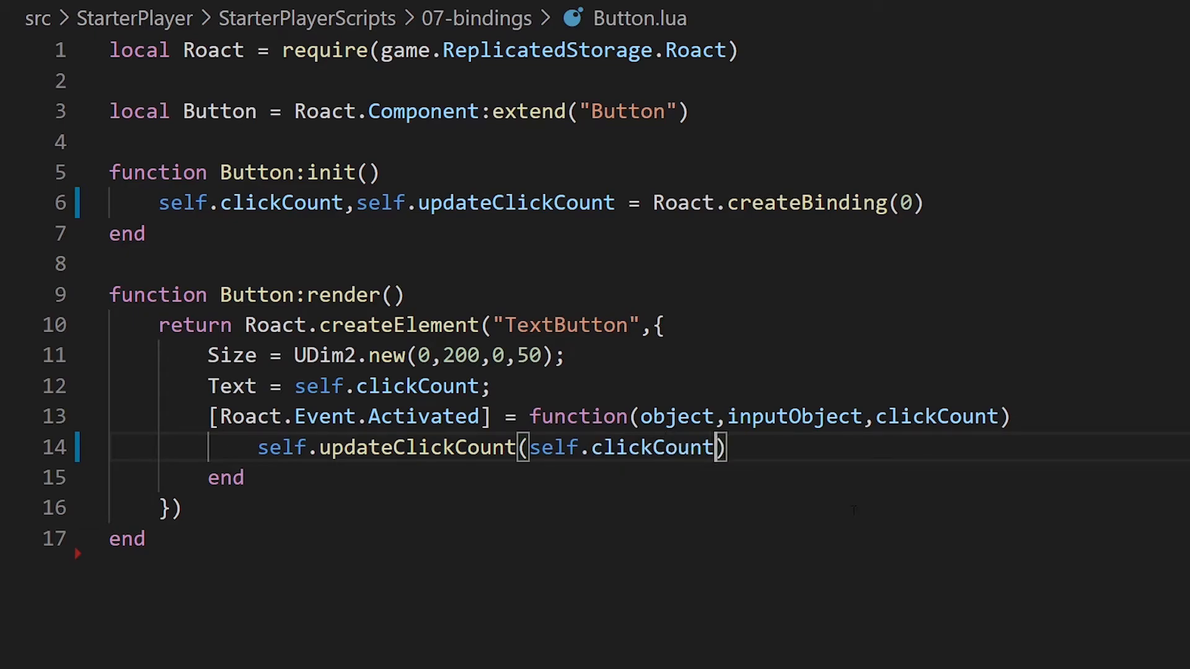
{"action": "type", "text": ":getValue()+1"}
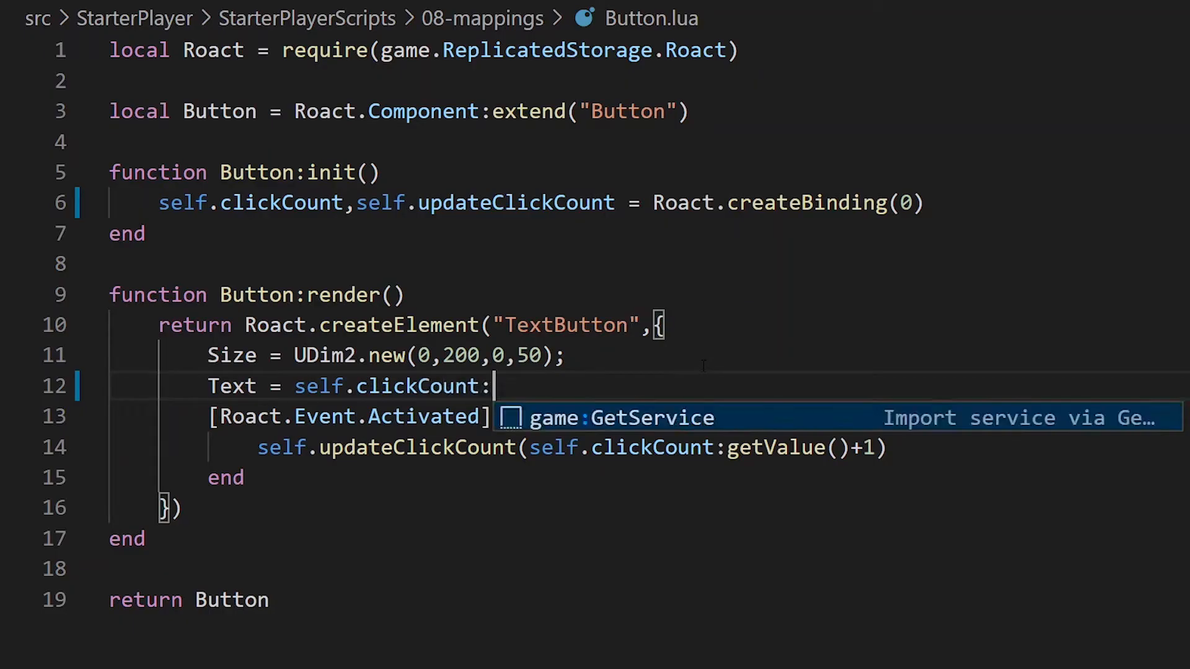
- Map the clickCount binding to a function returning a "Click Count" string for the text
{"action": "type", "text": "map(function(clickCount)"}
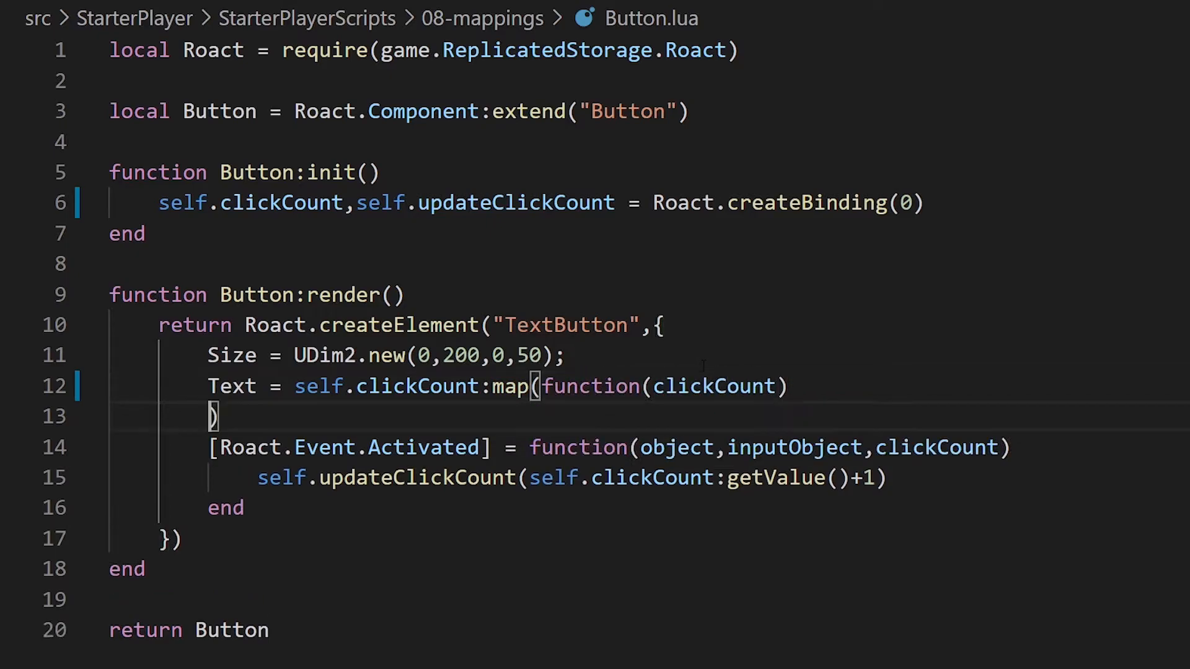
{"action": "type", "text": "return"}
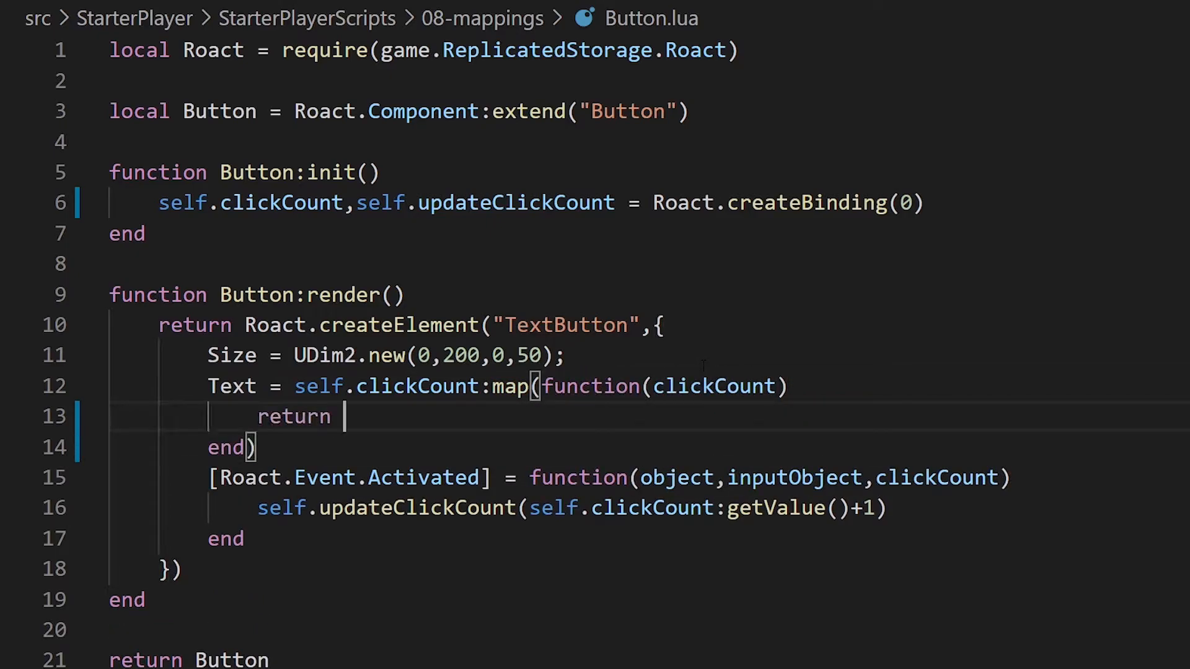
{"action": "type", "text": "\"Click Count"}
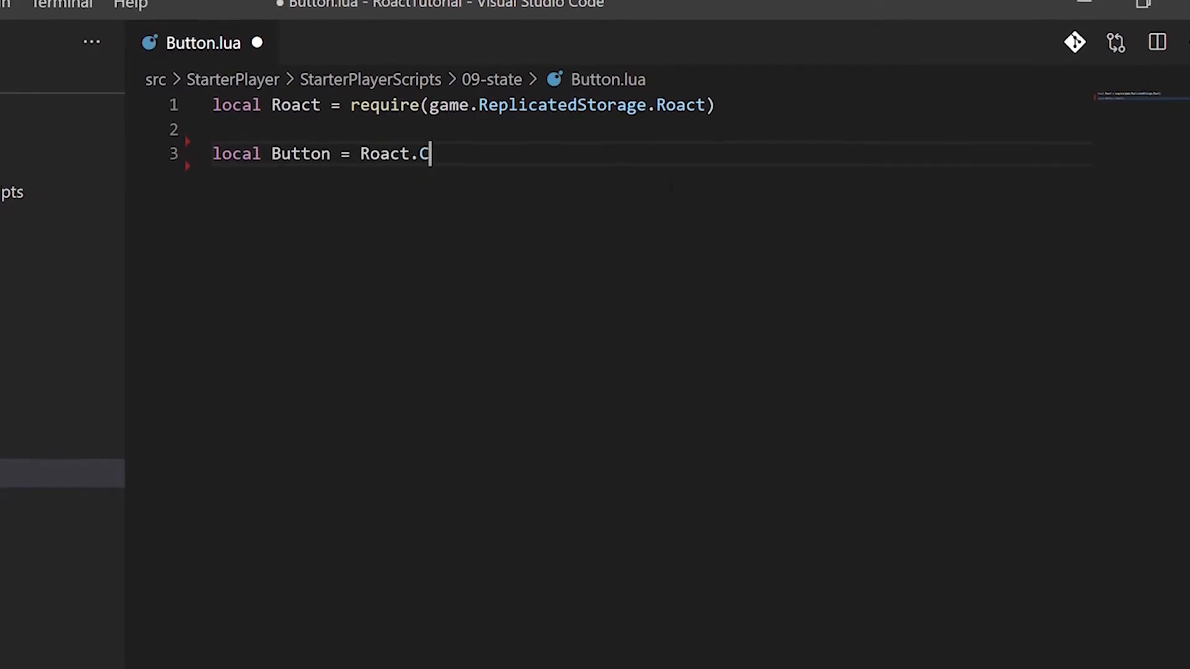
- Declare the Button component, init state elementFlag = true, and start rendering a TextButton
{"action": "type", "text": "omponent:extend("}
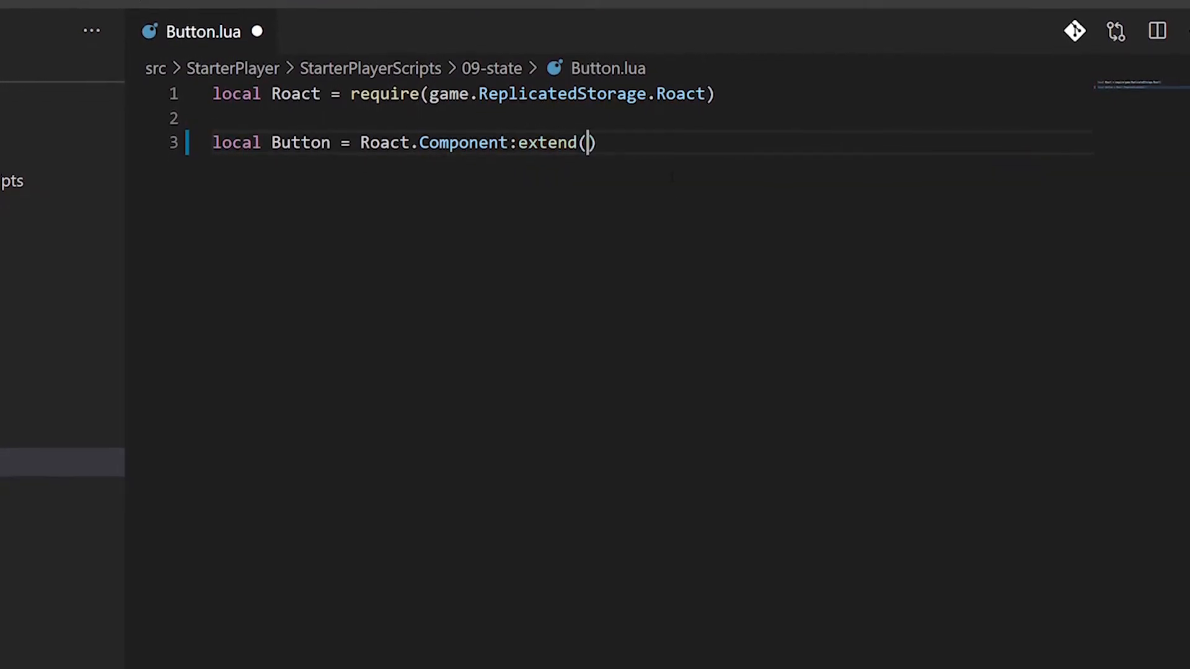
{"action": "type", "text": "\"Button\")"}
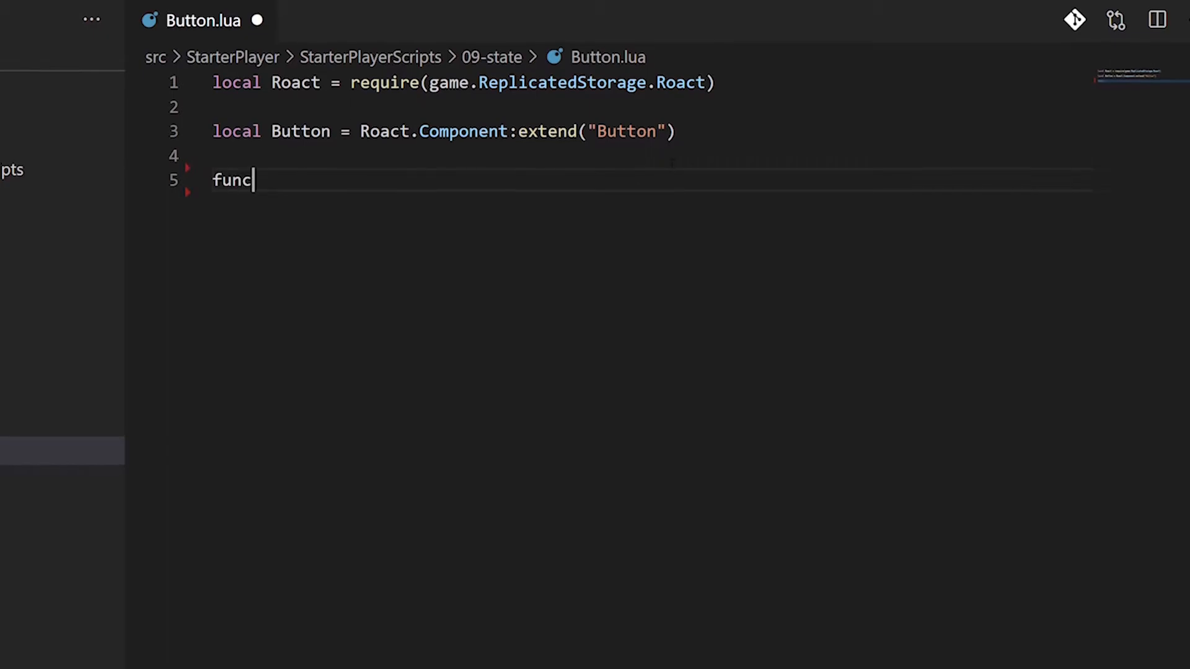
{"action": "type", "text": "tion Button:init()"}
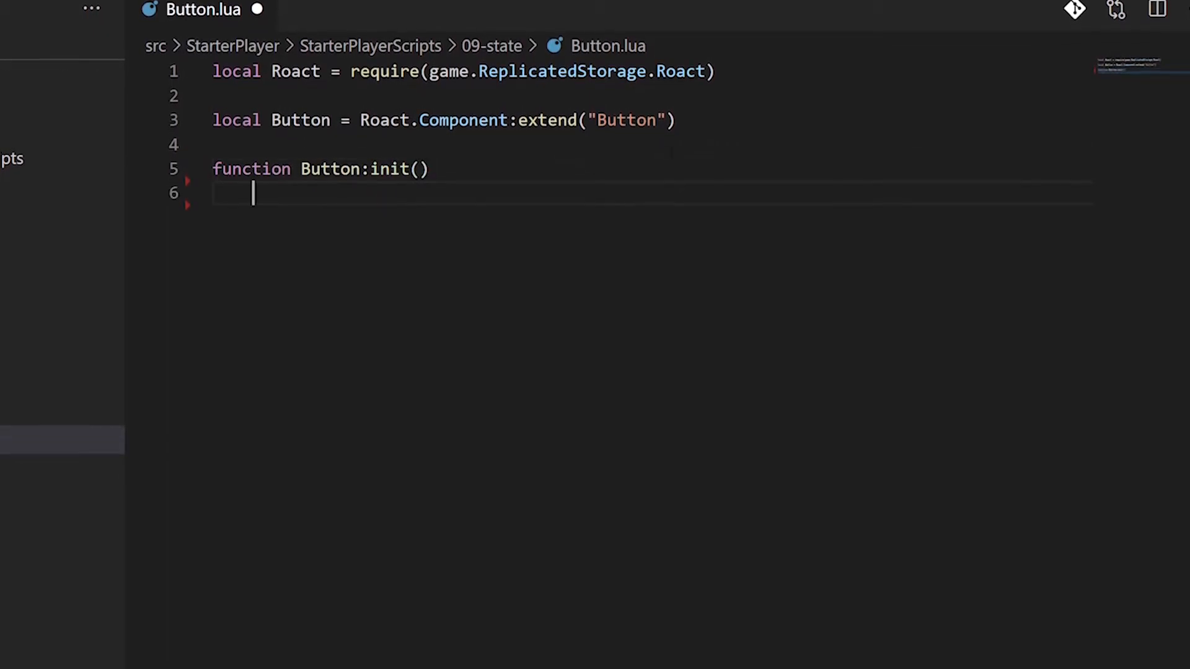
{"action": "type", "text": "self:set"}
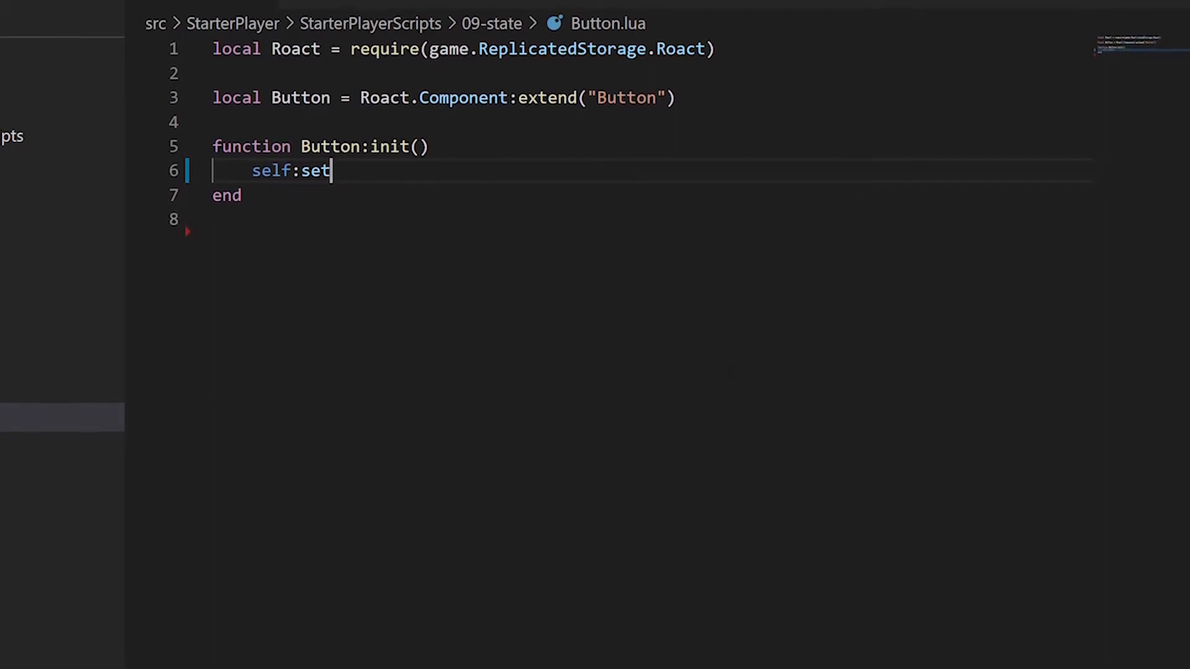
{"action": "type", "text": "State({})"}
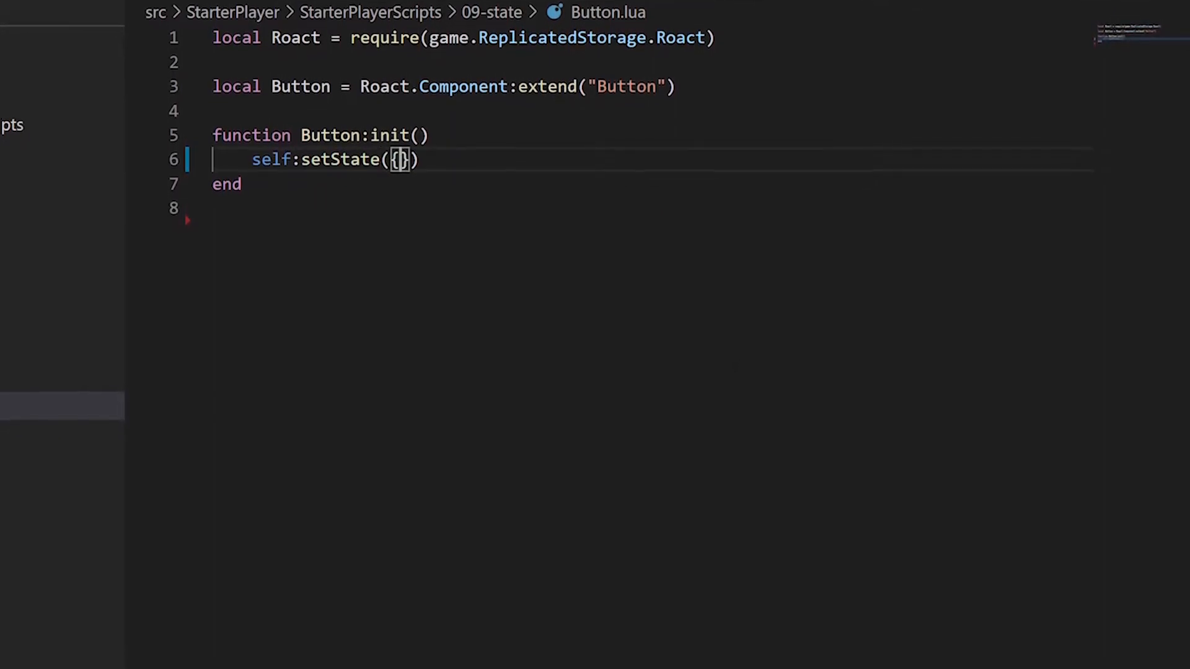
{"action": "key", "text": "Enter"}
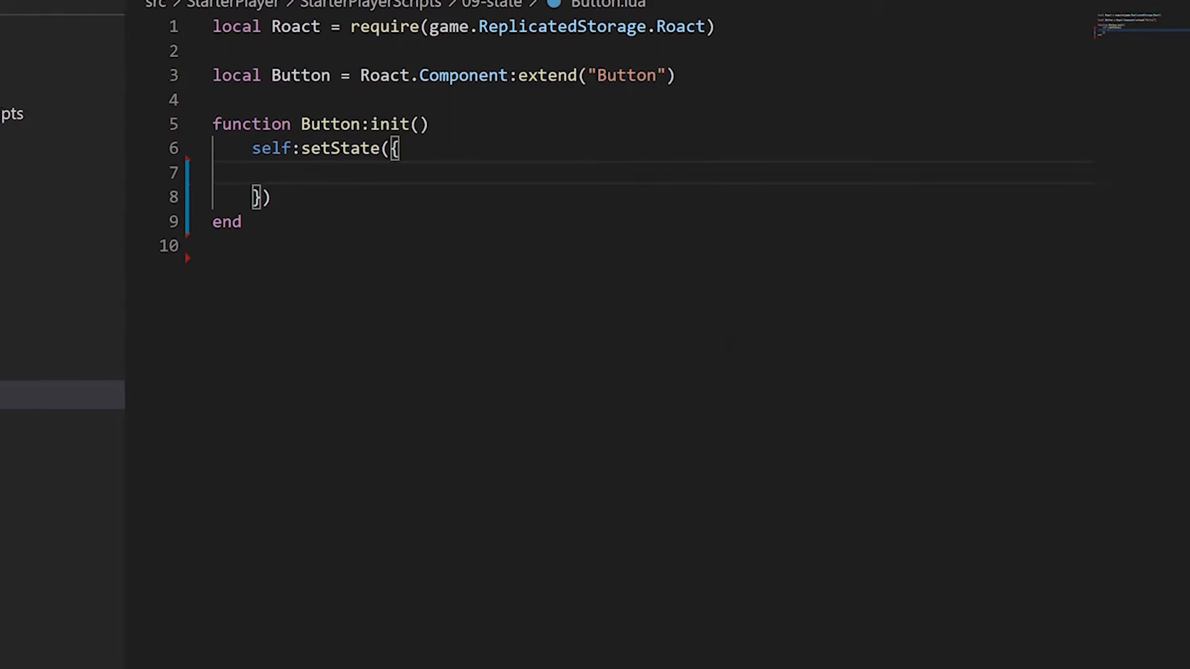
{"action": "type", "text": "ele"}
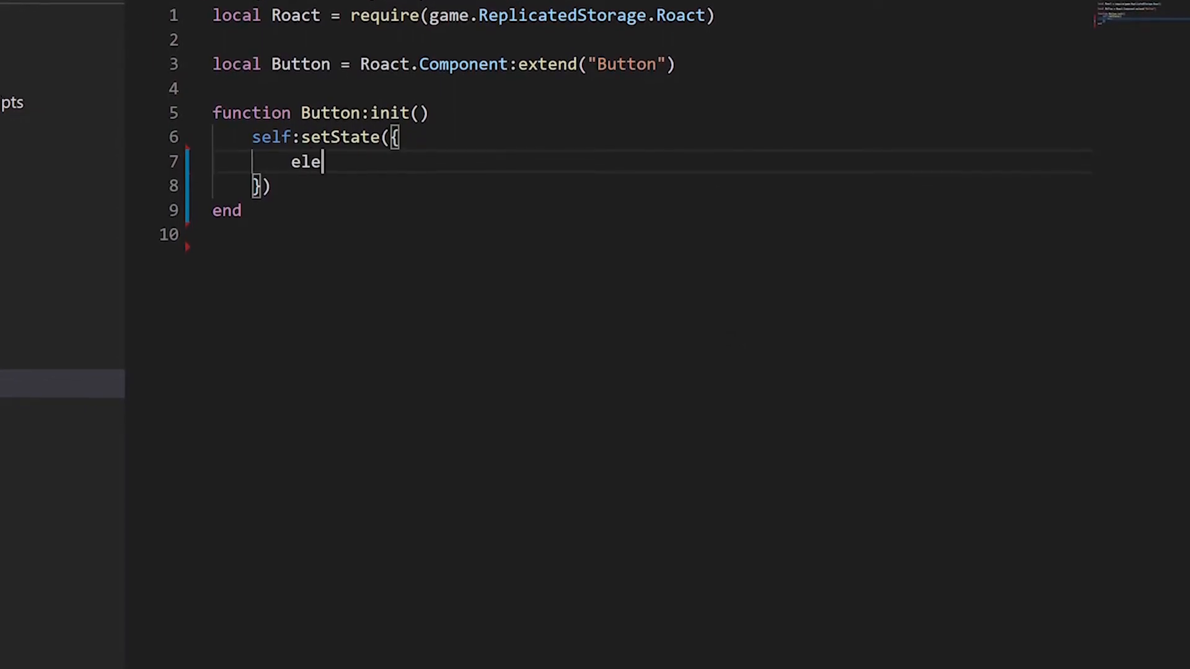
{"action": "type", "text": "mentFlag"}
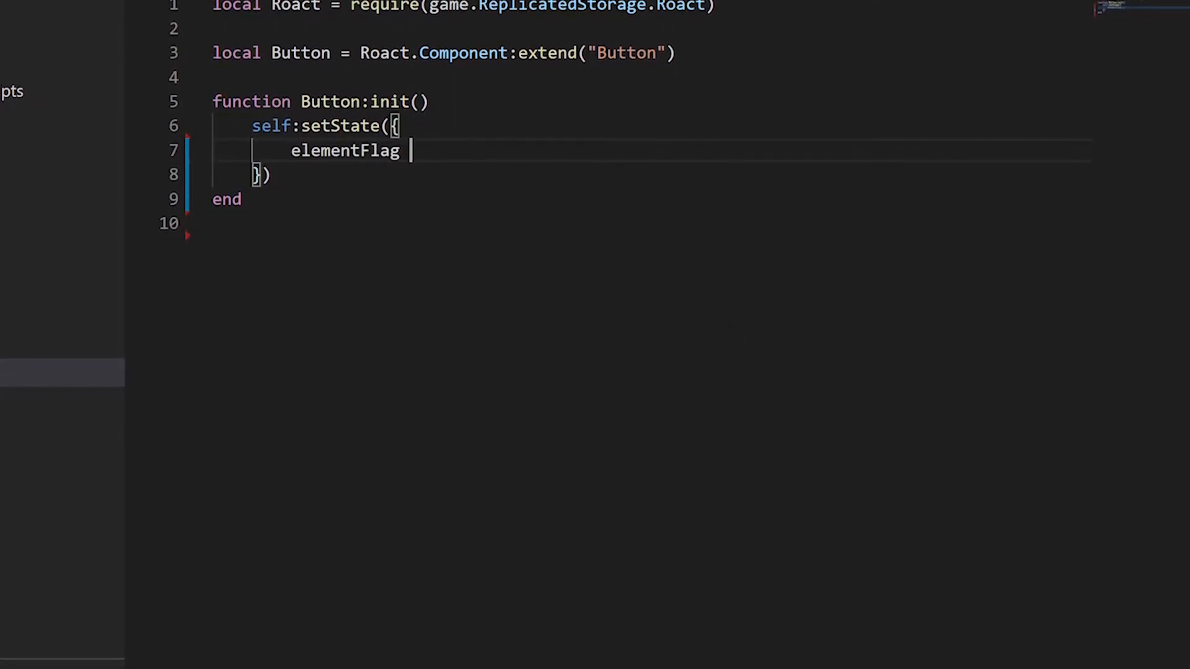
{"action": "type", "text": "= true;"}
{"action": "type", "text": "if self.state.elementFlag then"}
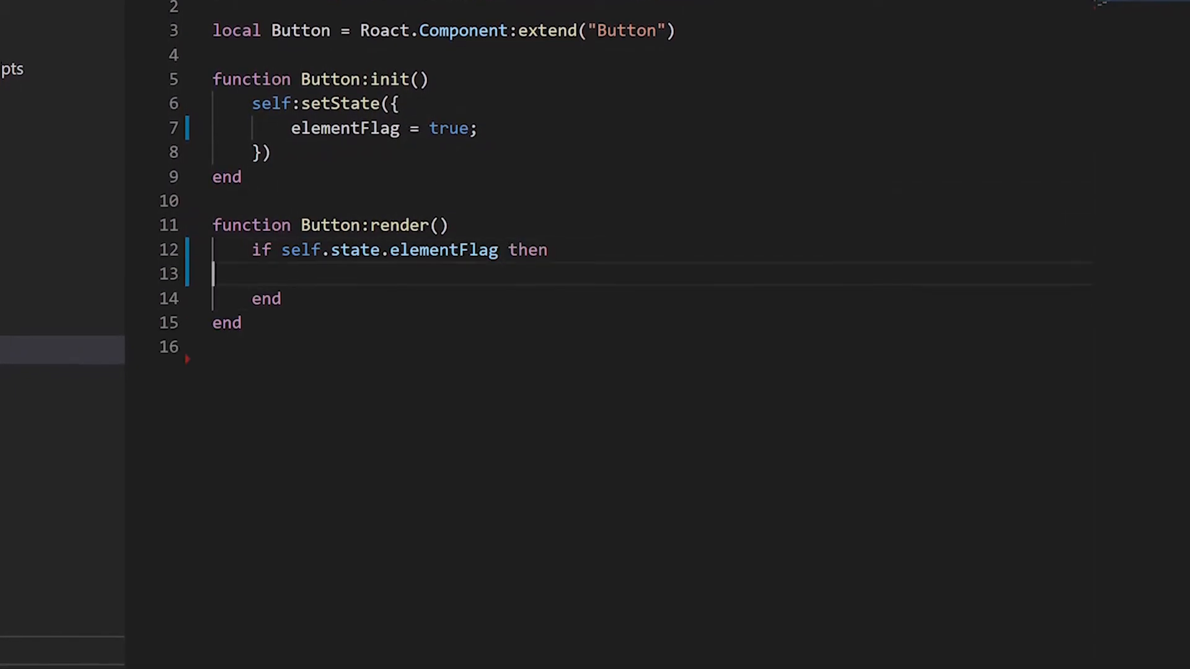
{"action": "type", "text": "return Roact.createElement(\"TextButton\",{"}
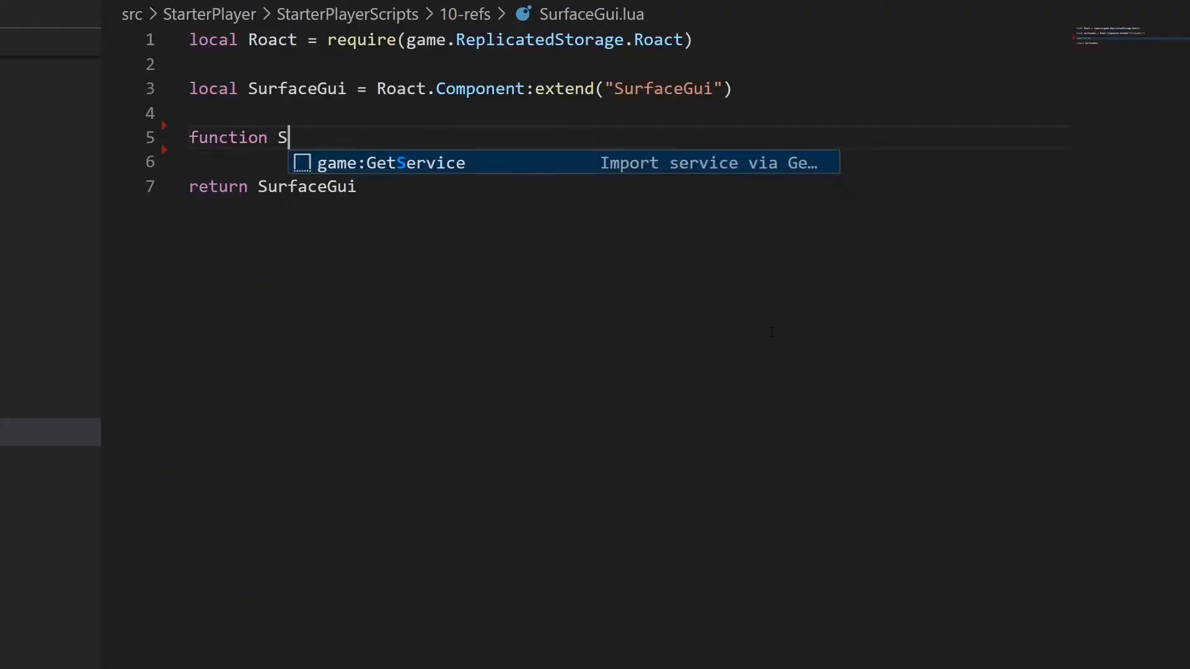
- Create self.partRef in init, reference it in the Part, and add a TextLabel element
{"action": "type", "text": "urfaceGui:init()"}
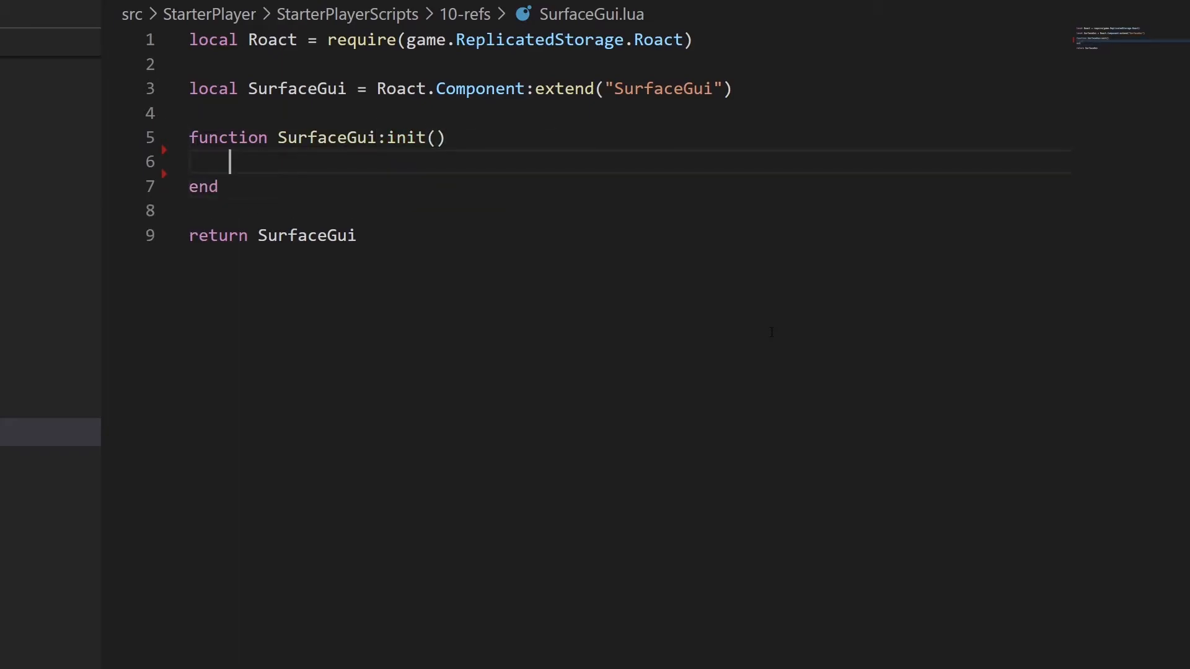
{"action": "type", "text": "self.partRef = Roact.createRef("}
{"action": "type", "text": "[Roact.Ref"}
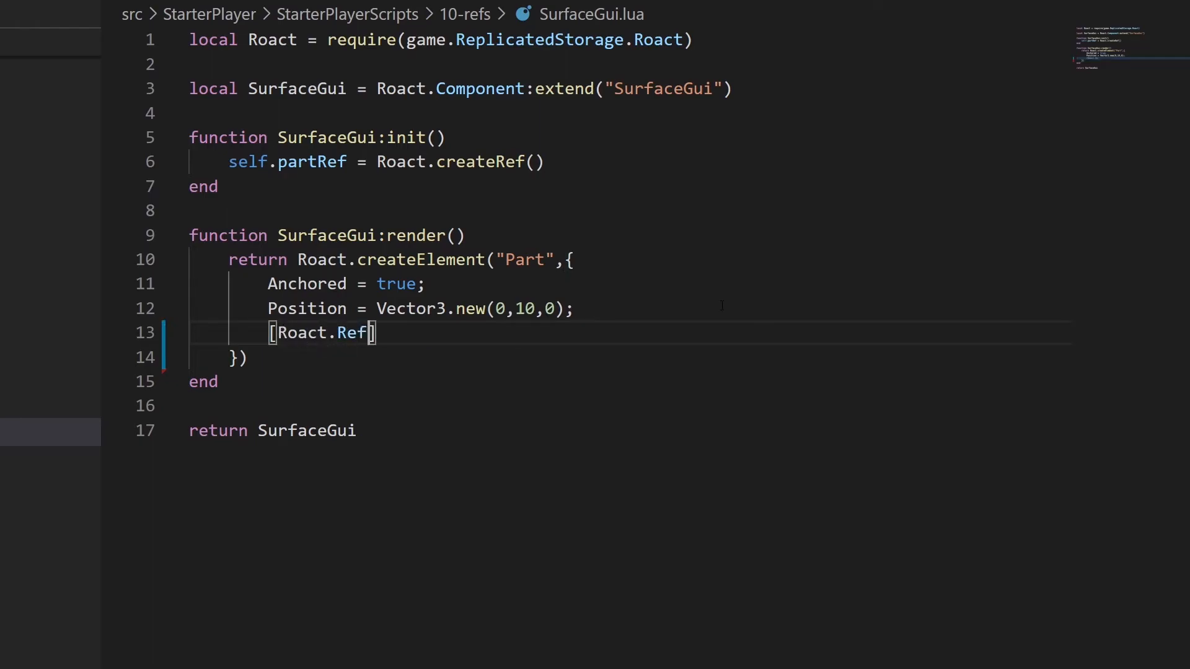
{"action": "type", "text": "= self."}
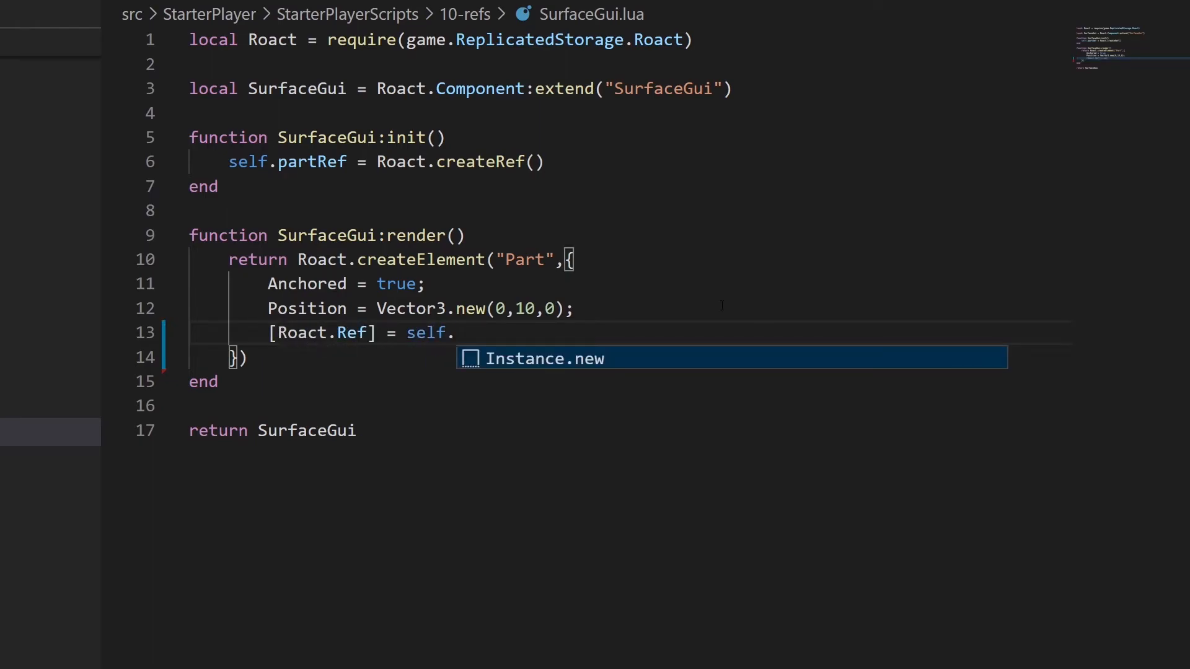
{"action": "type", "text": "partRef;"}
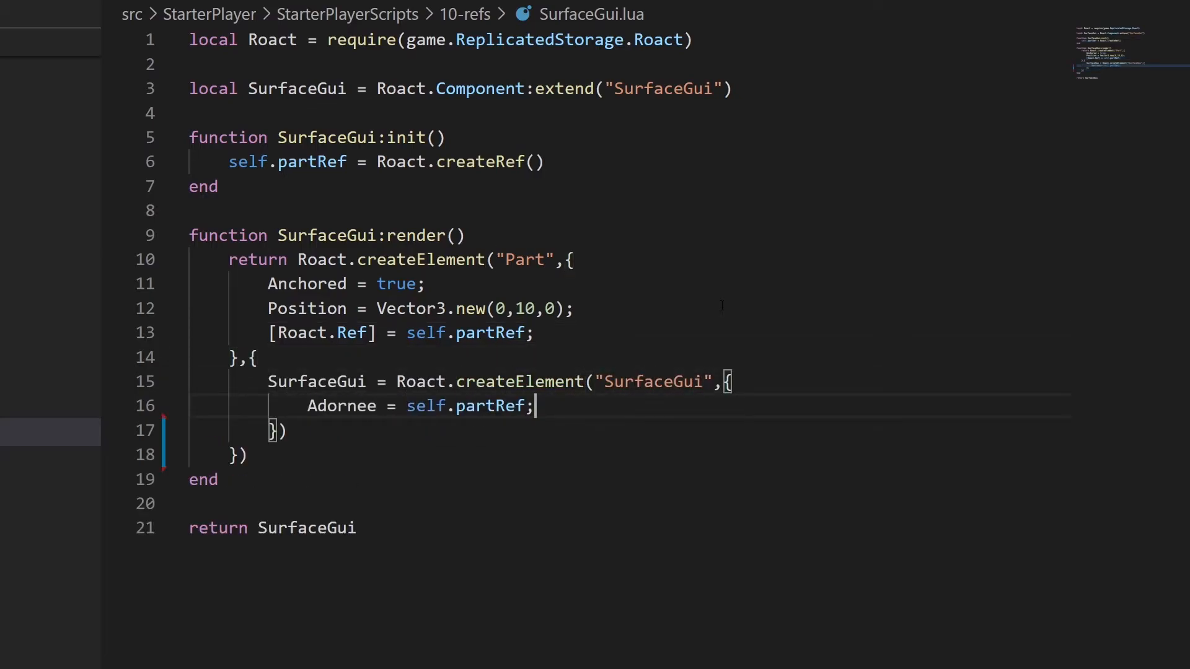
{"action": "type", "text": "TextLabel = Roact.createElement(\"TextLabel\",{"}
{"action": "type", "text": "Text = \"Hello, Roact!\";"}
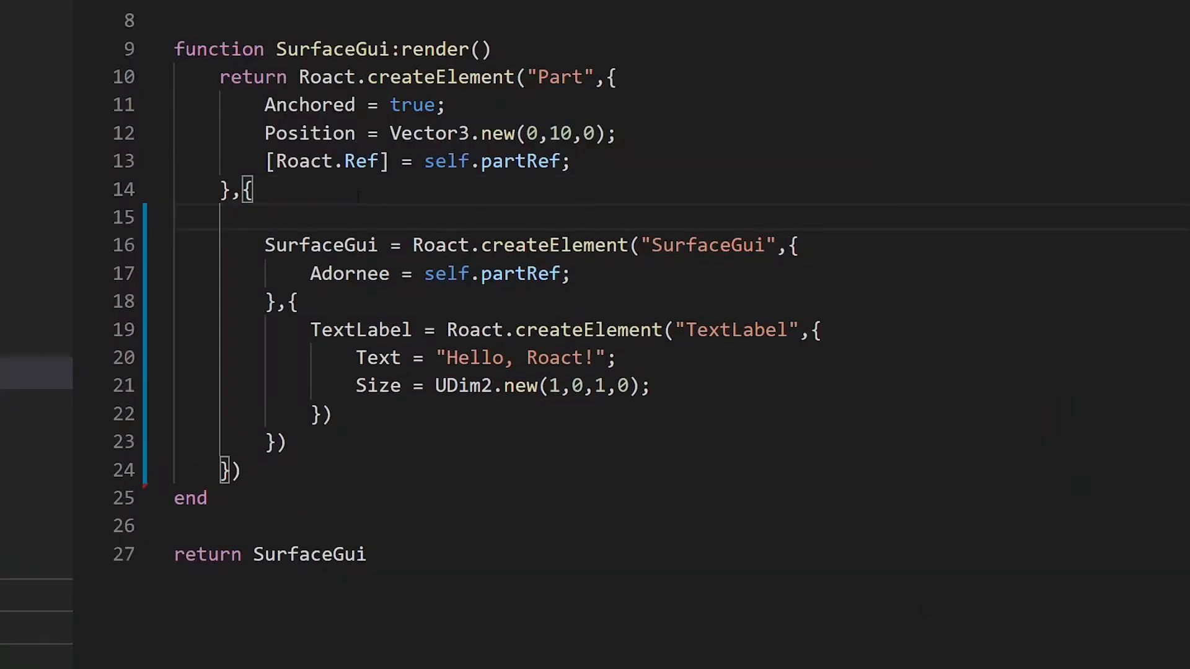
- Add Roact.createElement(Roact.Portal, { target = playerGui; }) under the Part's children
{"action": "type", "text": "Roact.createElement(Roact.Portal,{"}
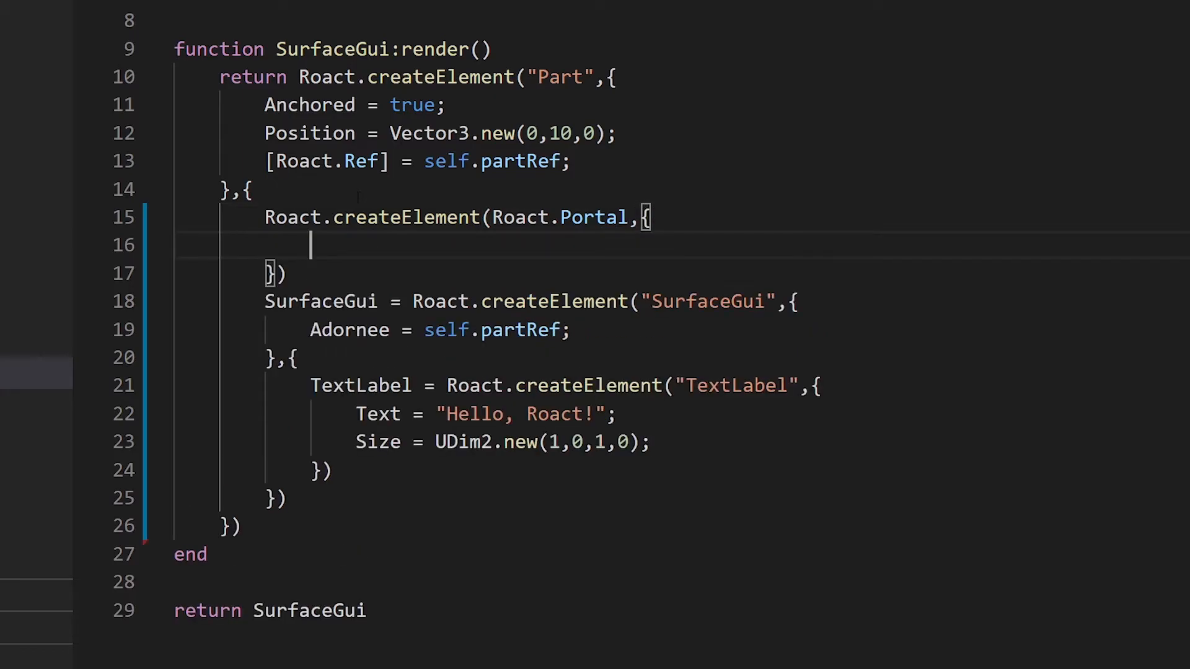
{"action": "type", "text": "target = pla"}
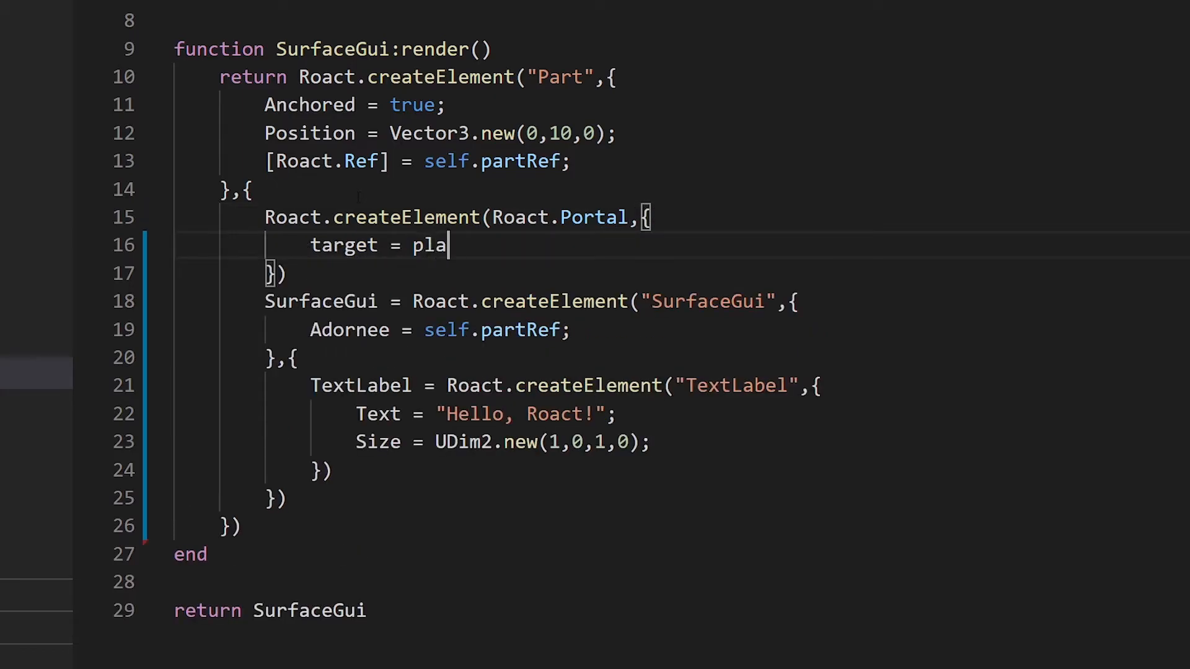
{"action": "type", "text": "yerGui;"}
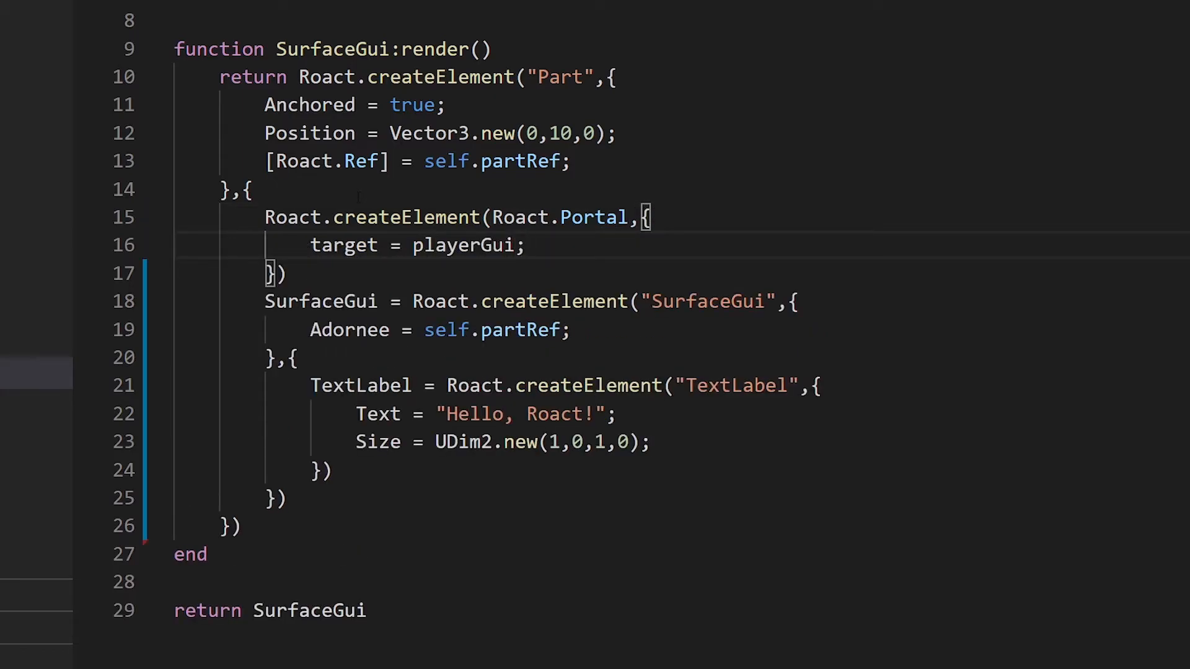
{"action": "key", "text": "Enter"}
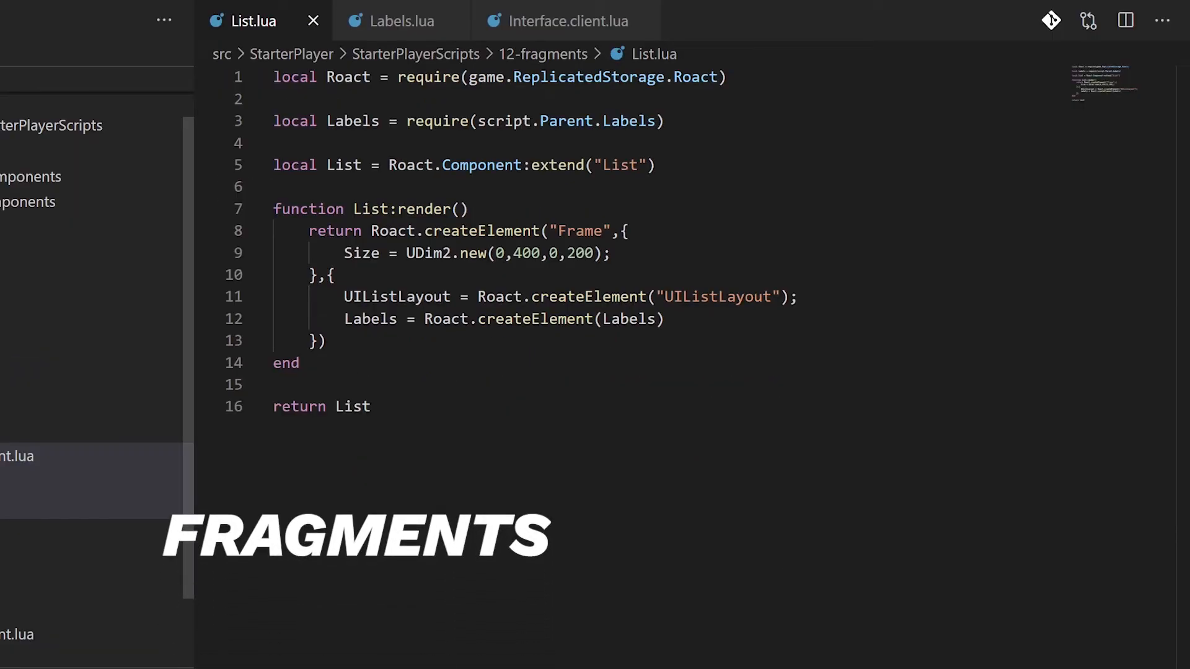
- In Labels.lua, end render with return Roact.createFragment(labels)
{"action": "left_click", "coordinate": [401, 20]}
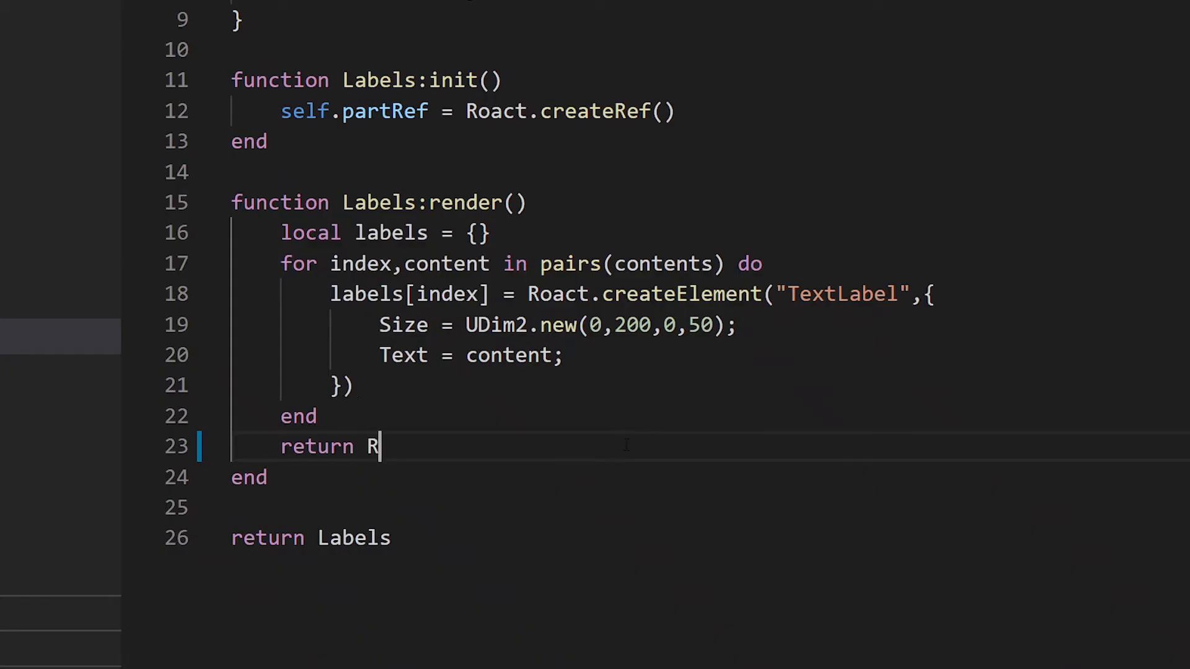
{"action": "type", "text": "oact.createFragm"}
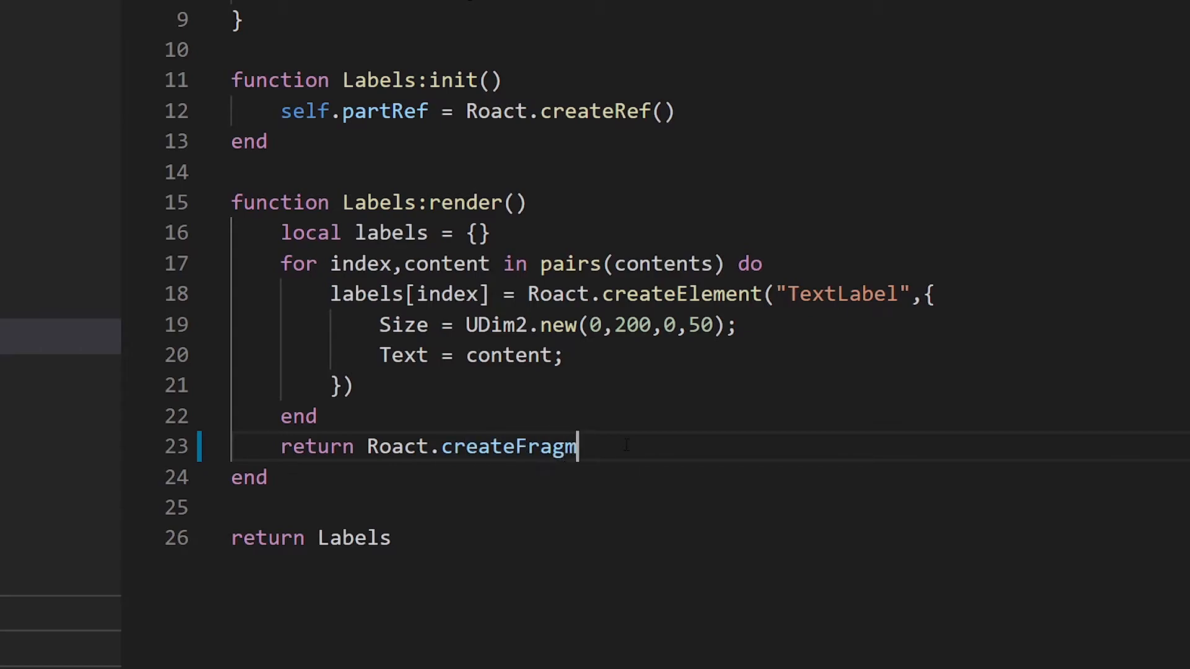
{"action": "type", "text": "ent(labels)"}
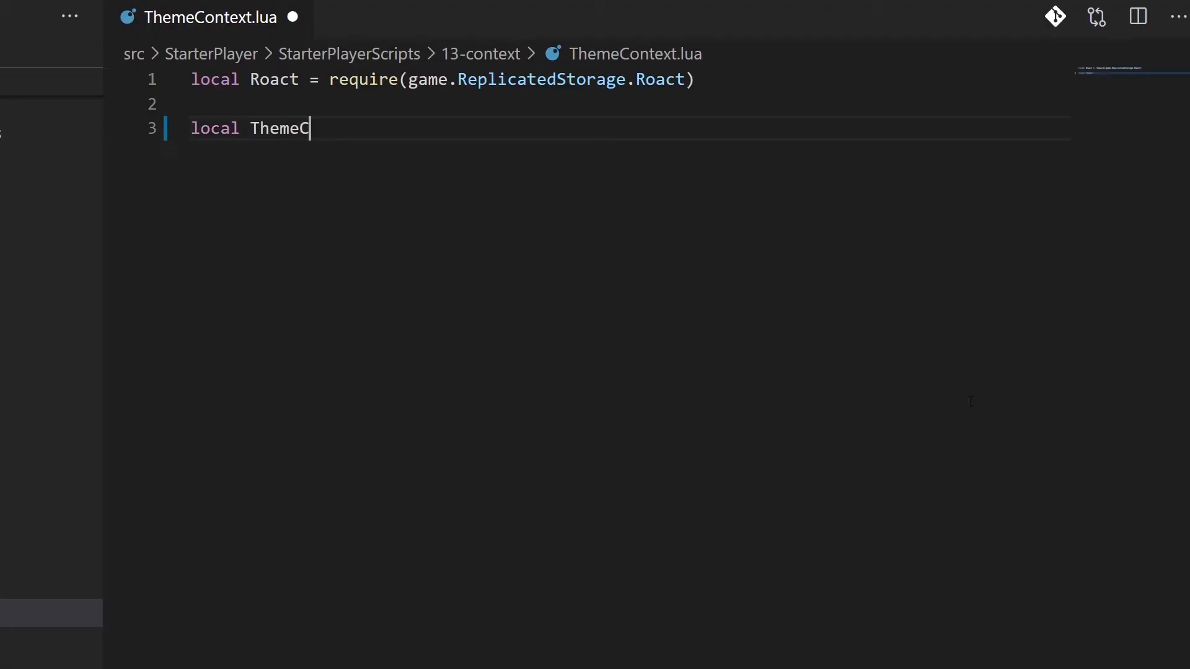
- Create ThemeContext with backgroundColor; Button requires it and renders TextButton via Consumer theme colours
{"action": "type", "text": "ontext = Roact.createContext({"}
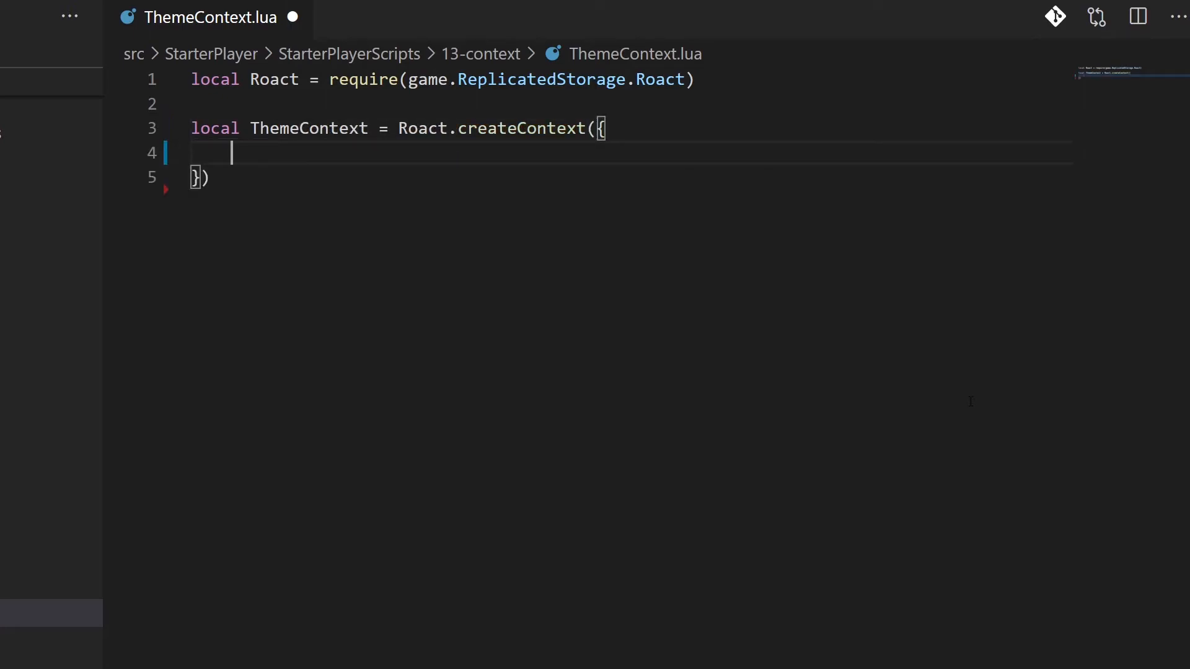
{"action": "type", "text": "backgroundColor = Color3.new(0.3,0.3,0.3);"}
{"action": "type", "text": "return Th"}
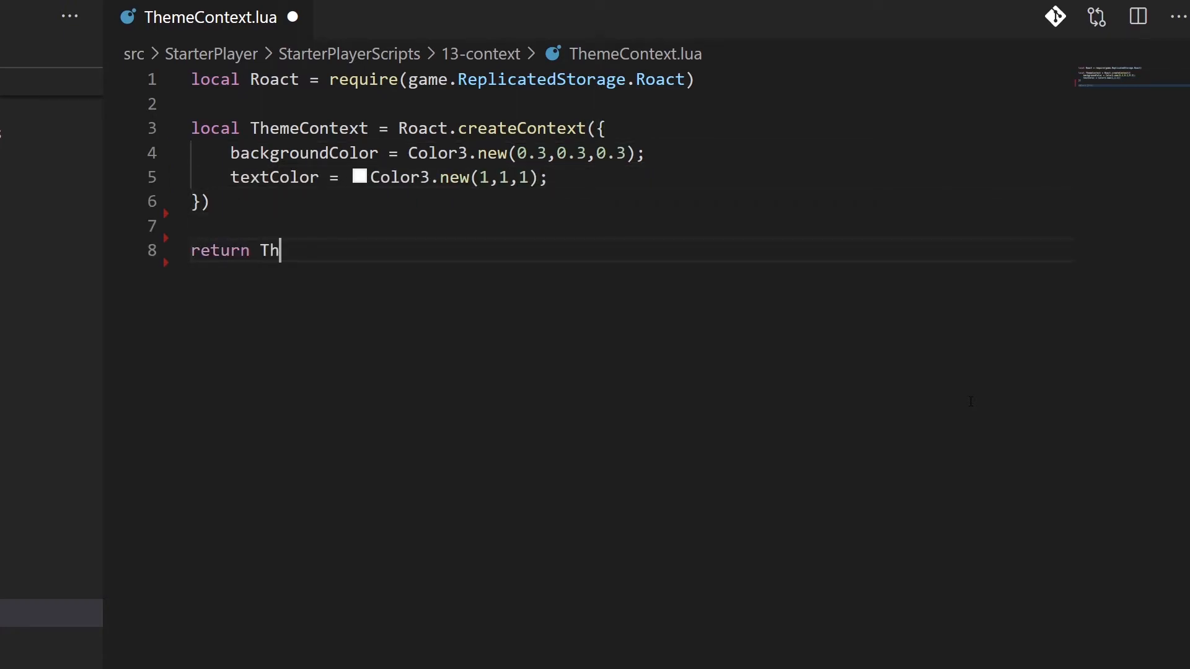
{"action": "left_click", "coordinate": [182, 17]}
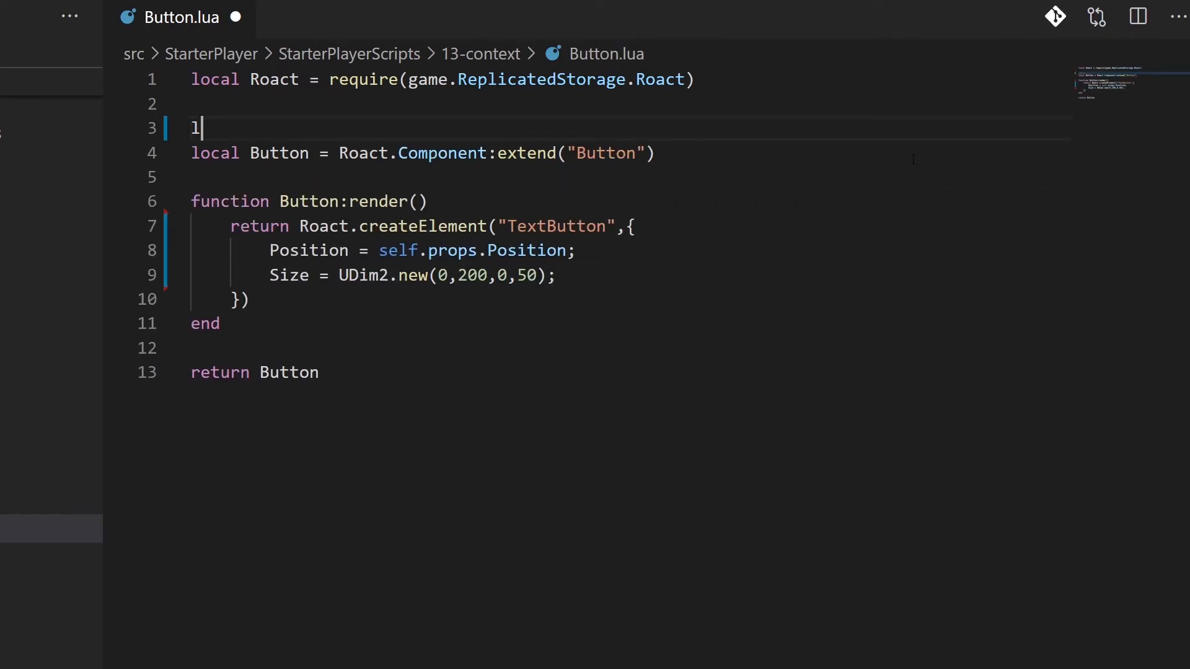
{"action": "type", "text": "local ThemeContext = require(script.Parent:WaitForChild(\"ThemeContext"}
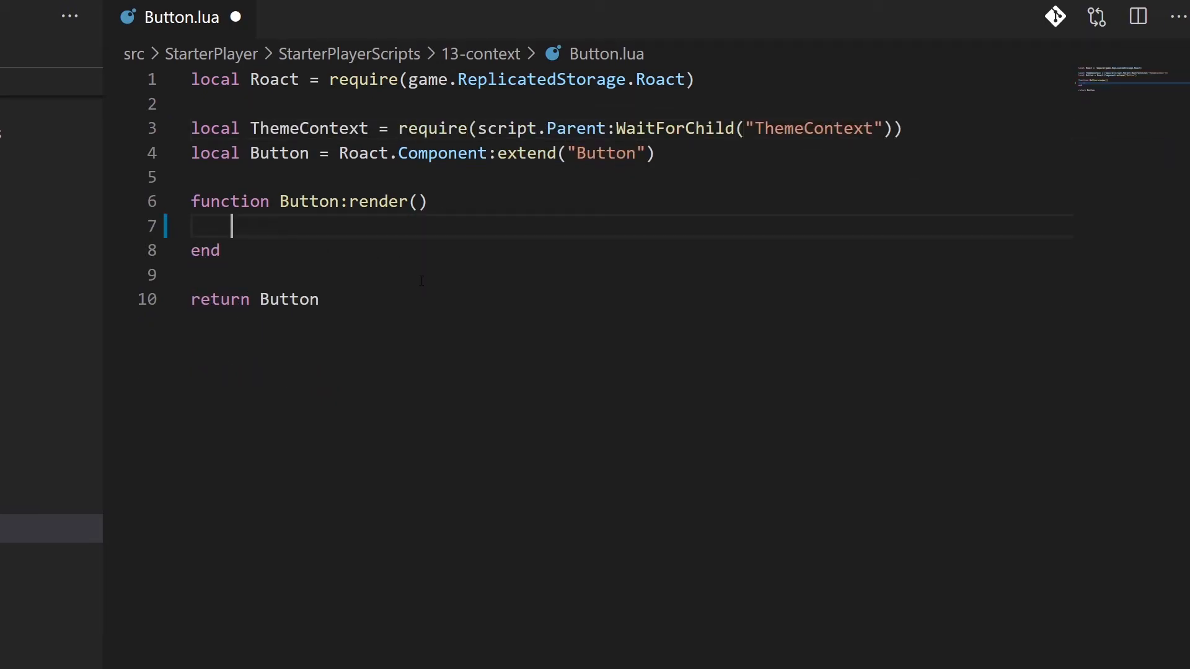
{"action": "type", "text": "return Roact.create"}
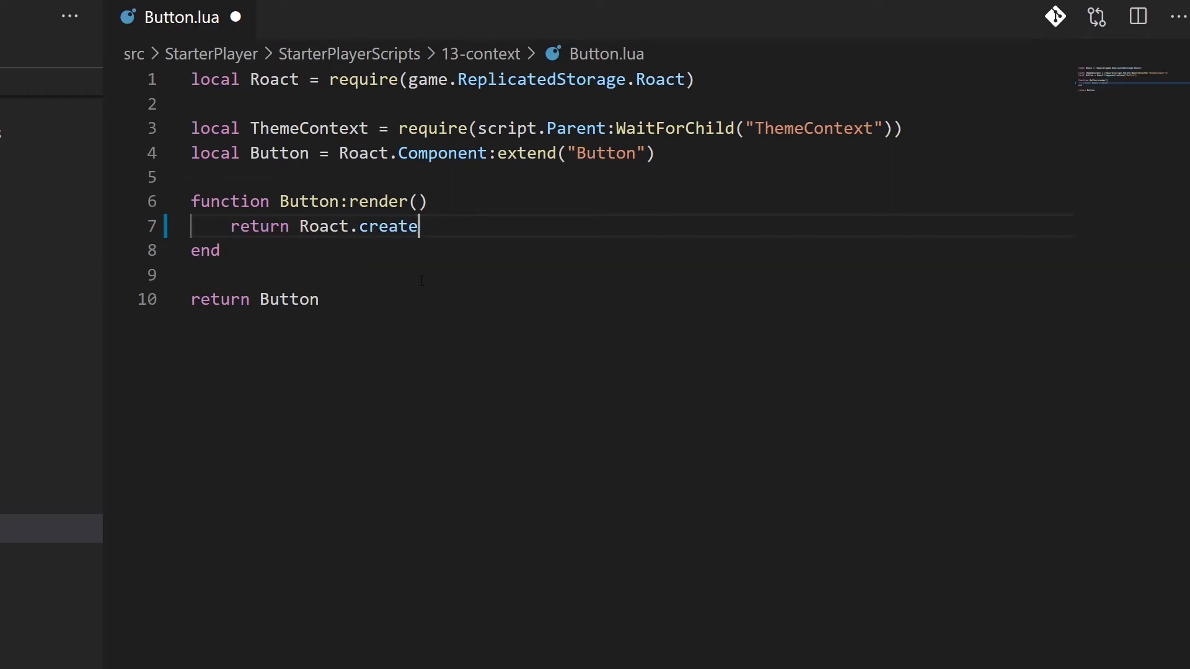
{"action": "type", "text": "Element(ThemeContext.Consumer,{"}
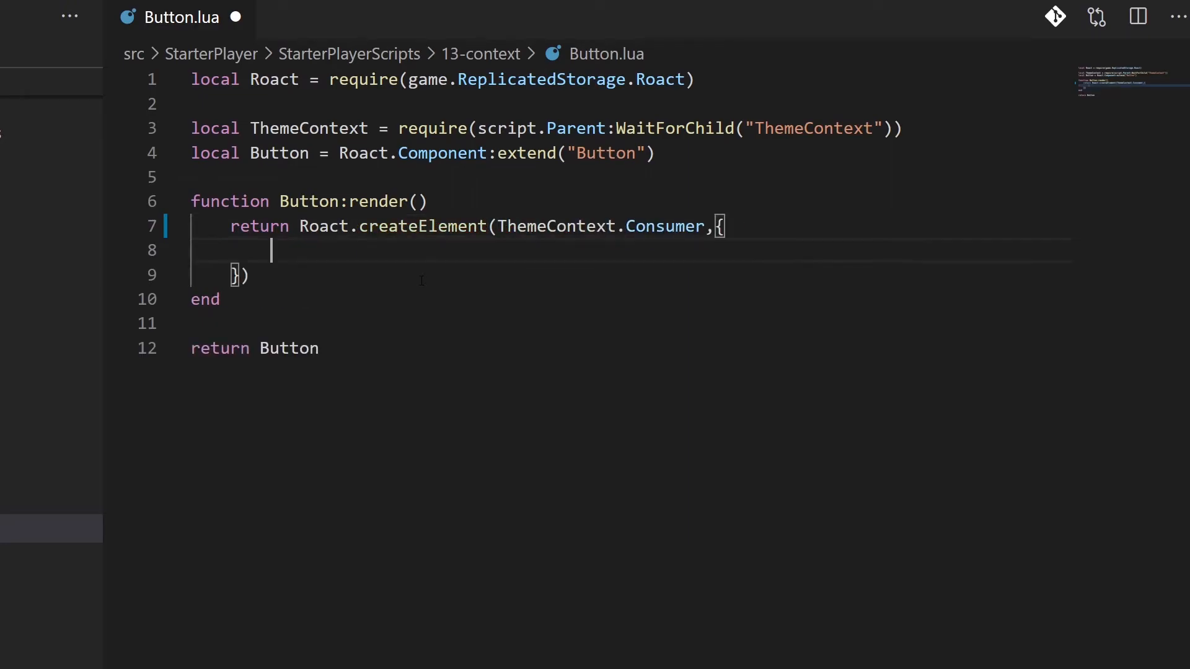
{"action": "type", "text": "render = function"}
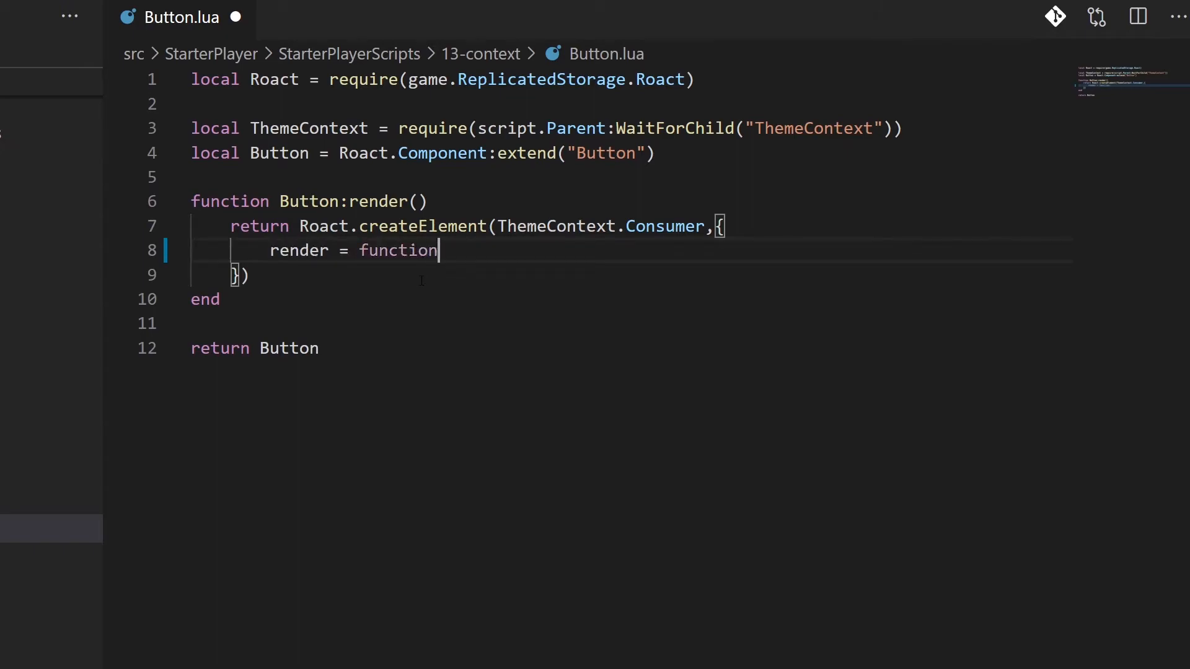
{"action": "type", "text": "(theme)"}
{"action": "type", "text": "Backg"}
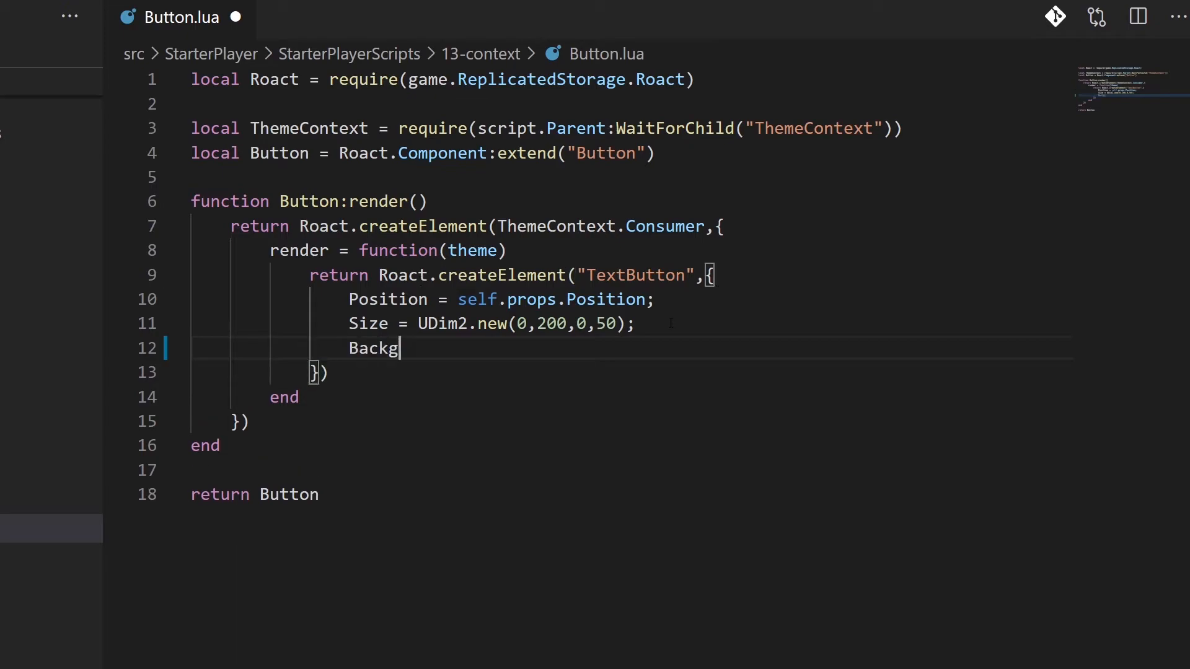
{"action": "type", "text": "roundColor3 = theme.backgroundColor;"}
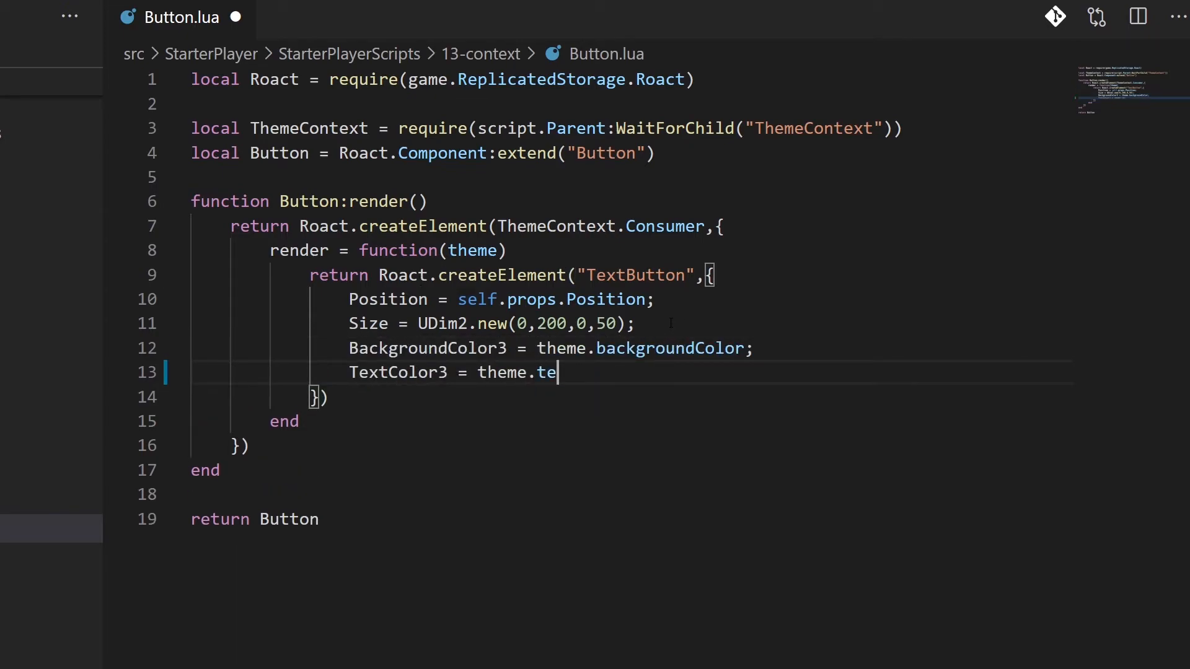
{"action": "type", "text": "xtColor;"}
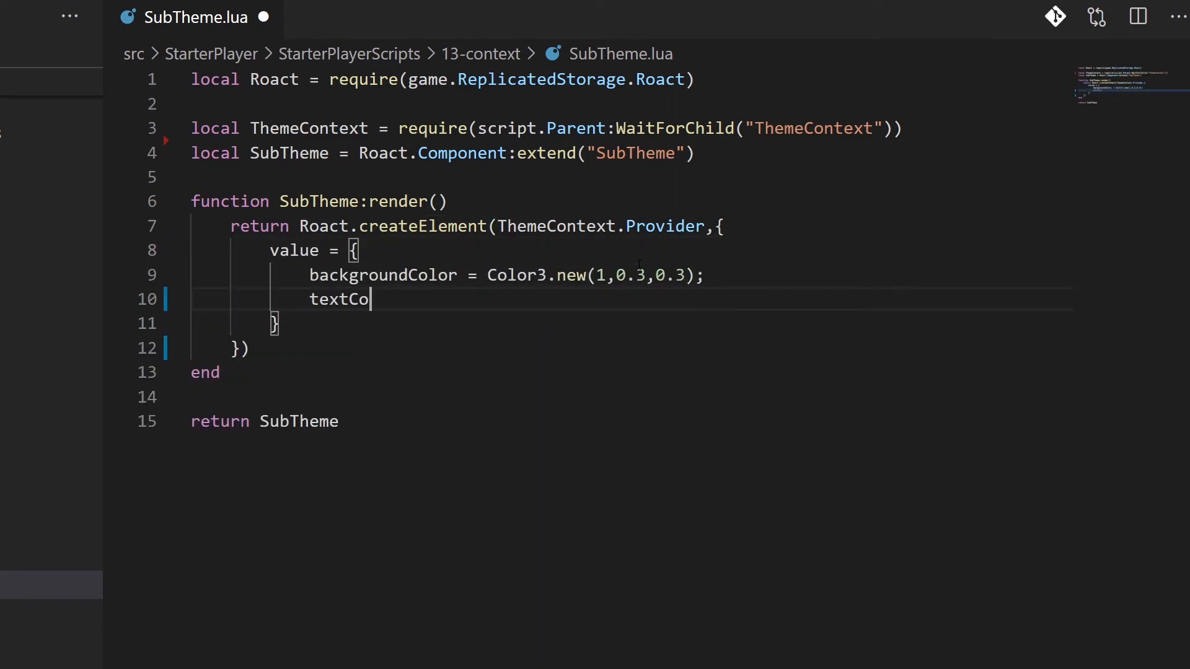
- Set textColor = Color3.new(1,1,1) in SubTheme's value and pass self.props[Roact.Children]
{"action": "type", "text": "lor = Color3.new(1,1,1);"}
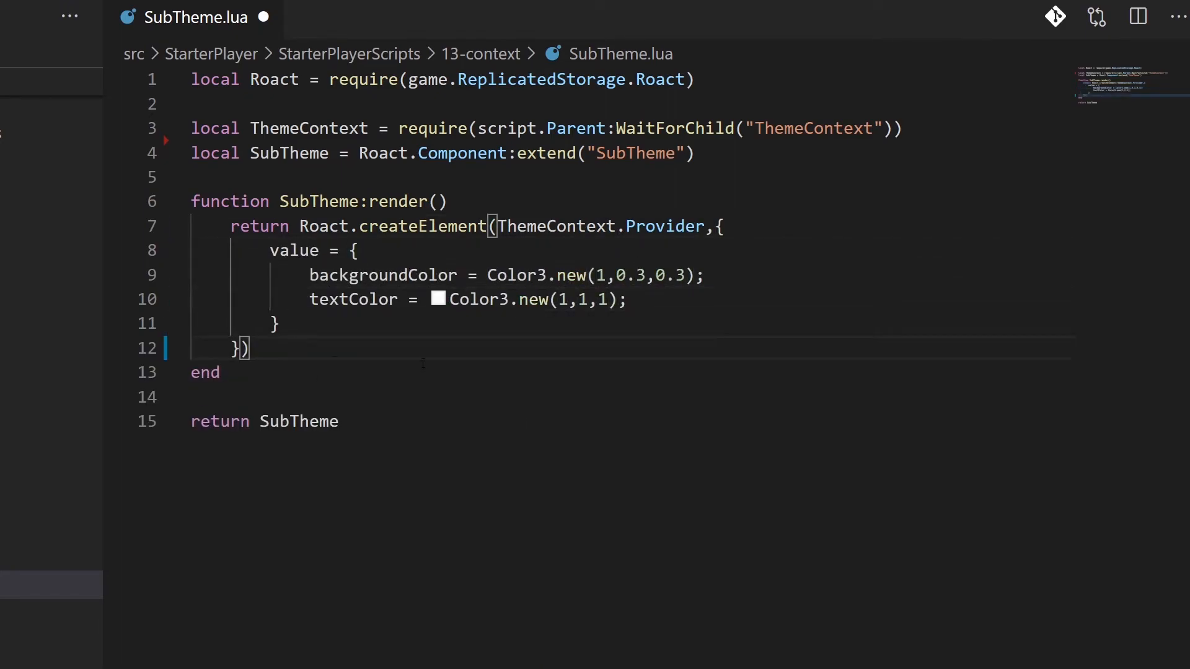
{"action": "type", "text": ",self.props[Roact.Children]"}
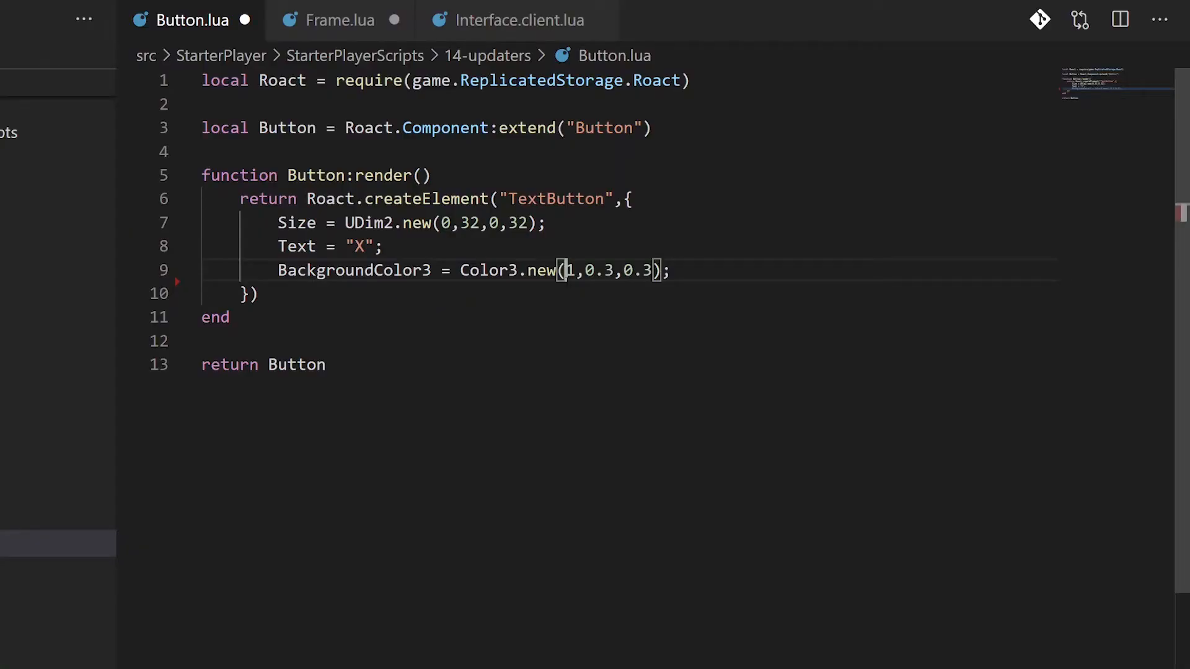
- Make Button's [Roact.Event.Activated] handler call self.props.callback()
{"action": "left_click", "coordinate": [338, 20]}
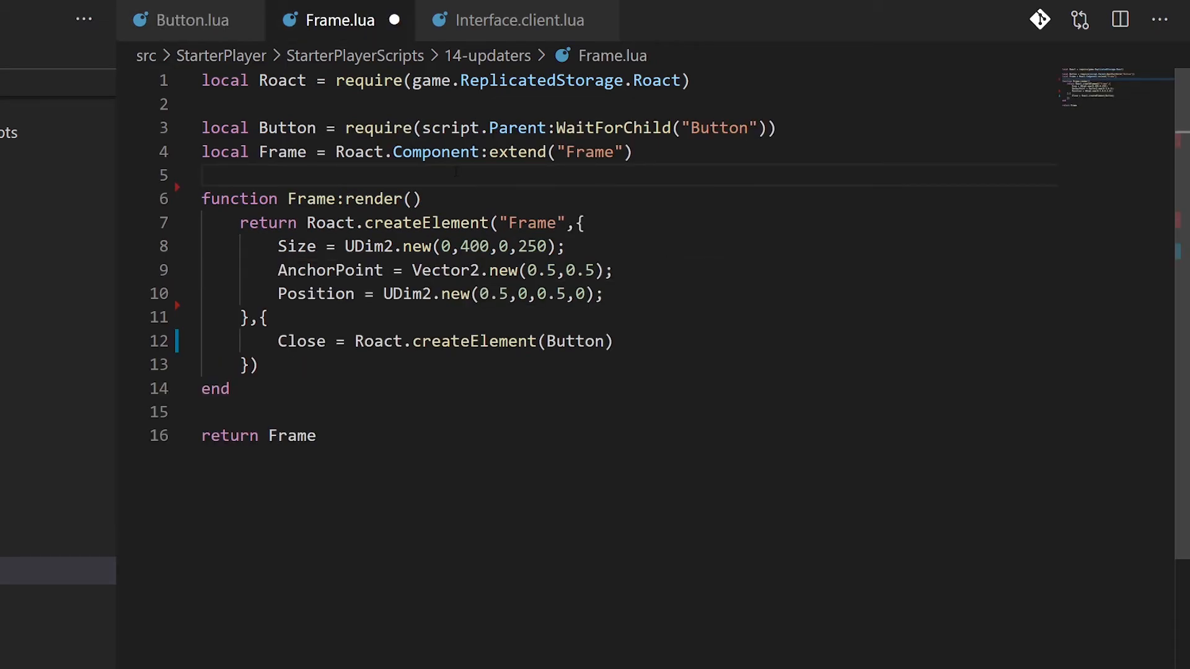
{"action": "left_click", "coordinate": [194, 20]}
{"action": "type", "text": "BackgroundColor3 = Color3.new(1,0.3,0.3);"}
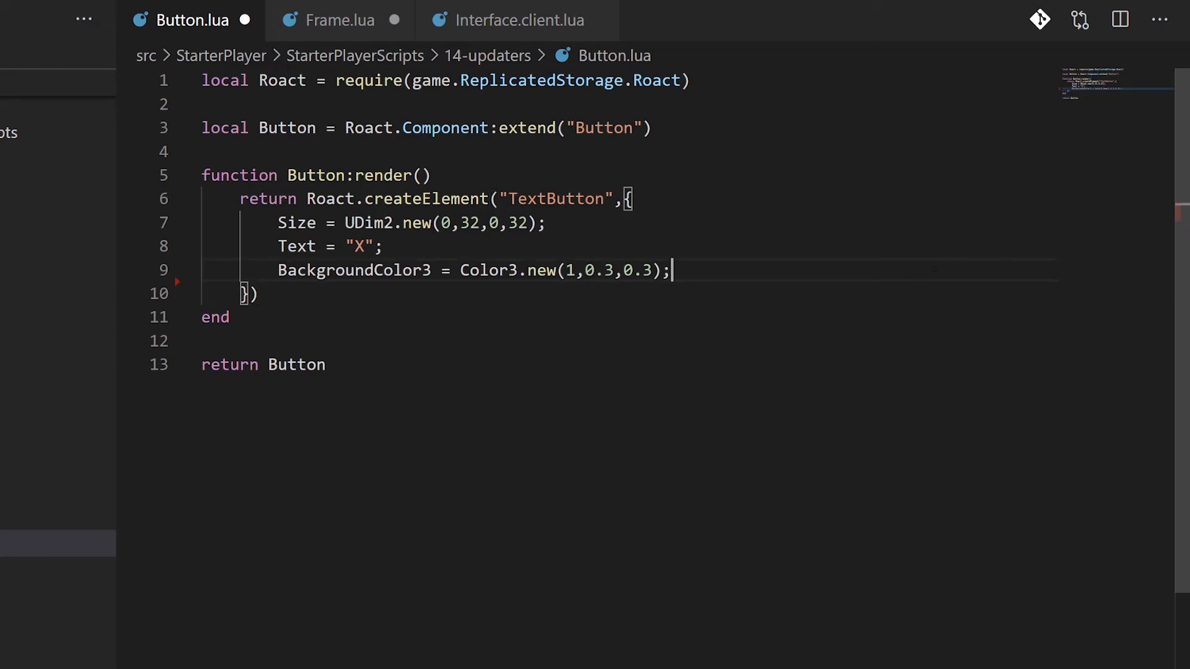
{"action": "type", "text": "[Roact.Ev]"}
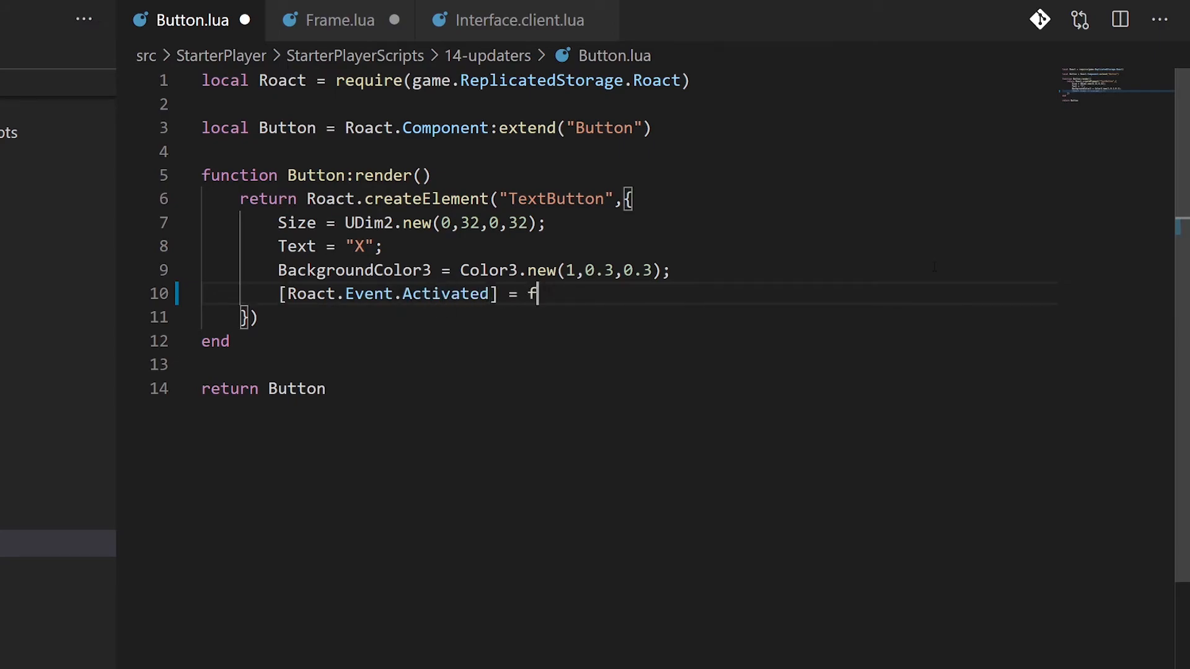
{"action": "type", "text": "unction()"}
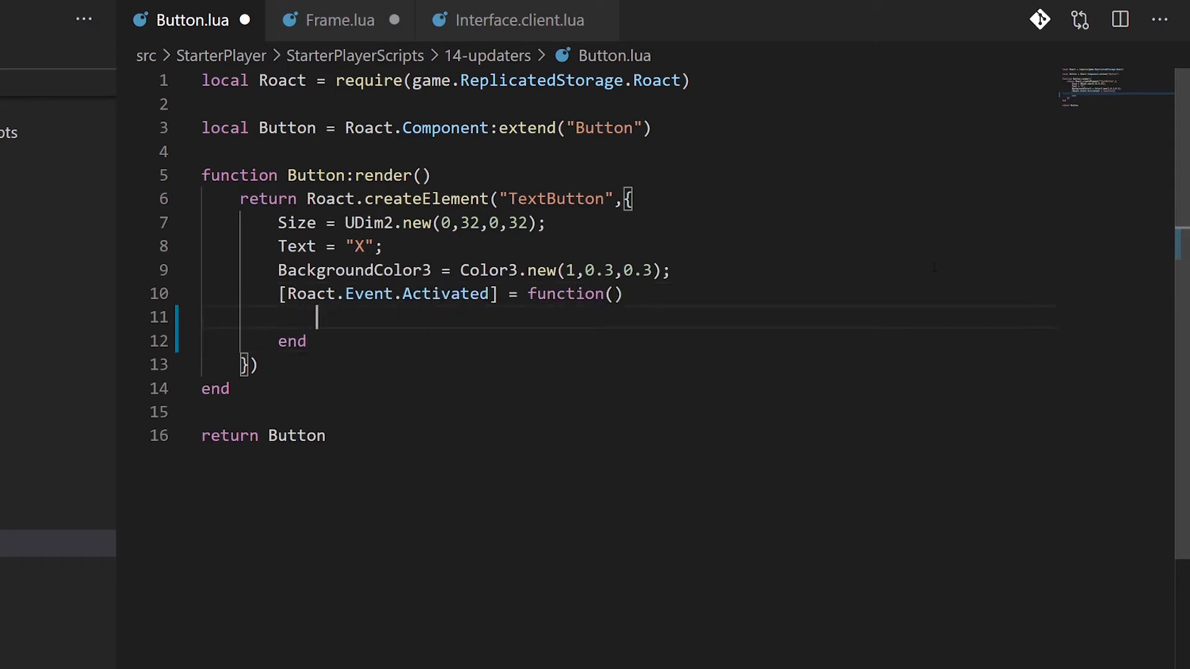
{"action": "type", "text": "self.props.callback()"}
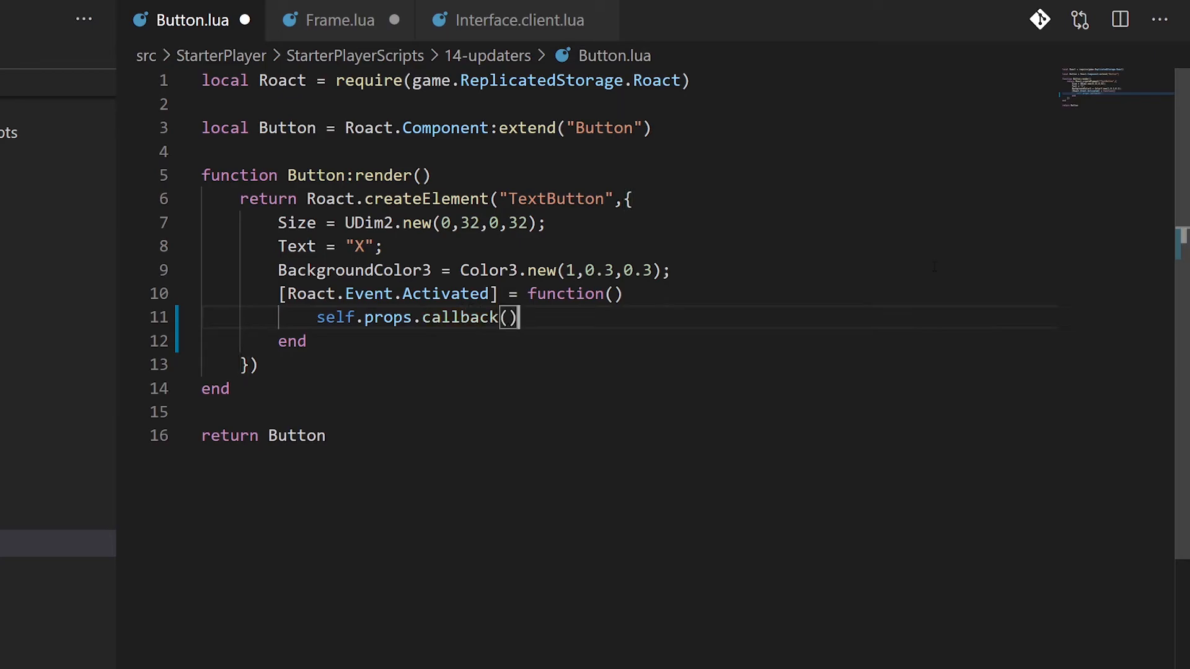
- Add Frame:init() creating an updateVisibility binding with Roact.createBinding(true)
{"action": "left_click", "coordinate": [339, 19]}
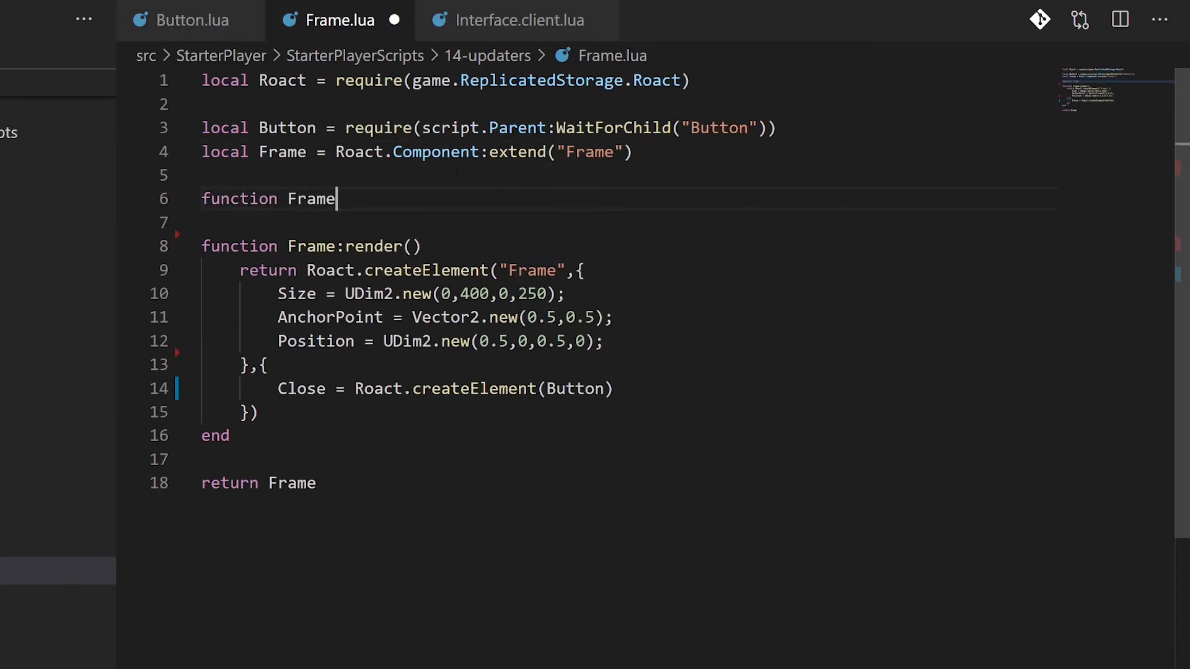
{"action": "type", "text": ":init()"}
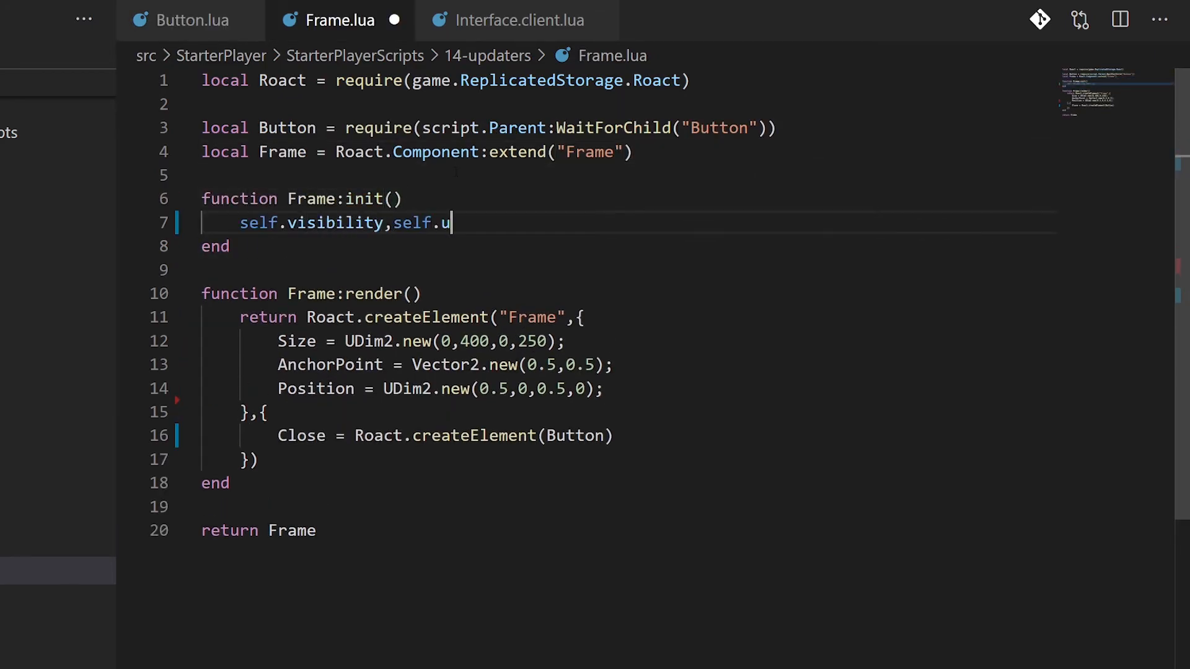
{"action": "type", "text": "pdateVisibility = Roact.createBinding(true)"}
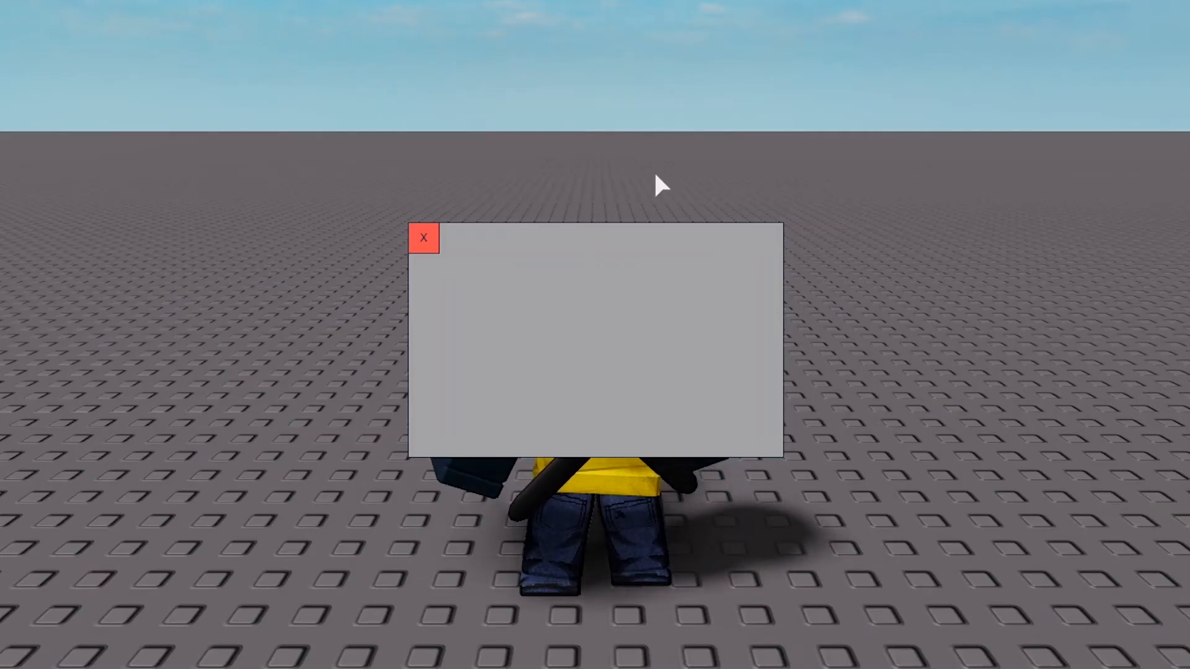
- Click the red X button on the grey panel in the running game
{"action": "left_click", "coordinate": [423, 237]}
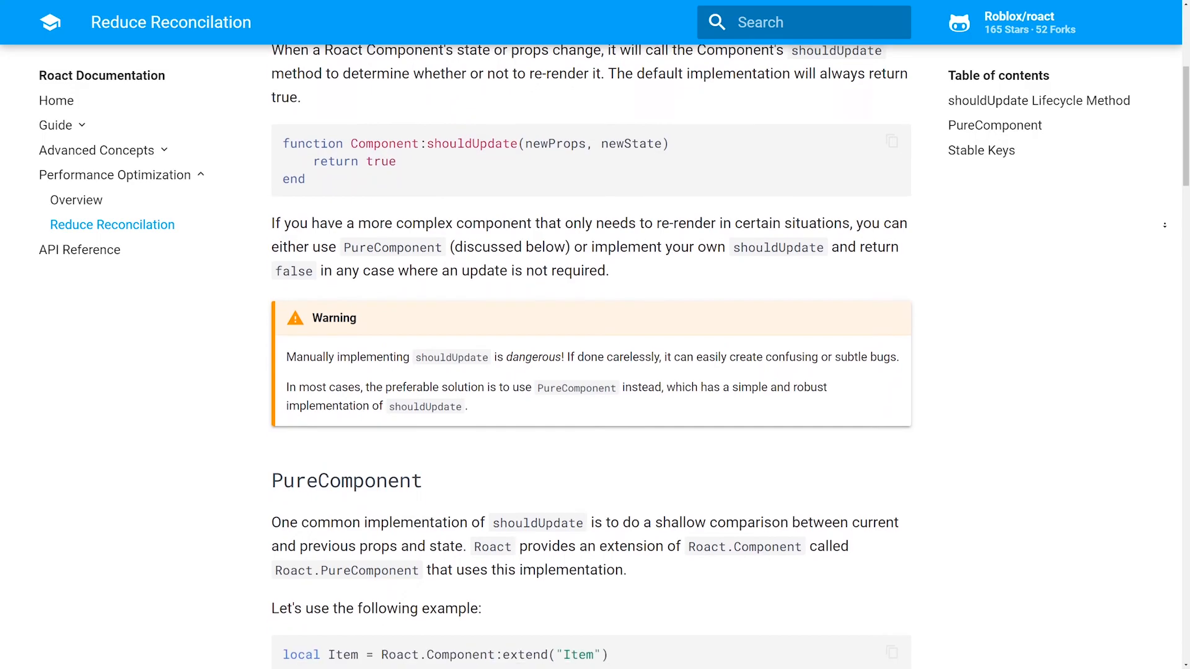
- Scroll down through the docs to the createBinding, joinBindings and createContext entries
{"action": "scroll", "scroll_direction": "down", "scroll_amount": 3}
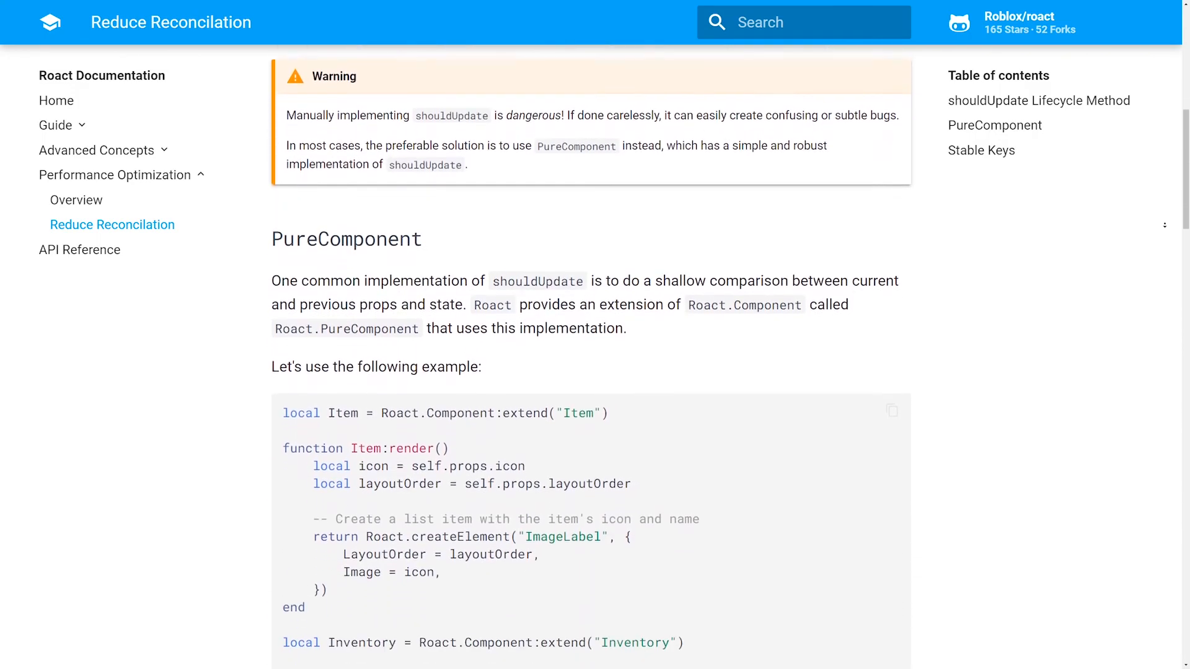
{"action": "scroll", "scroll_direction": "down", "scroll_amount": 3}
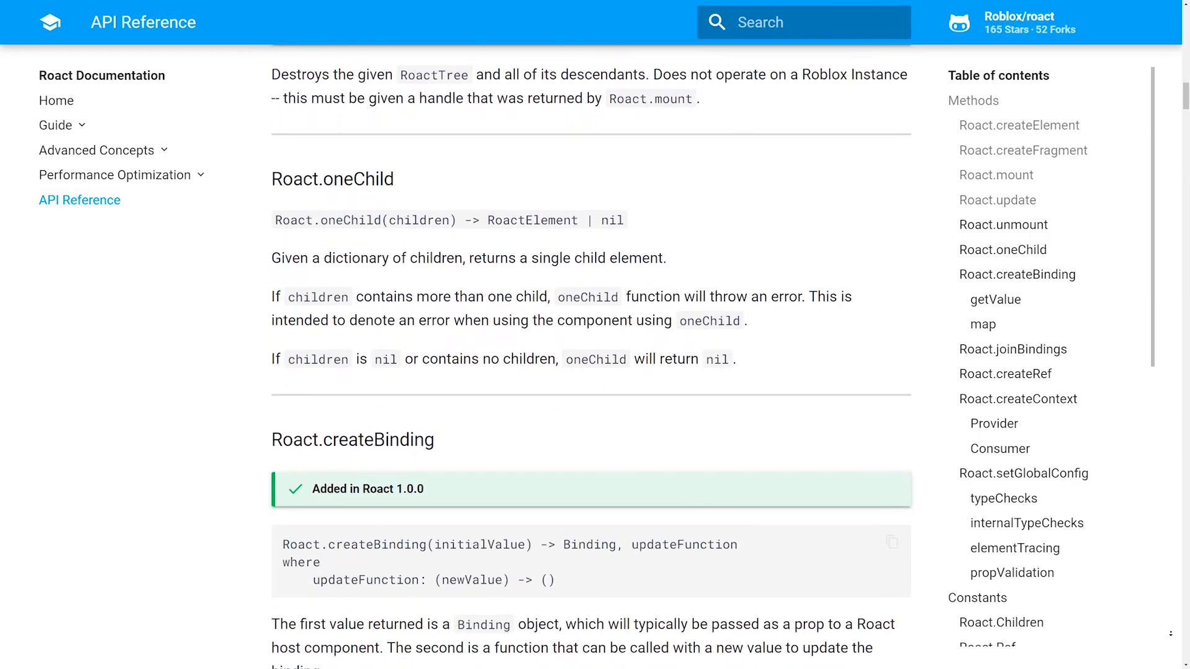
{"action": "scroll", "scroll_direction": "down", "scroll_amount": 3}
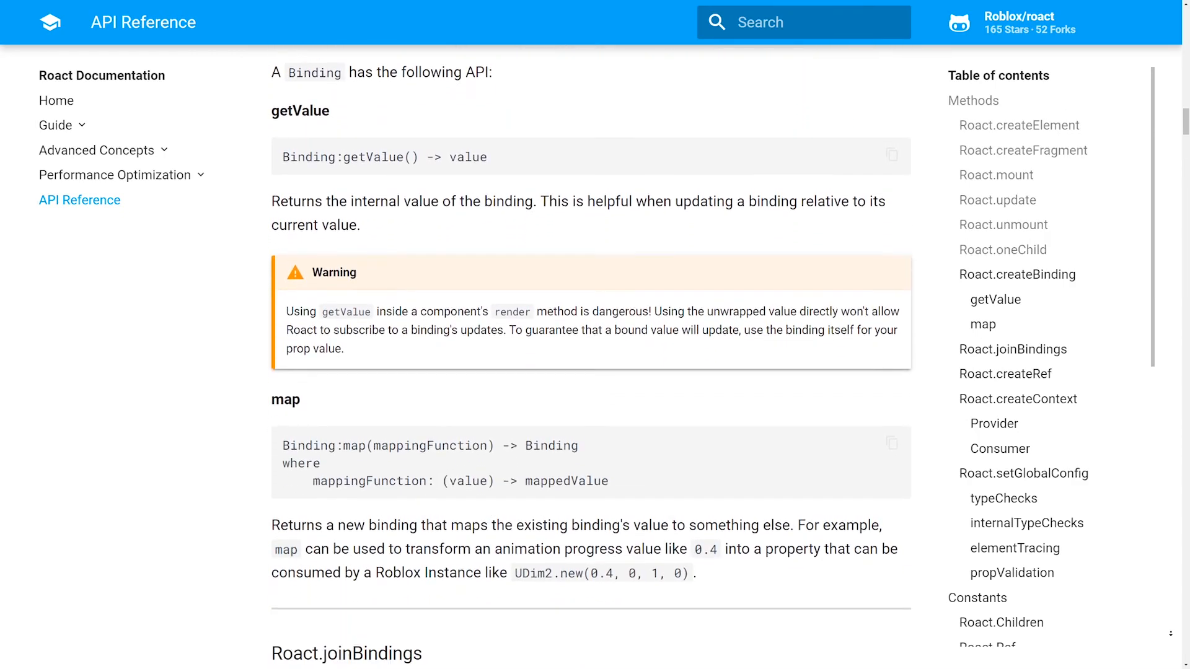
{"action": "scroll", "scroll_direction": "down", "scroll_amount": 3}
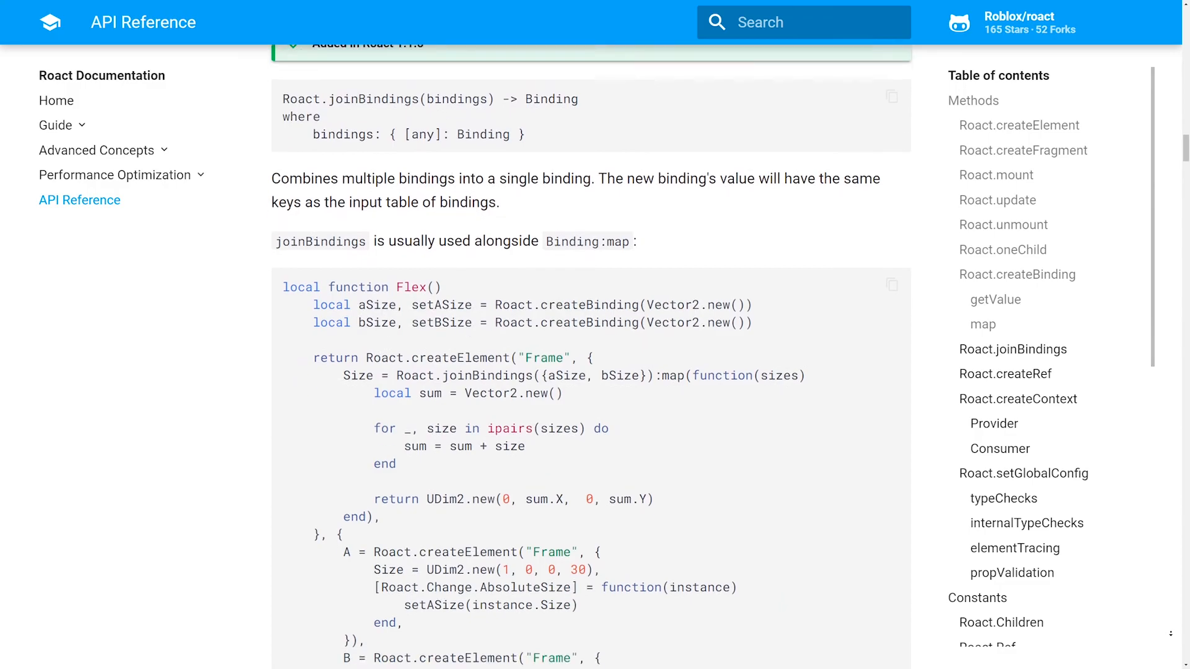
{"action": "scroll", "scroll_direction": "down", "scroll_amount": 3}
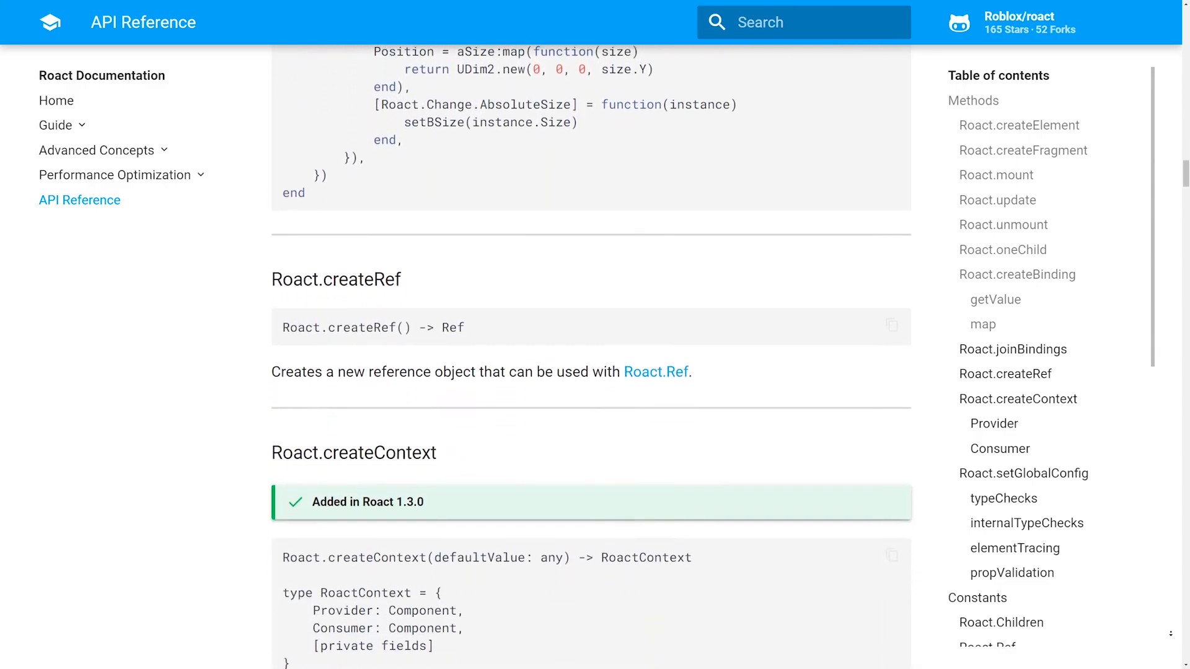
{"action": "scroll", "scroll_direction": "down", "scroll_amount": 3}
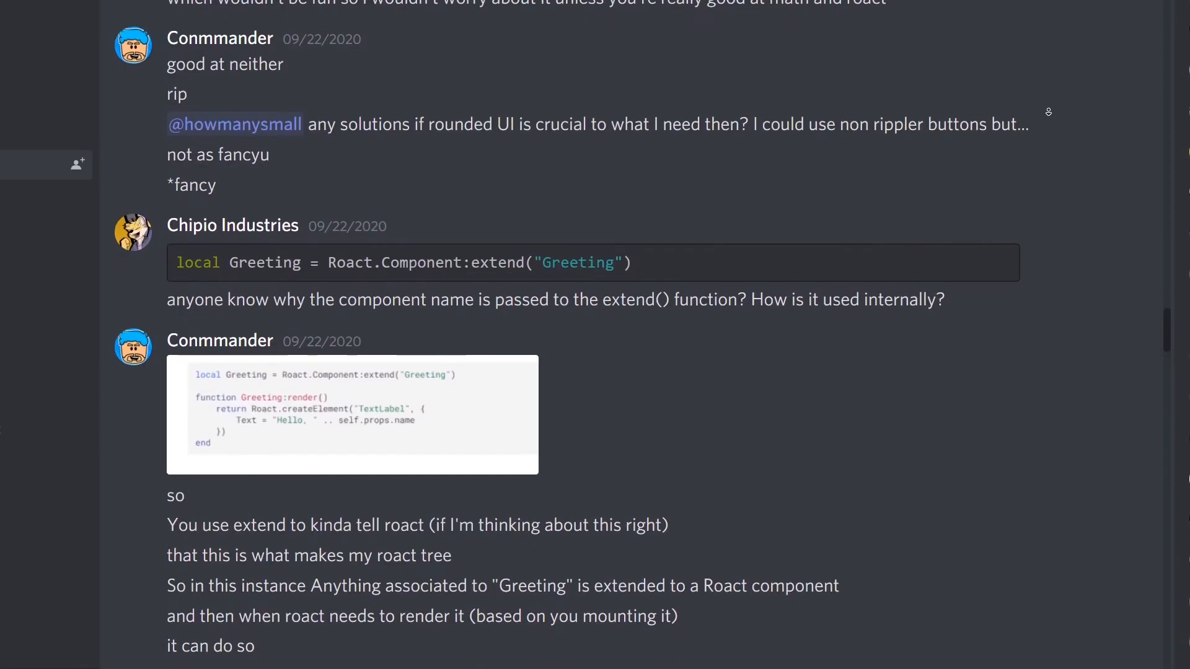
{"action": "scroll", "scroll_direction": "down", "scroll_amount": 3}
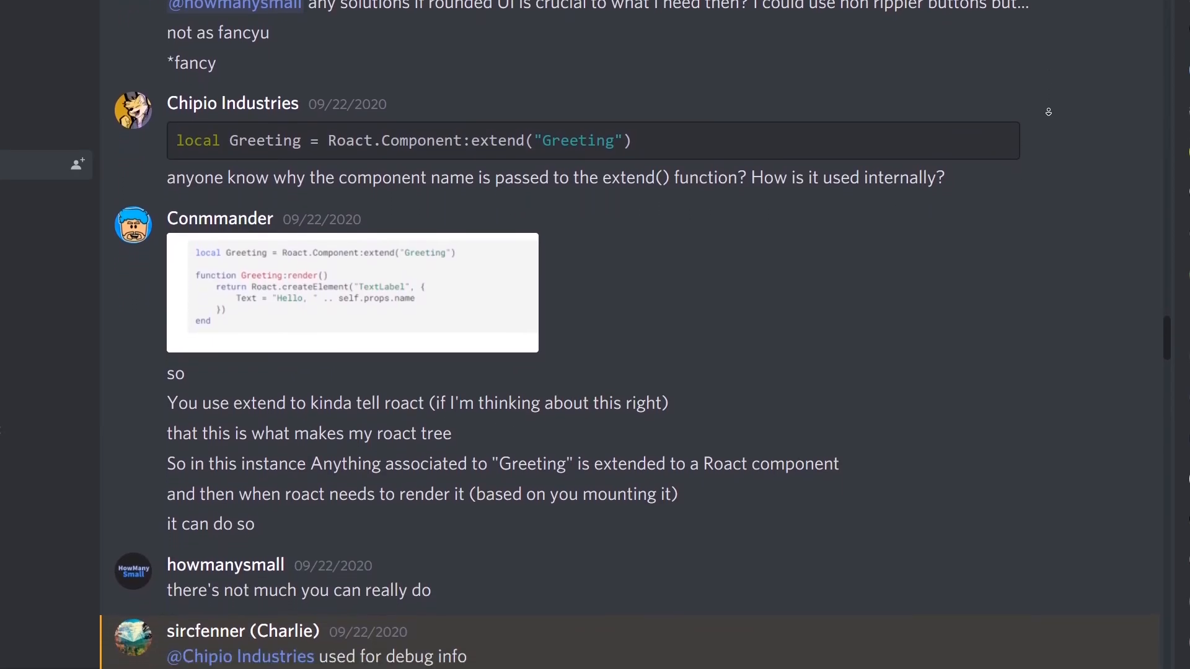
{"action": "scroll", "scroll_direction": "down", "scroll_amount": 3}
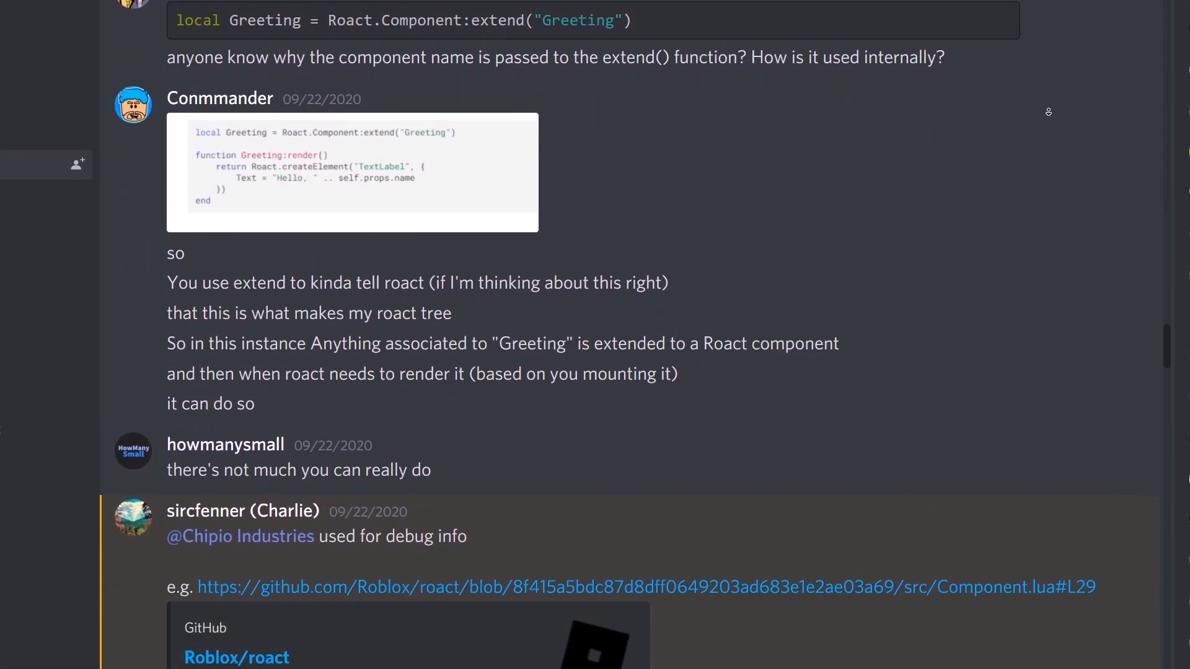
{"action": "scroll", "scroll_direction": "down", "scroll_amount": 3}
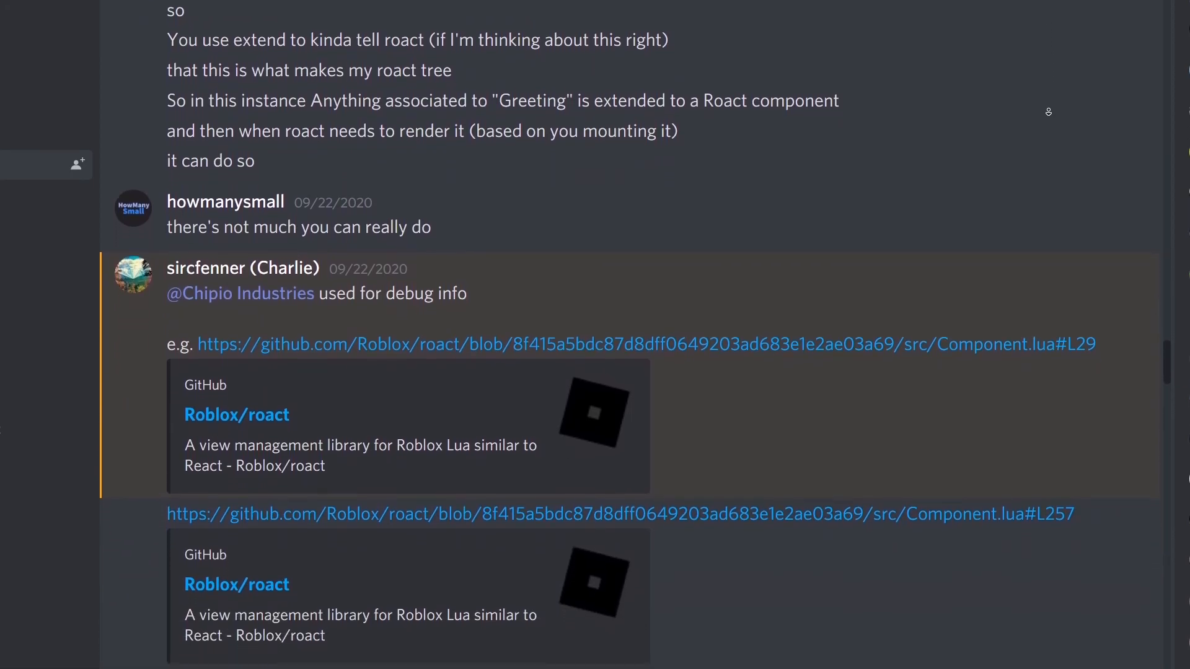
{"action": "scroll", "scroll_direction": "down", "scroll_amount": 3}
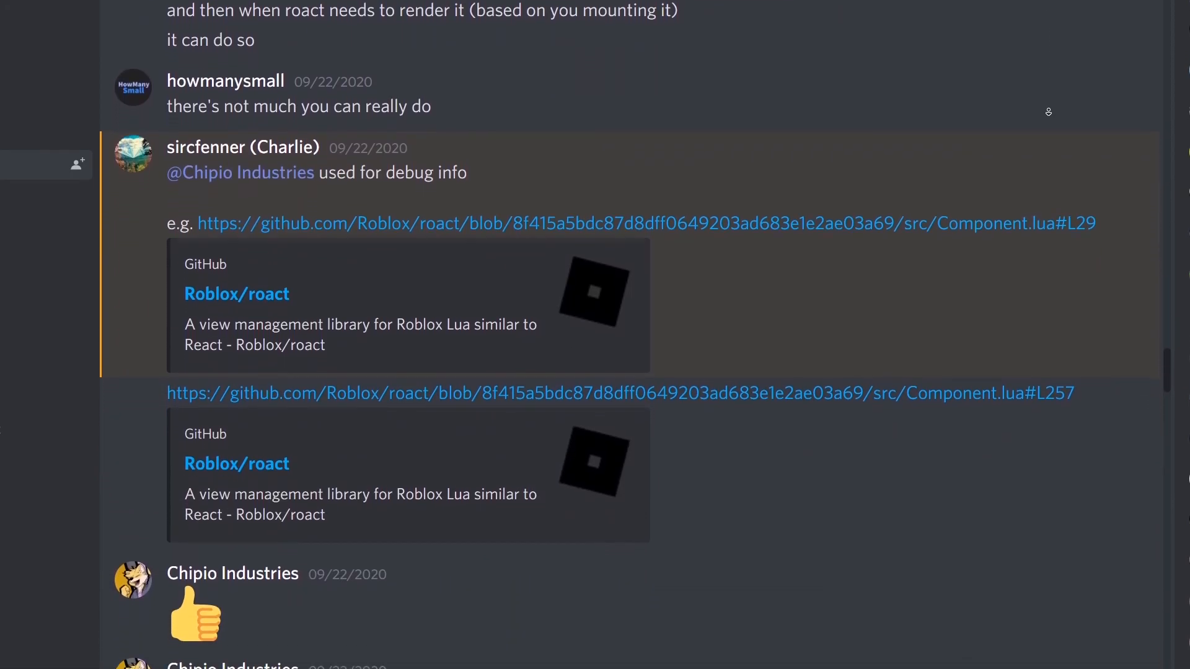
{"action": "scroll", "scroll_direction": "down", "scroll_amount": 3}
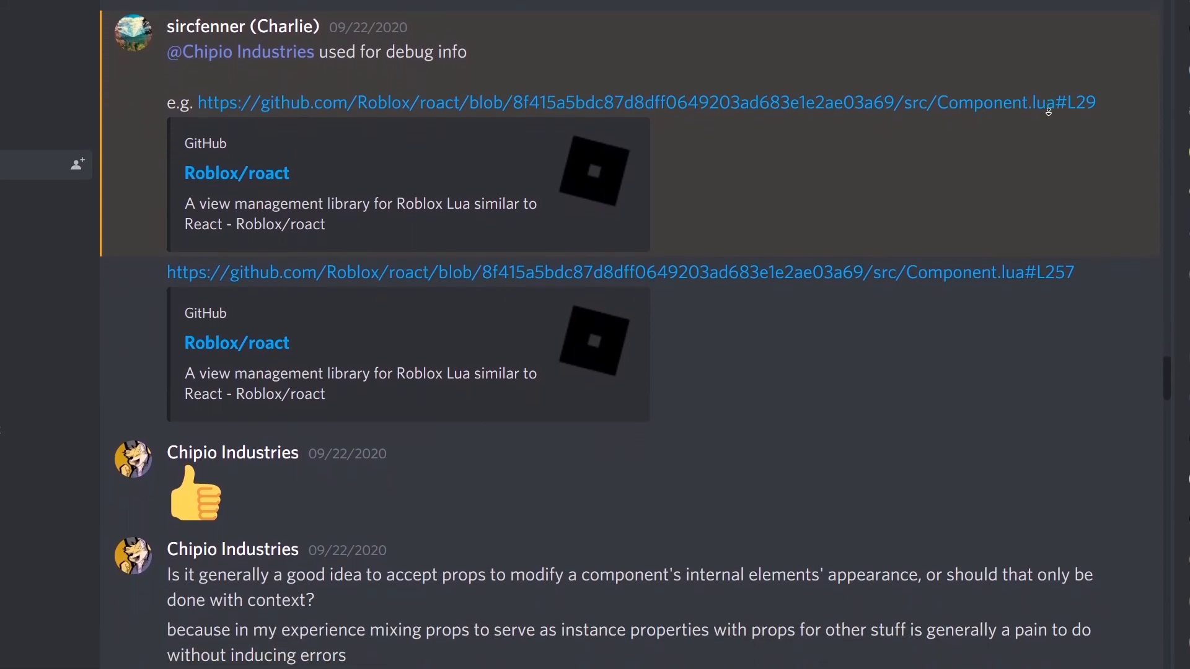
{"action": "scroll", "scroll_direction": "down", "scroll_amount": 3}
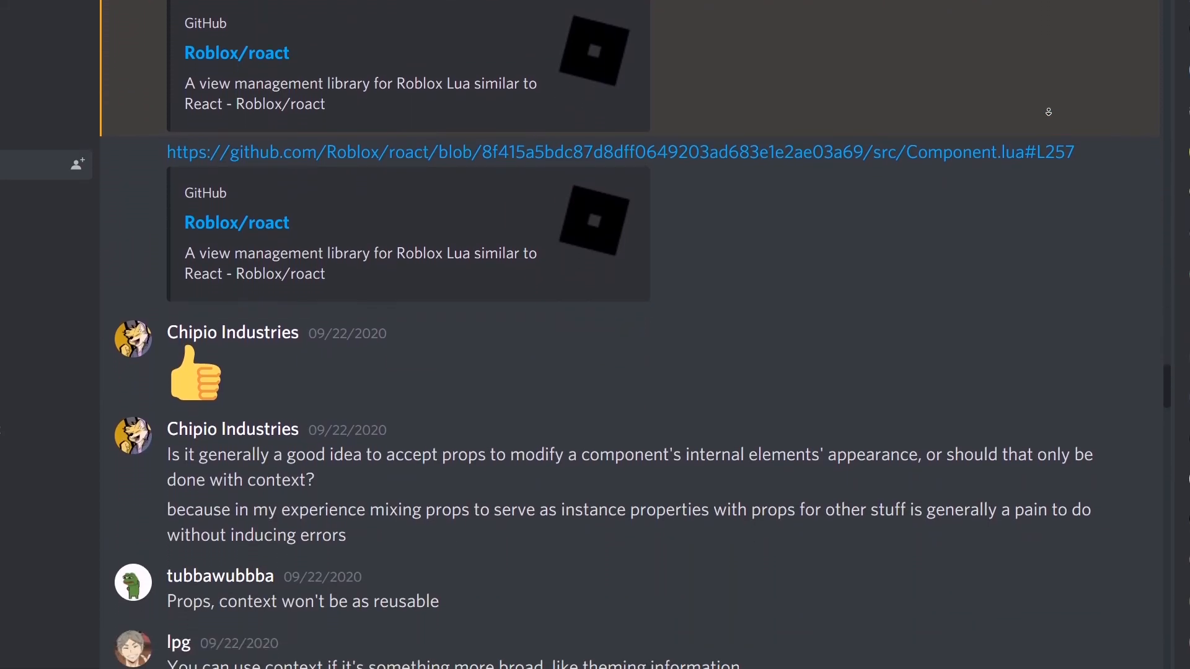